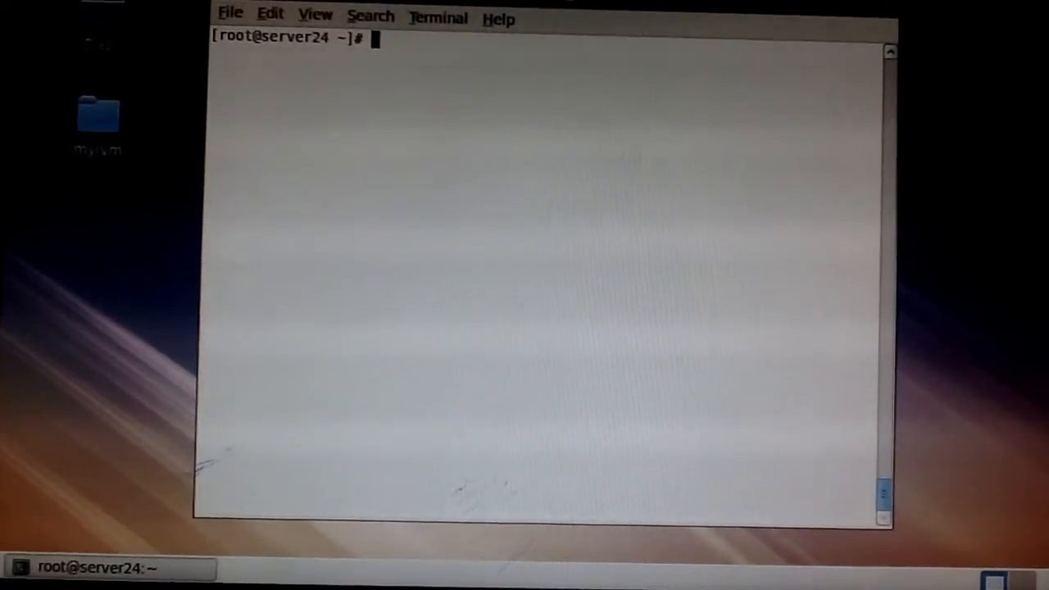
# Install the directory-client* package group with yum groupinstall -y, then clear the screen.
pyautogui.write('yum')
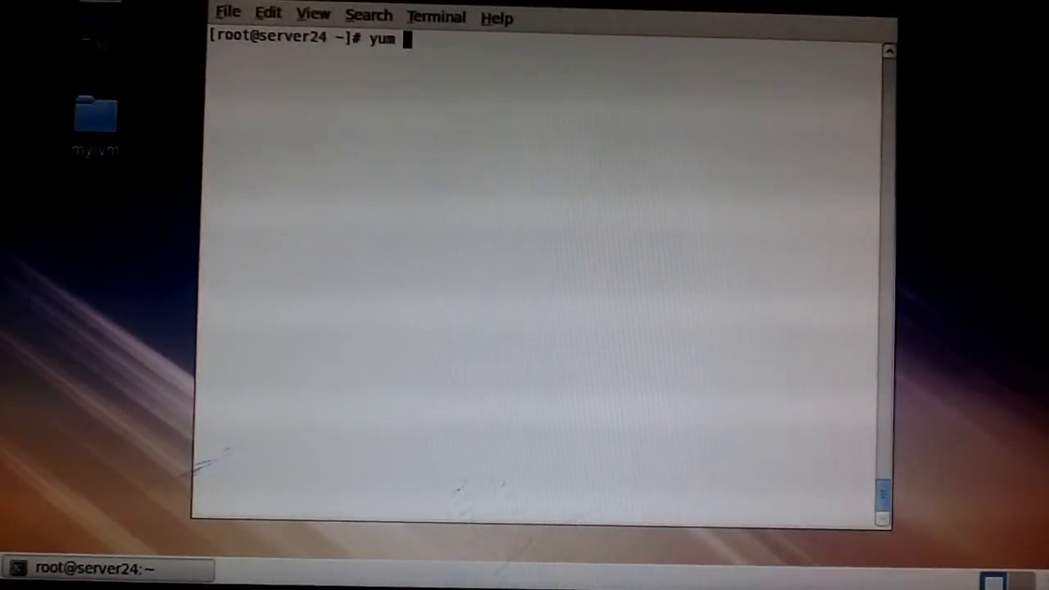
pyautogui.write('group')
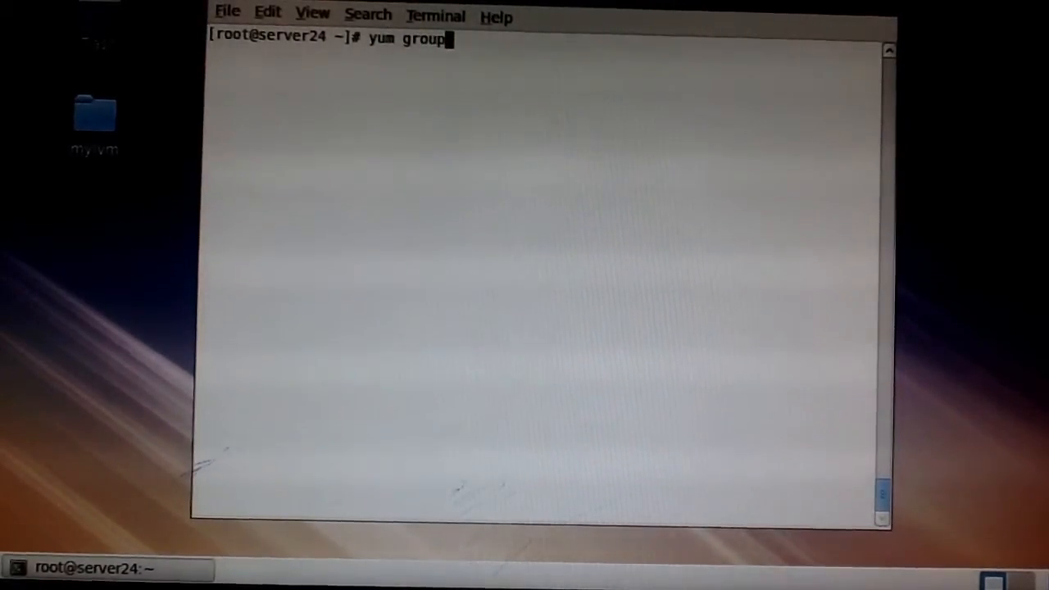
pyautogui.write('install')
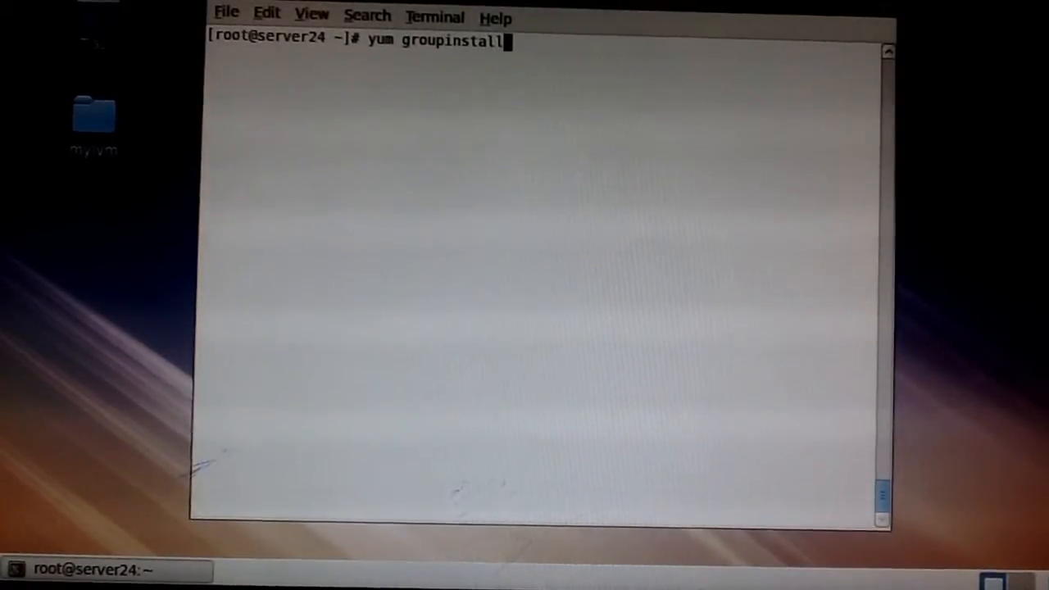
pyautogui.write('direct')
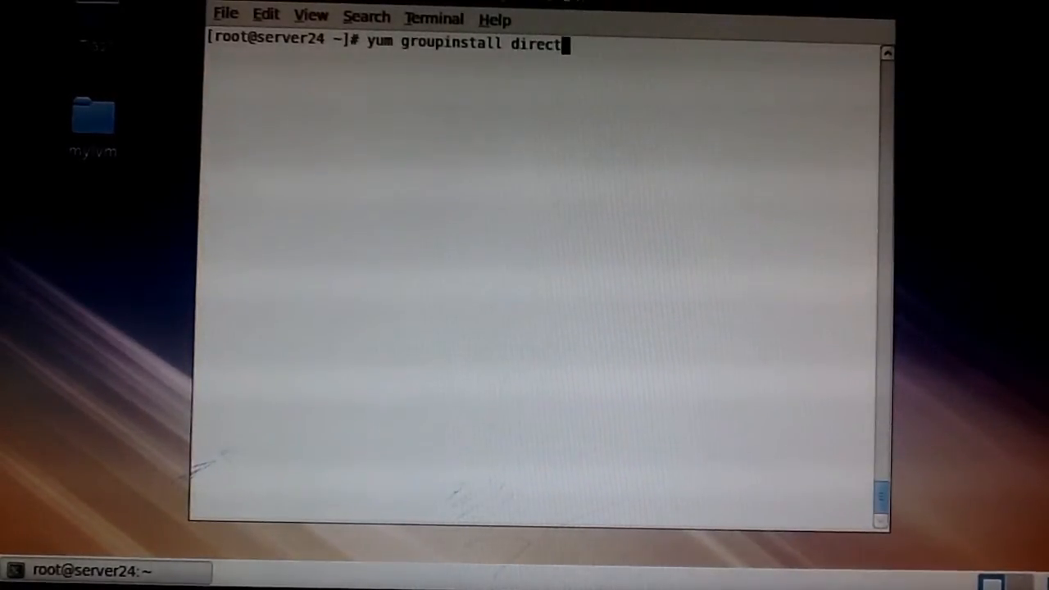
pyautogui.write('ory-')
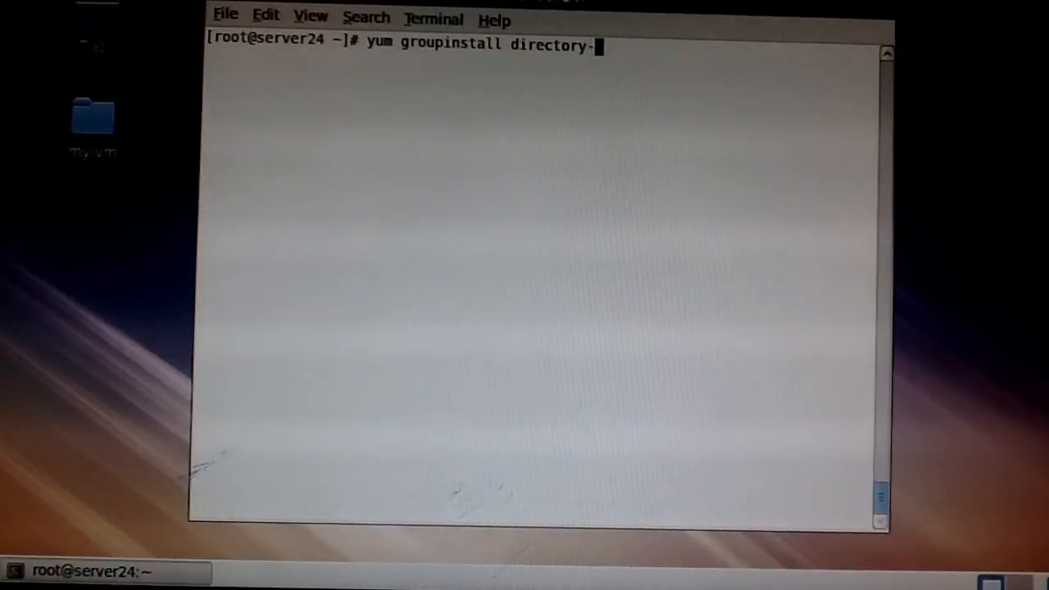
pyautogui.write('clinet')
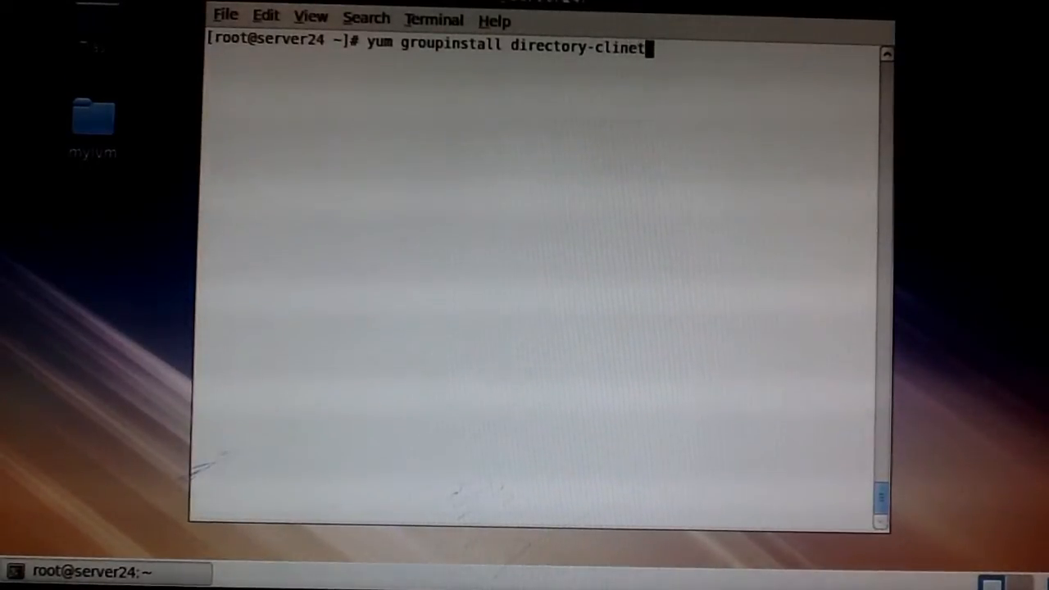
pyautogui.press('BackSpace')
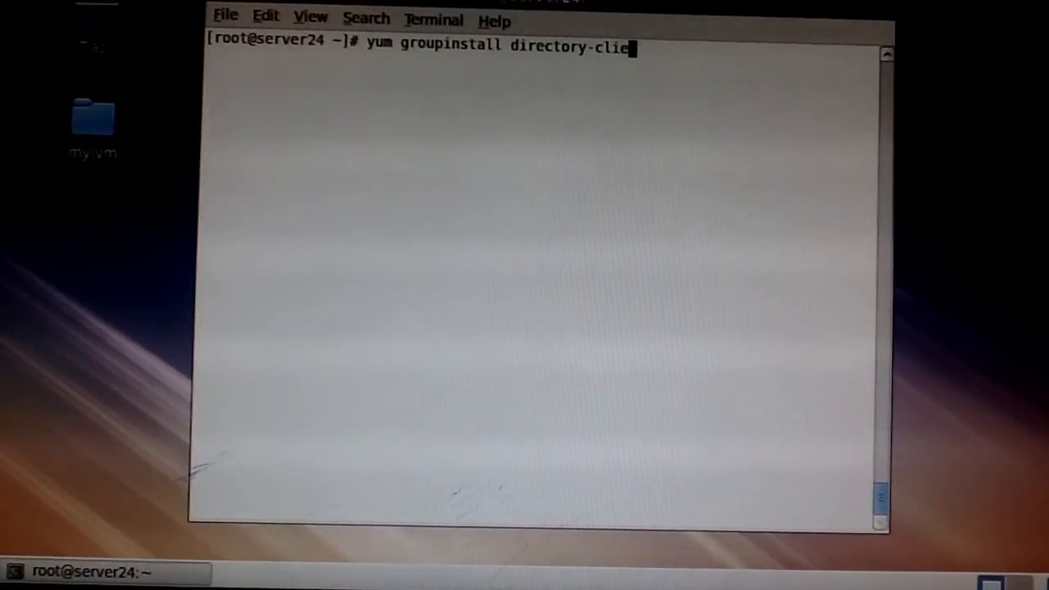
pyautogui.write('nt')
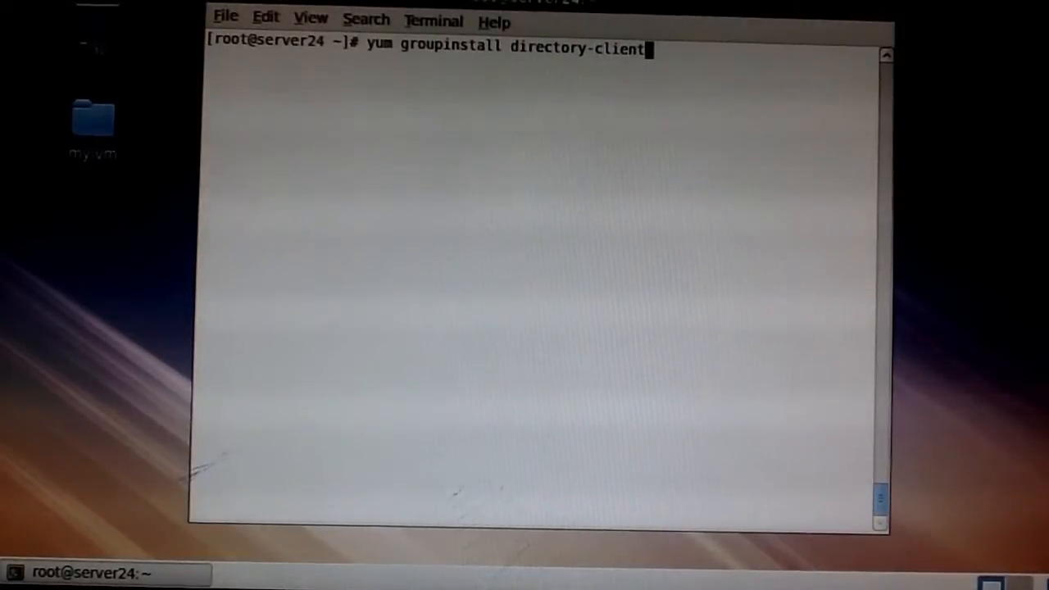
pyautogui.write('* -')
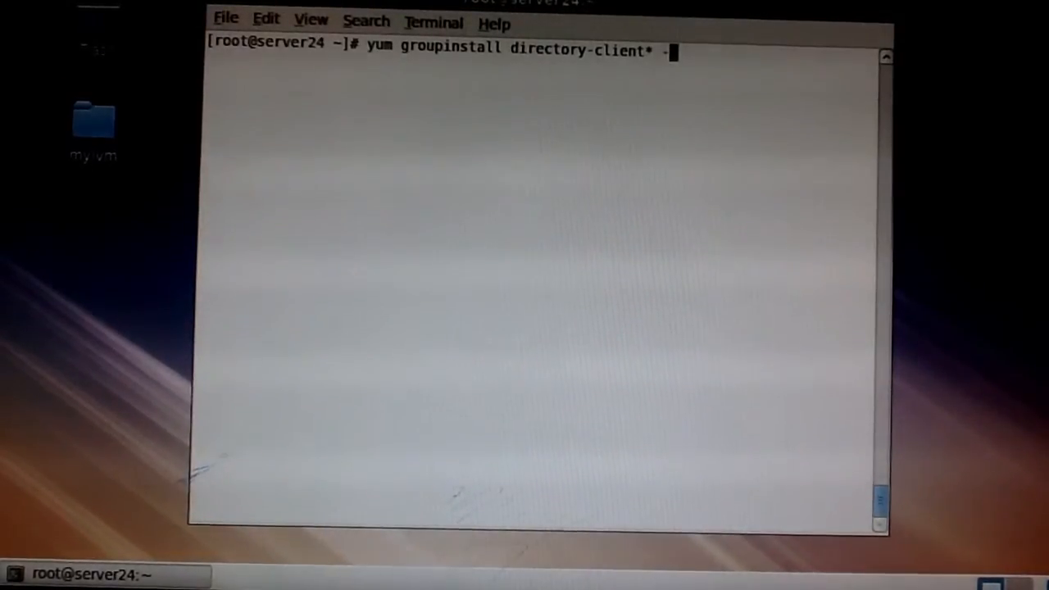
pyautogui.write('y')
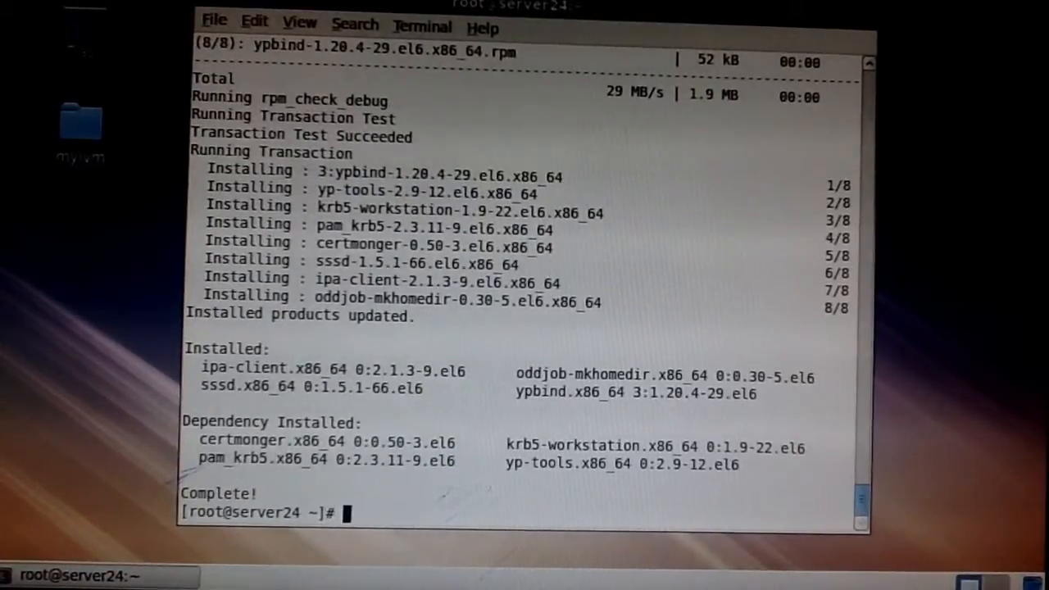
pyautogui.write('c')
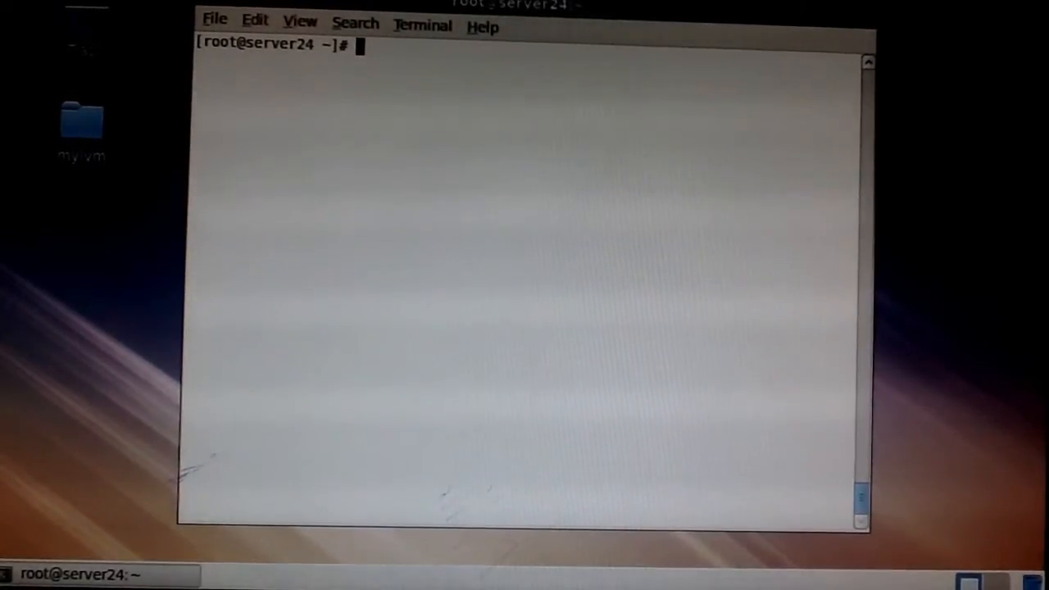
# Launch system-config-authentication and set the User Account Database to LDAP.
pyautogui.write('system-')
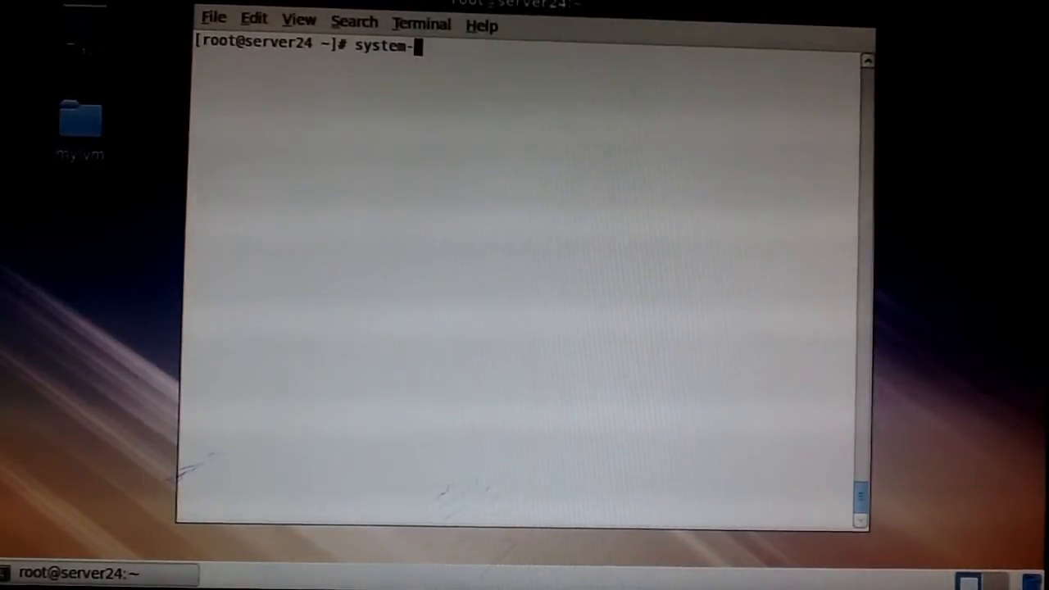
pyautogui.write('config-')
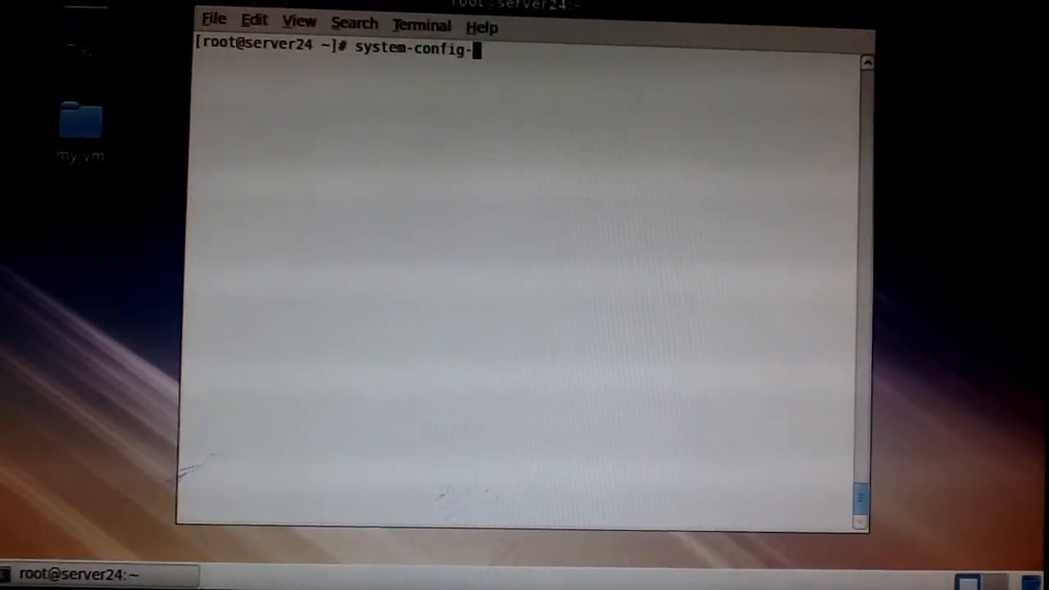
pyautogui.write('authentication')
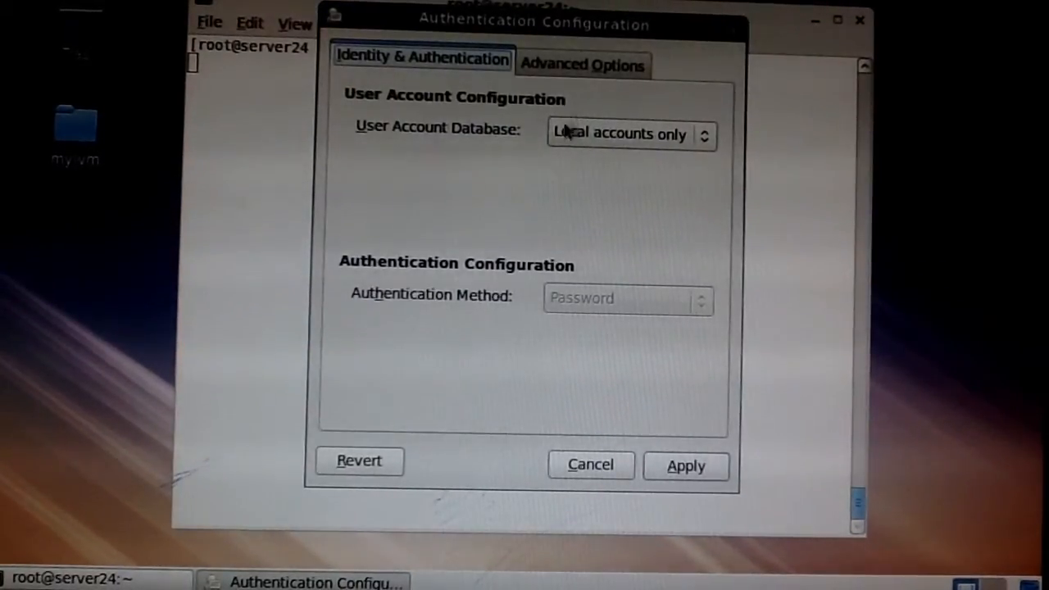
pyautogui.click(630, 134)
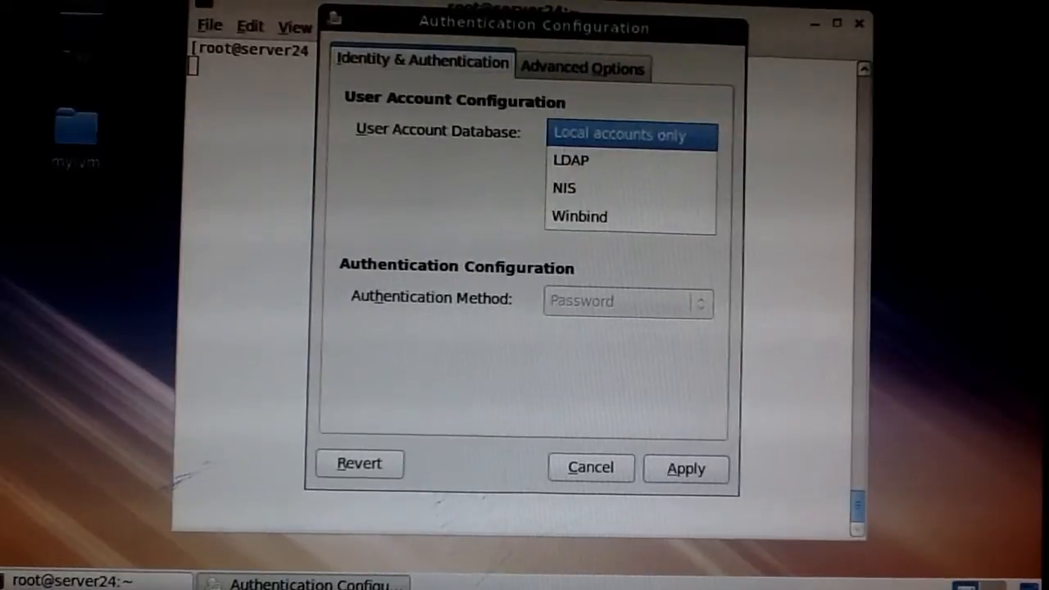
pyautogui.click(569, 161)
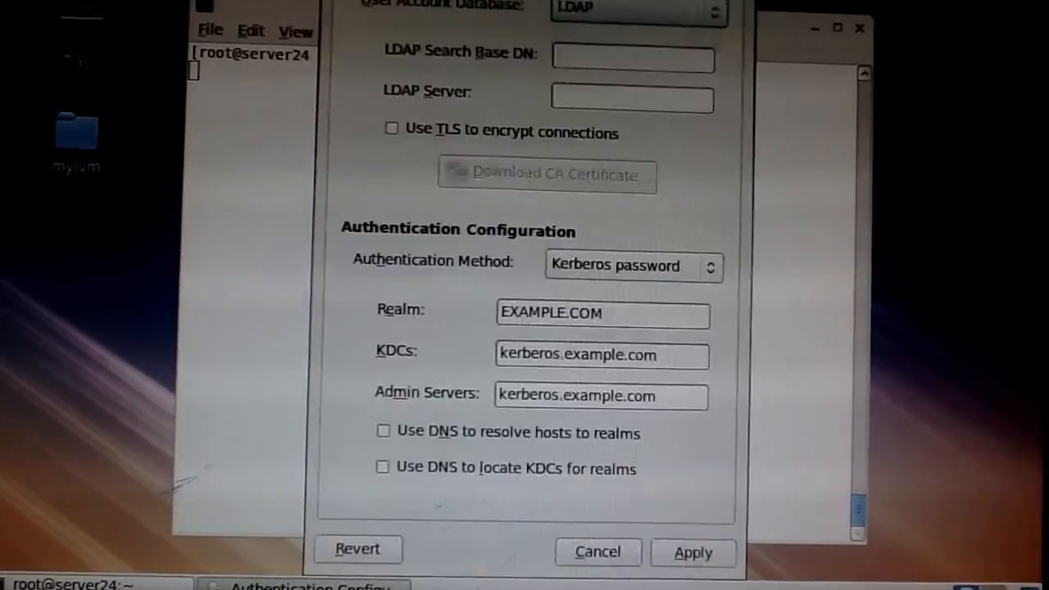
pyautogui.moveTo(547, 176)
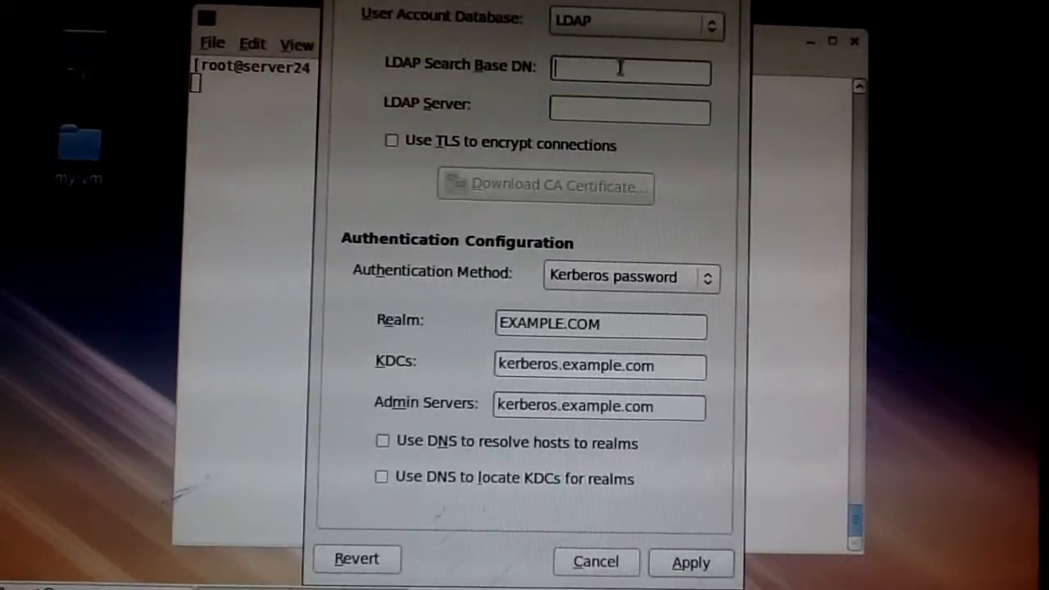
# Enter dc=example,dc=com as the LDAP search base DN.
pyautogui.write('dc')
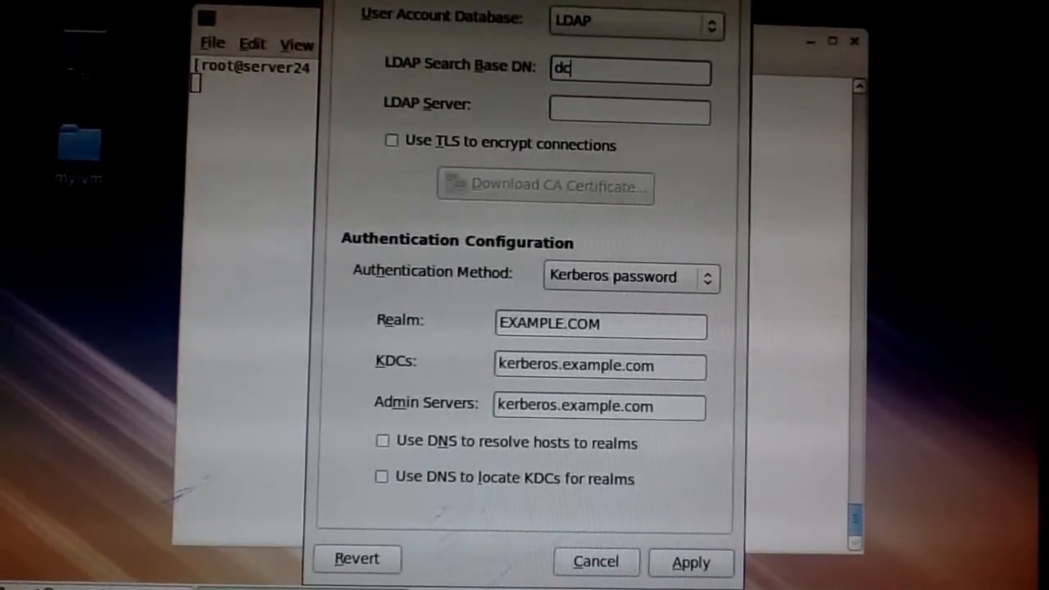
pyautogui.write(',')
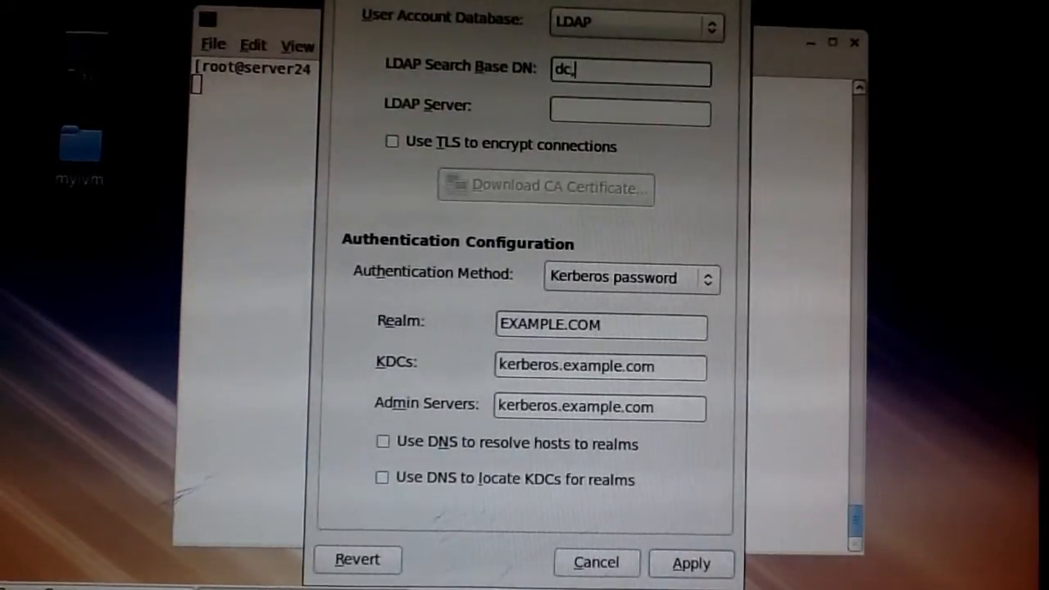
pyautogui.write('example')
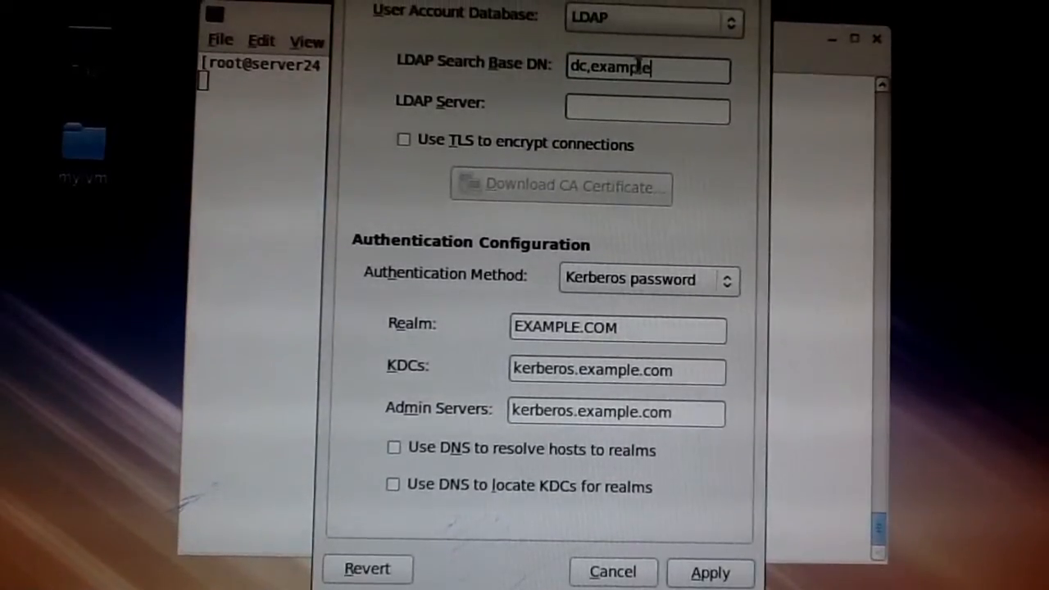
pyautogui.press('BackSpace')
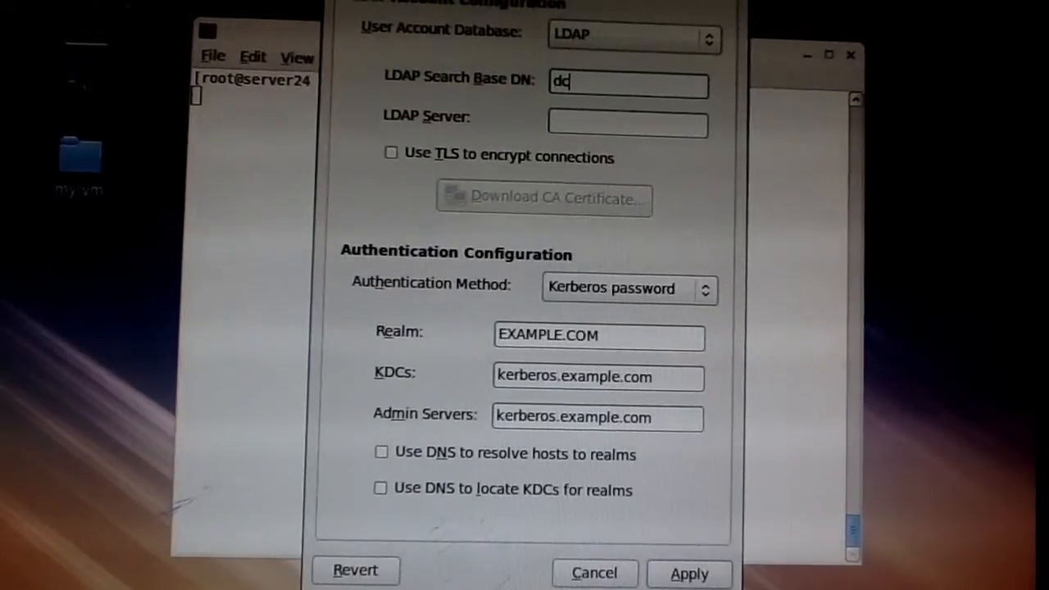
pyautogui.write('=example, dc')
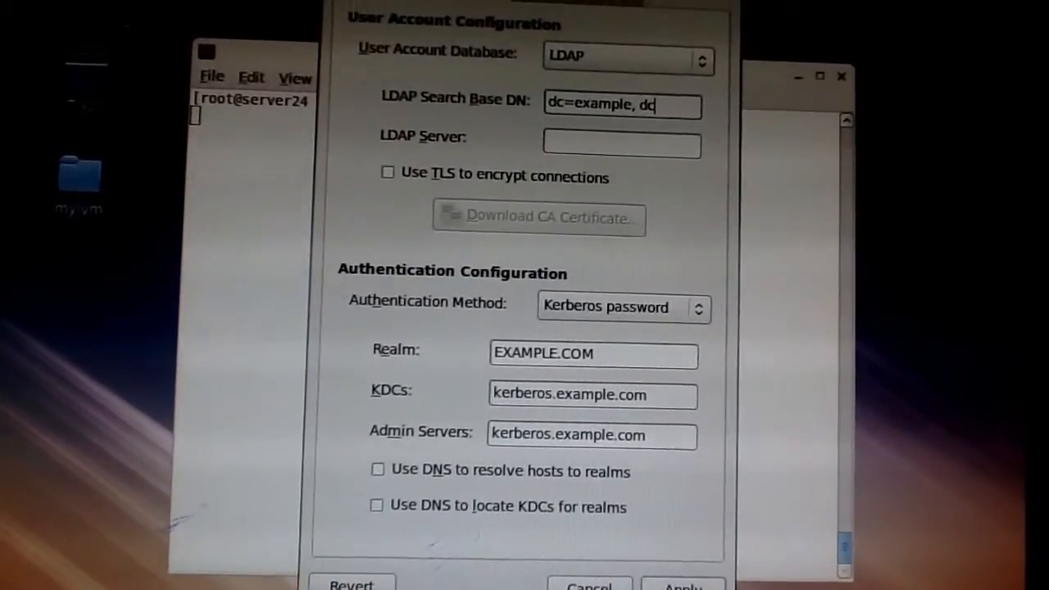
pyautogui.write('=com')
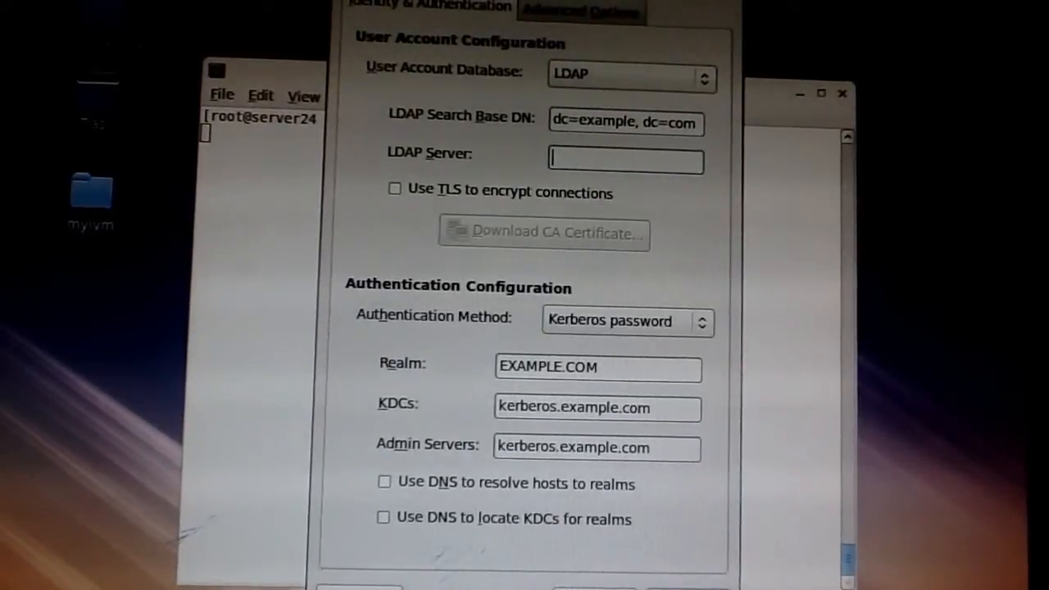
# Set the LDAP server to ldap://instructor.example.com and enable TLS encryption.
pyautogui.write('ldap')
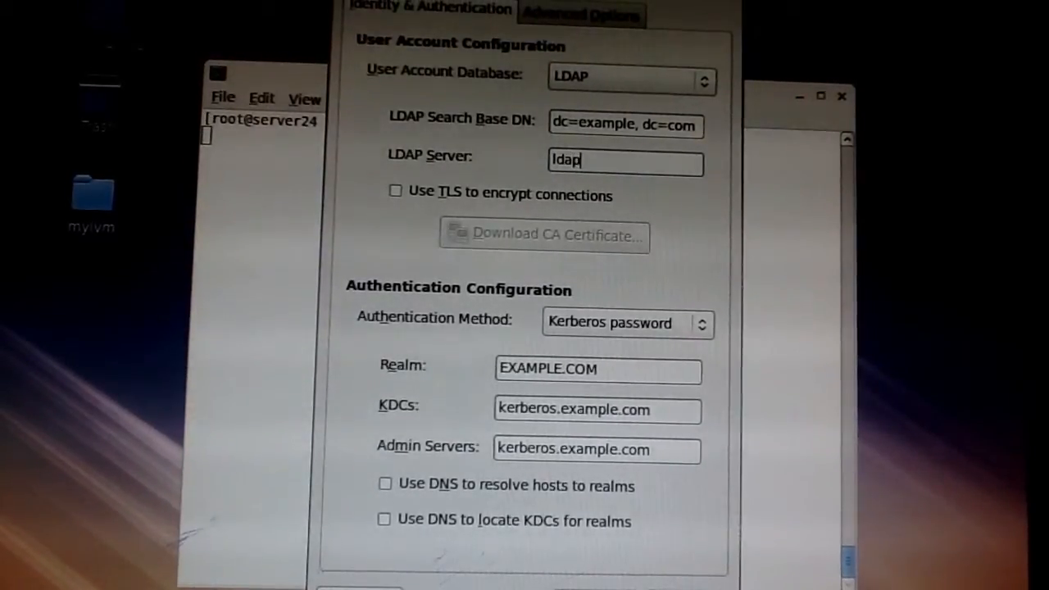
pyautogui.write(':')
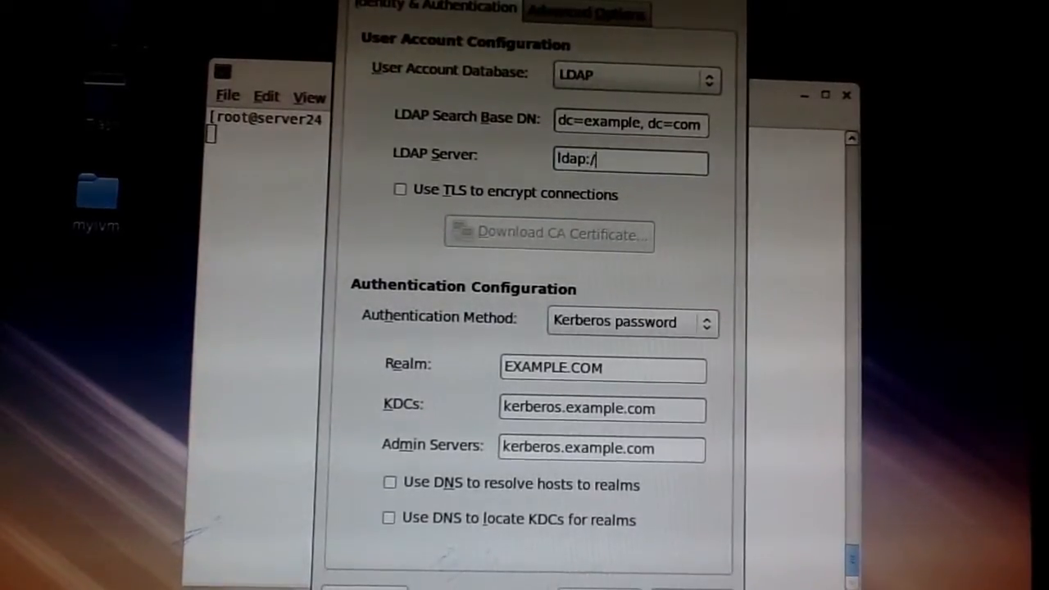
pyautogui.write('/inst')
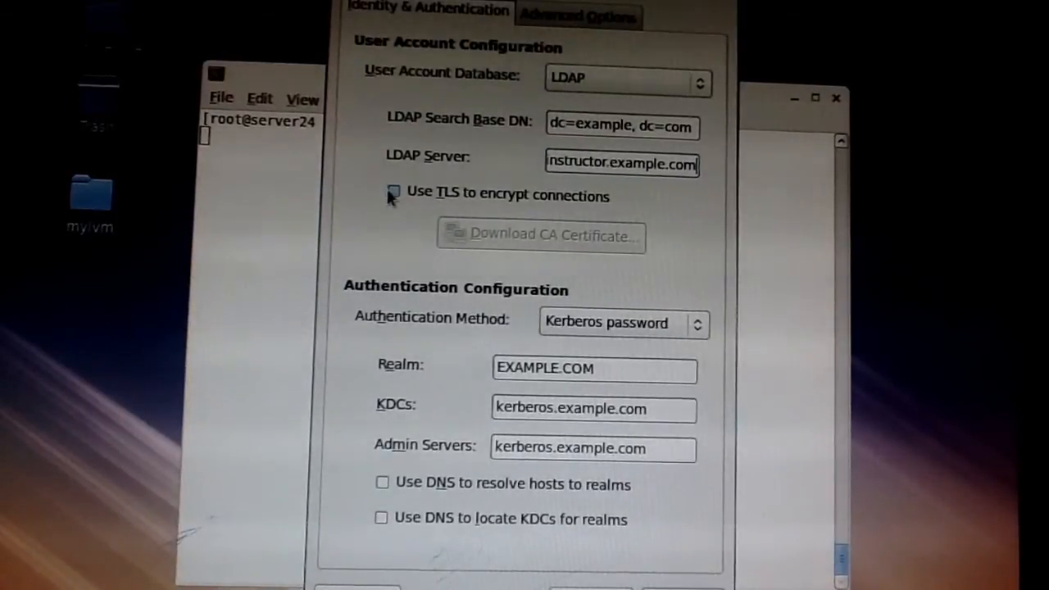
pyautogui.moveTo(391, 194)
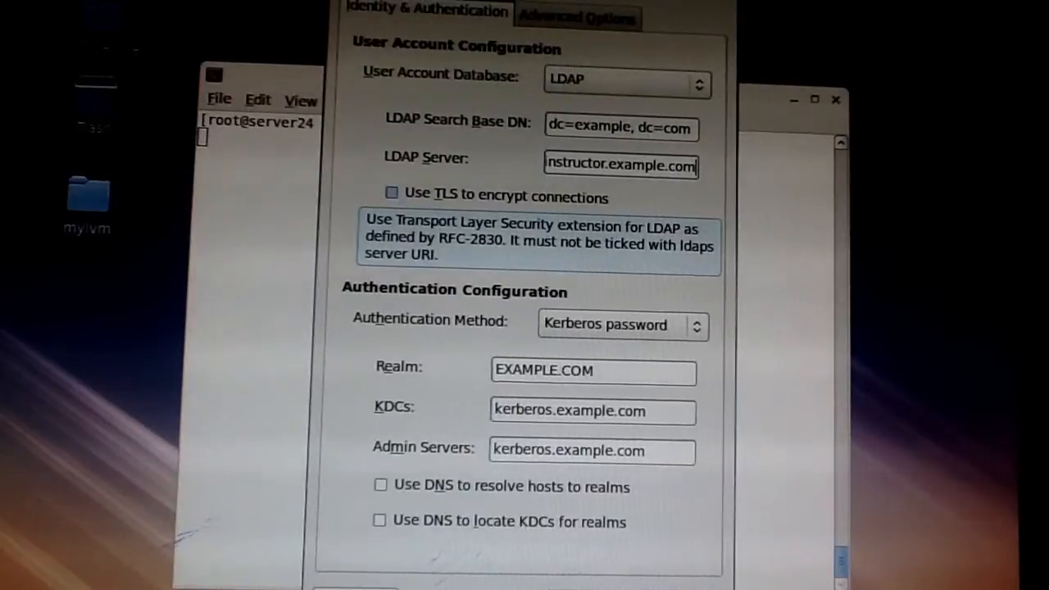
pyautogui.click(391, 197)
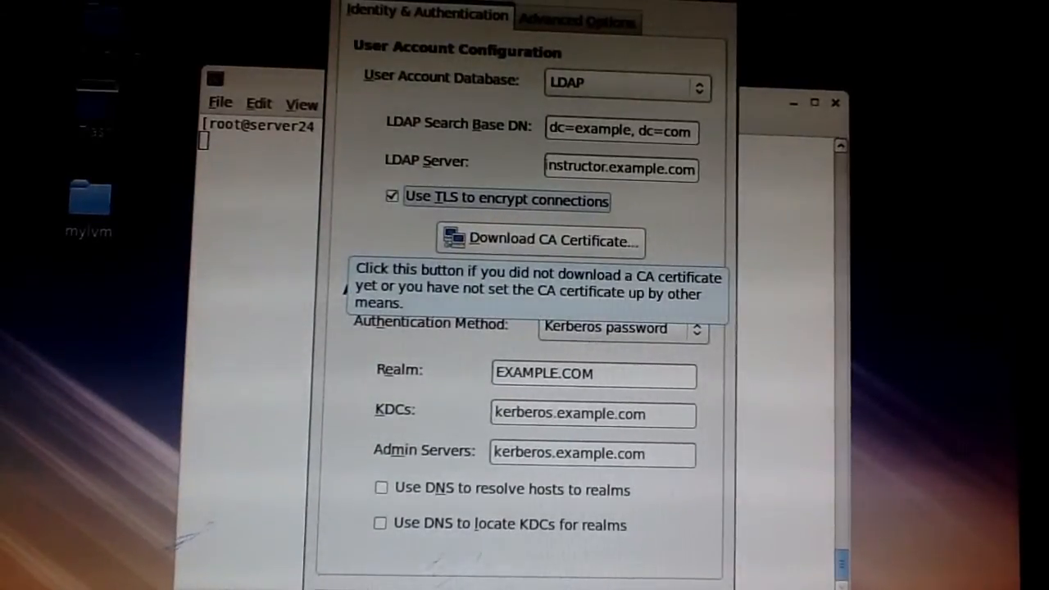
pyautogui.moveTo(479, 275)
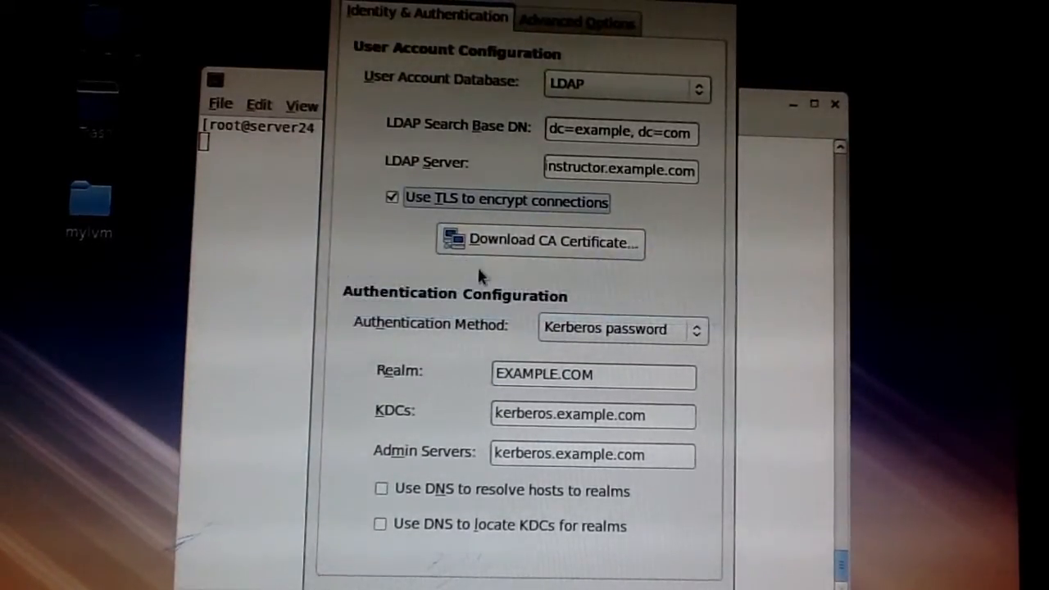
pyautogui.click(539, 241)
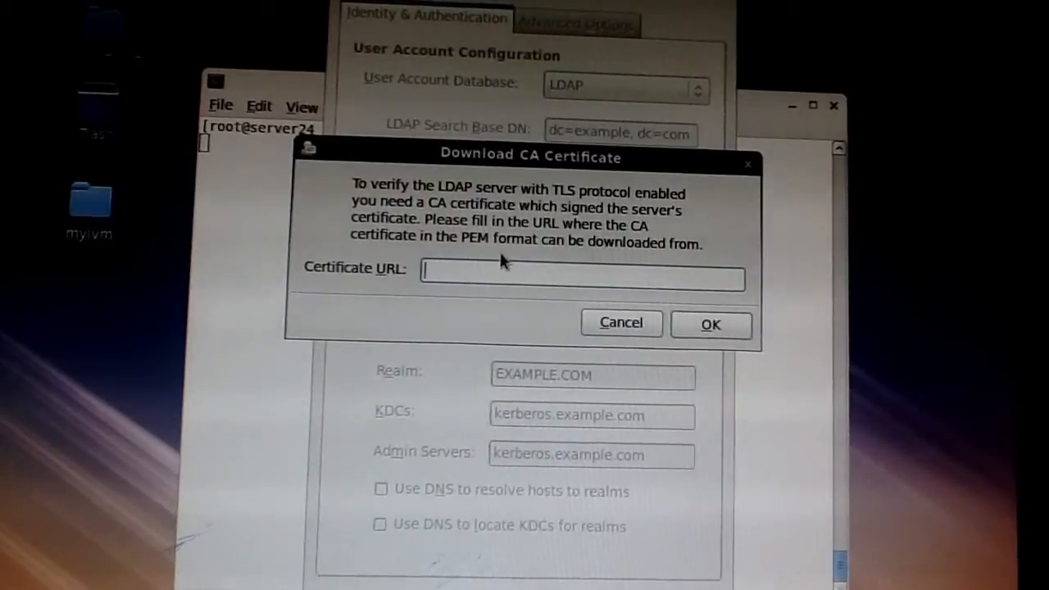
pyautogui.write('htt')
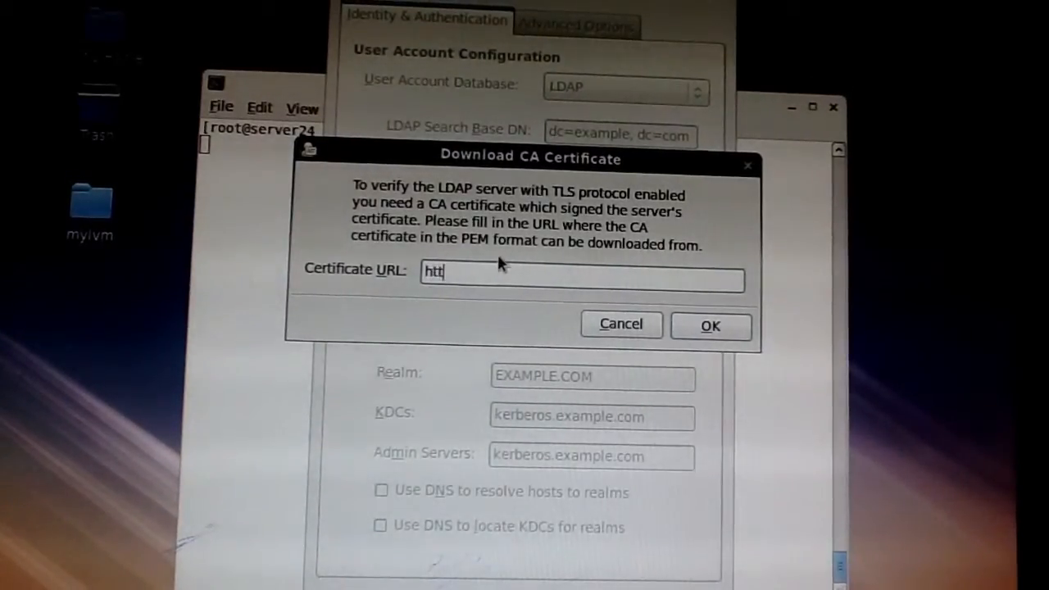
pyautogui.write('p://')
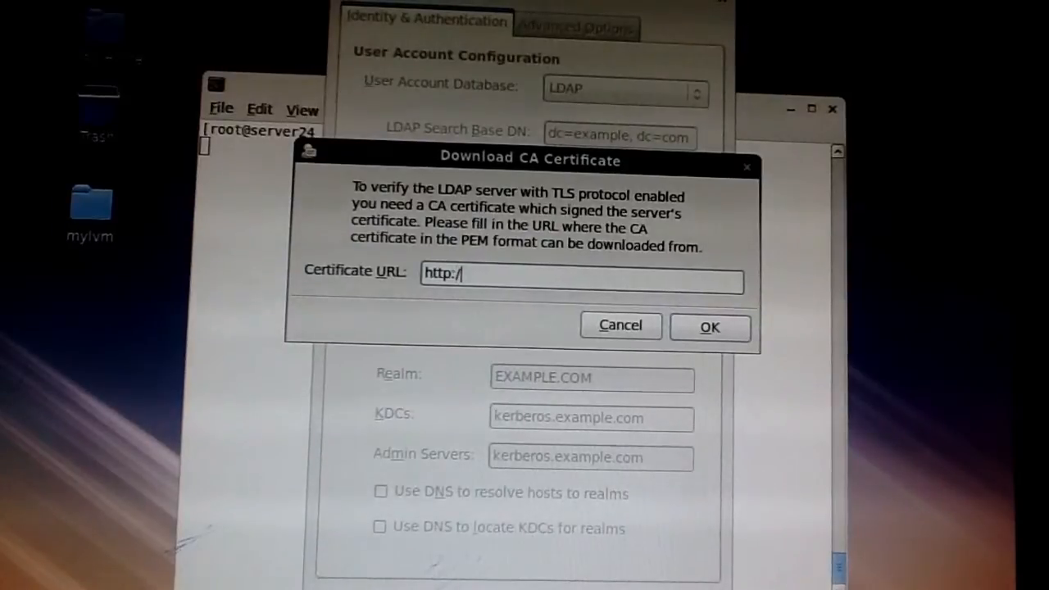
pyautogui.write('instructor')
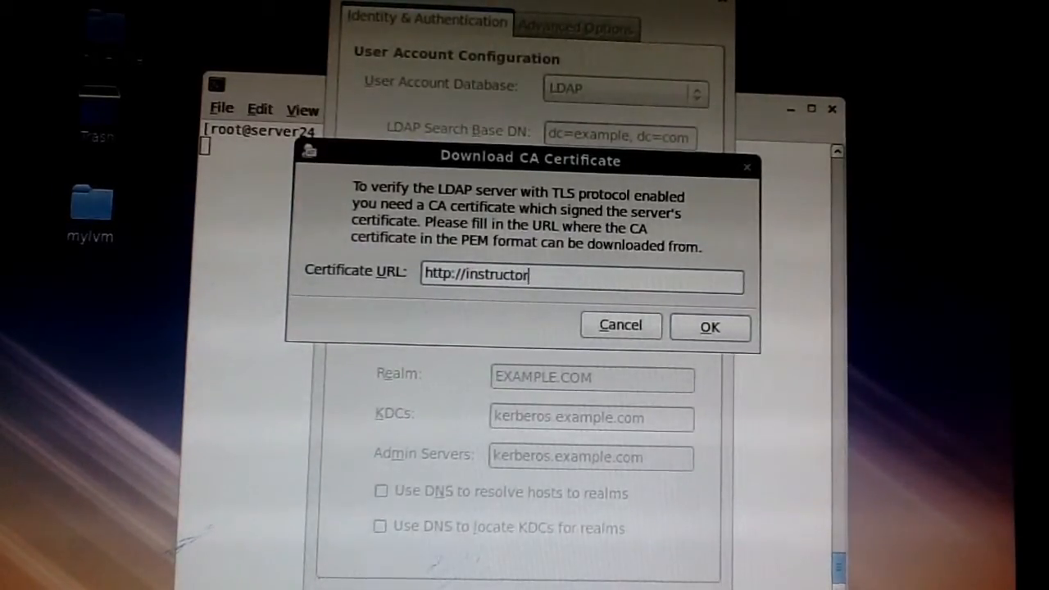
pyautogui.write('.example')
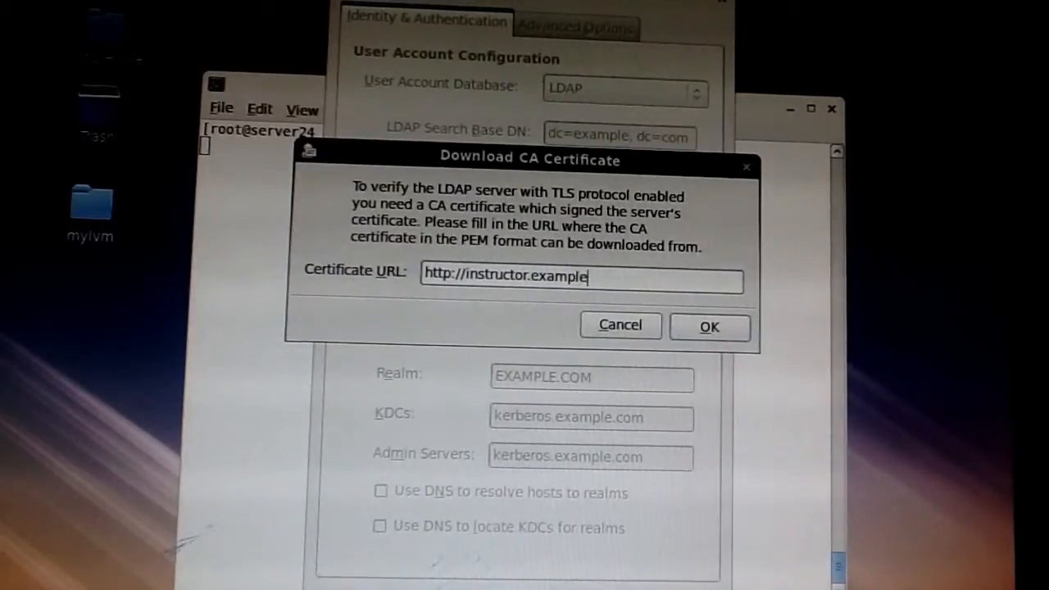
pyautogui.write('.com')
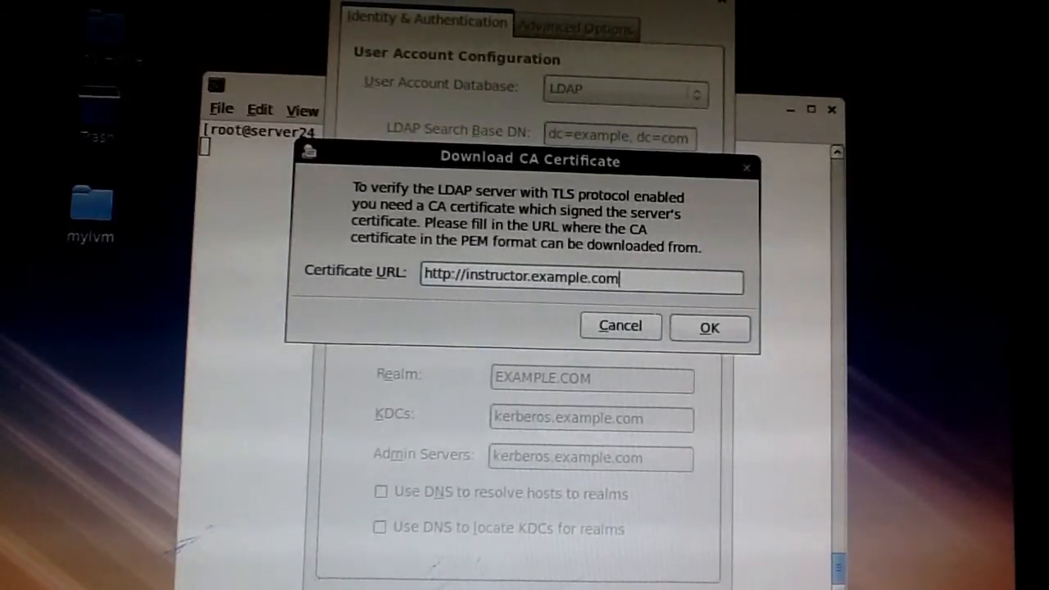
pyautogui.write('/pub')
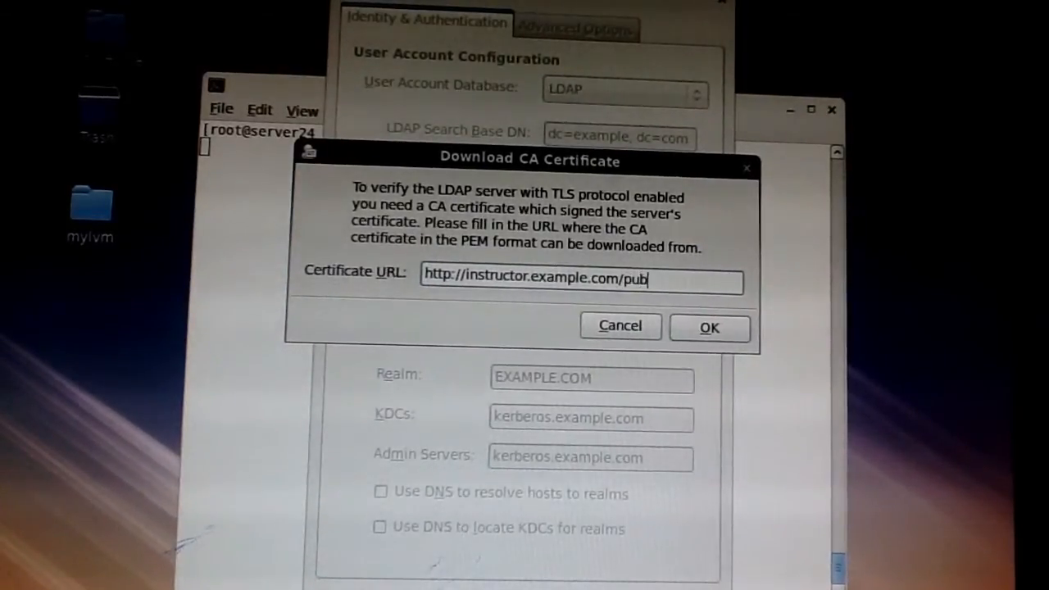
pyautogui.write('/')
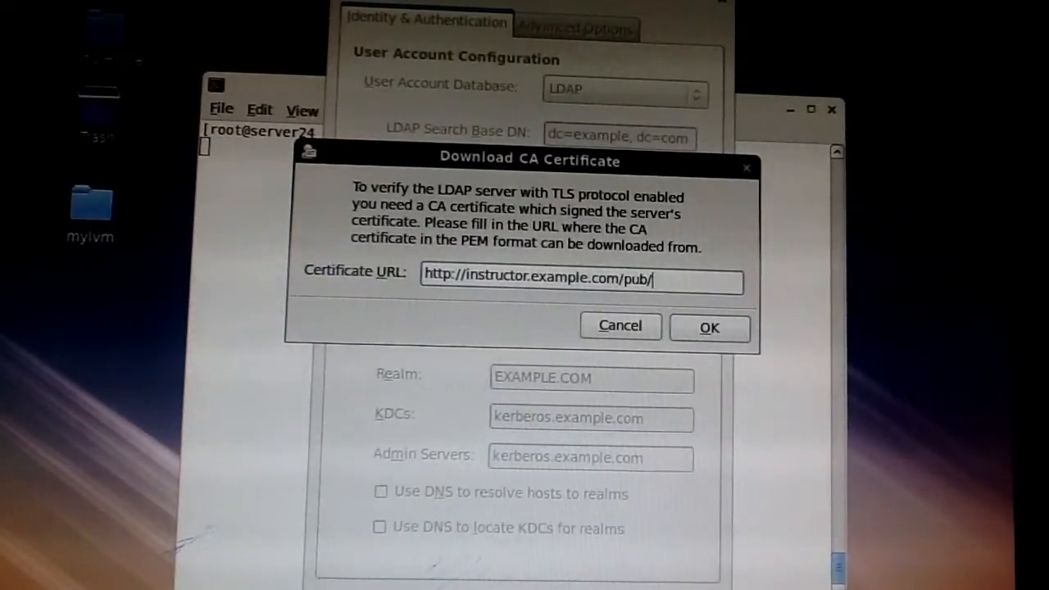
pyautogui.write('EXAMPLE')
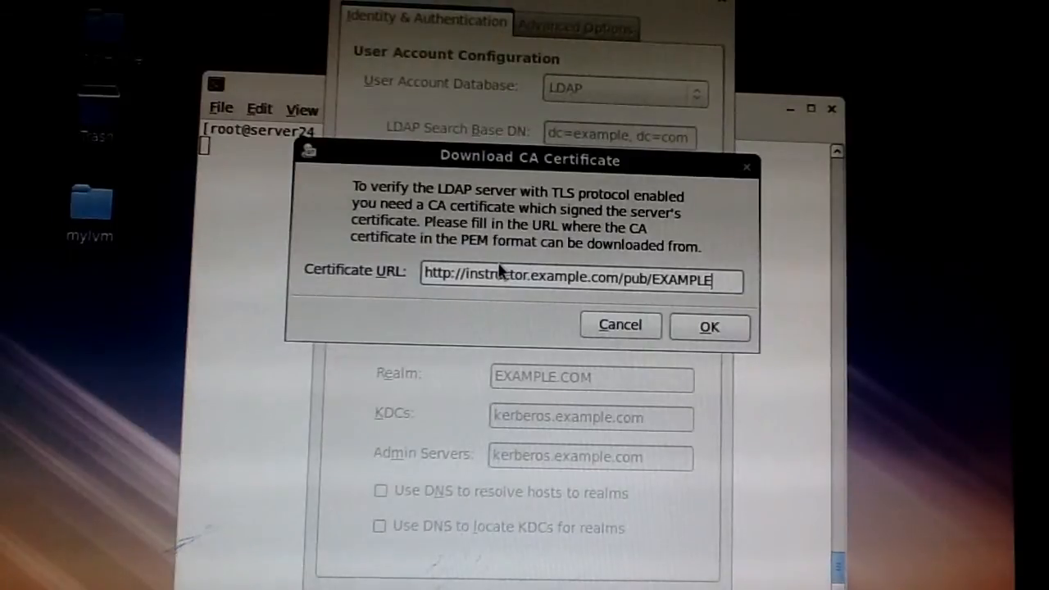
pyautogui.write('-CA-')
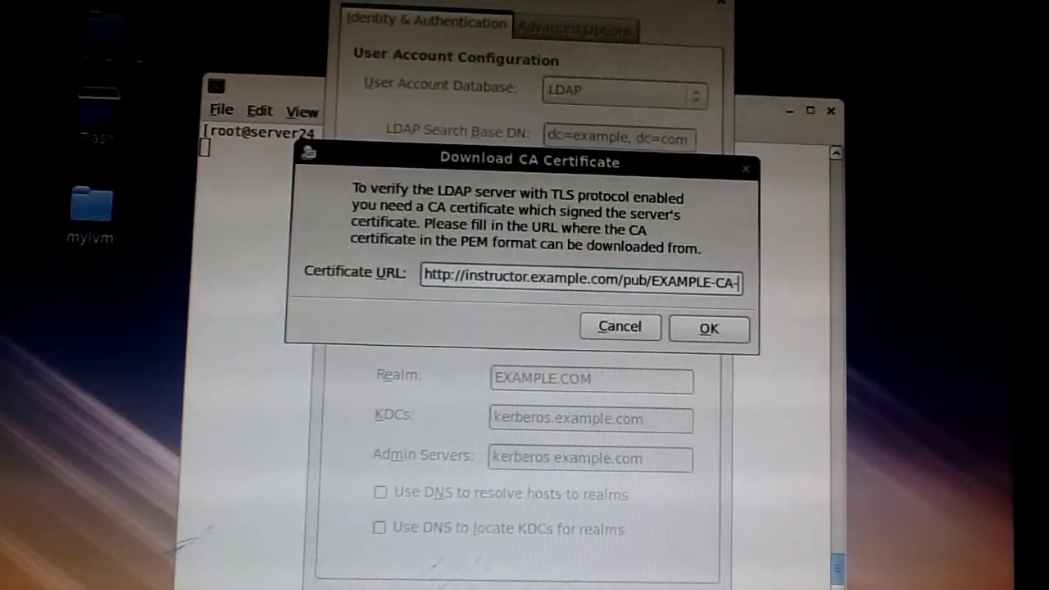
pyautogui.write('CERT')
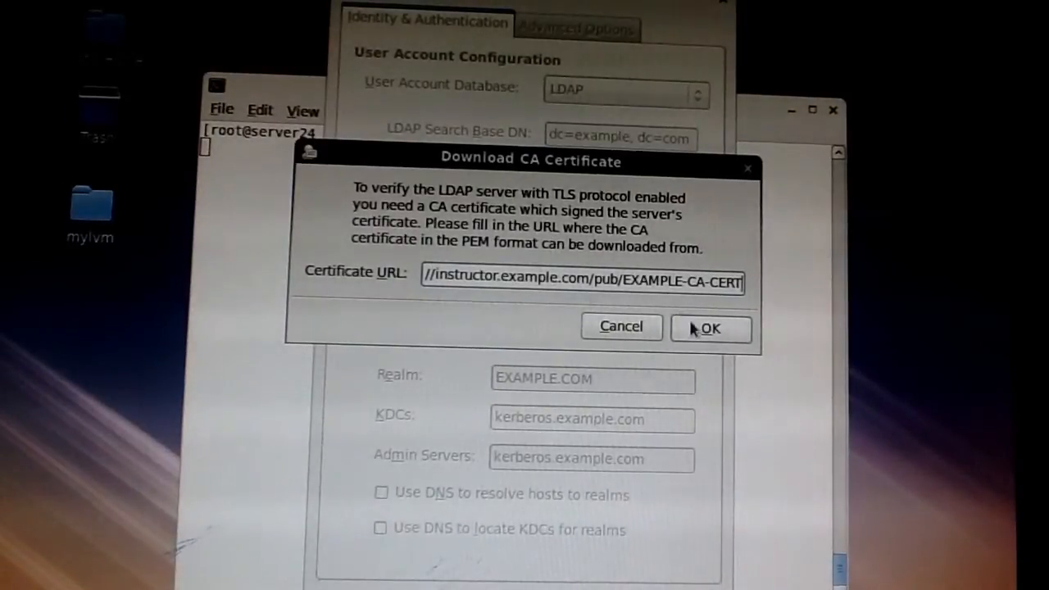
pyautogui.click(709, 328)
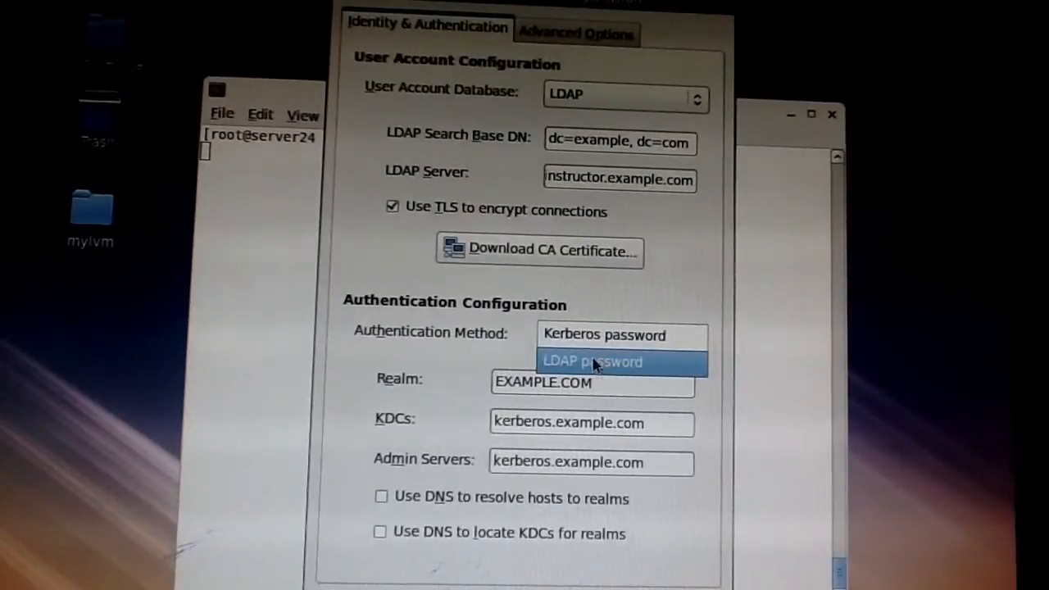
# Switch the authentication method from Kerberos password to LDAP password.
pyautogui.click(591, 362)
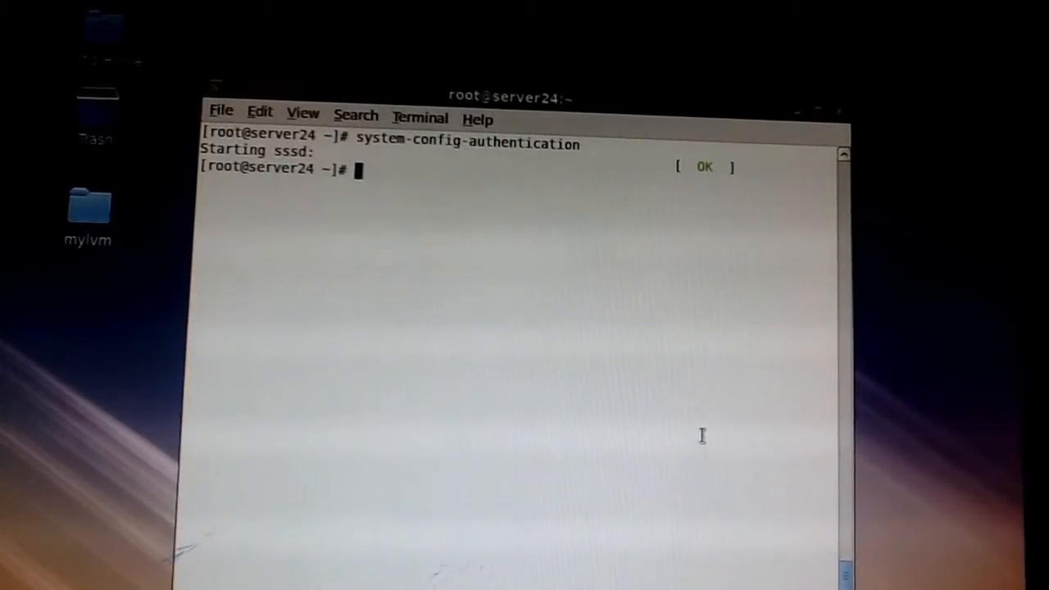
# Log in as ldapuser24 with su -, note the missing home directory warning, and exit.
pyautogui.write('su')
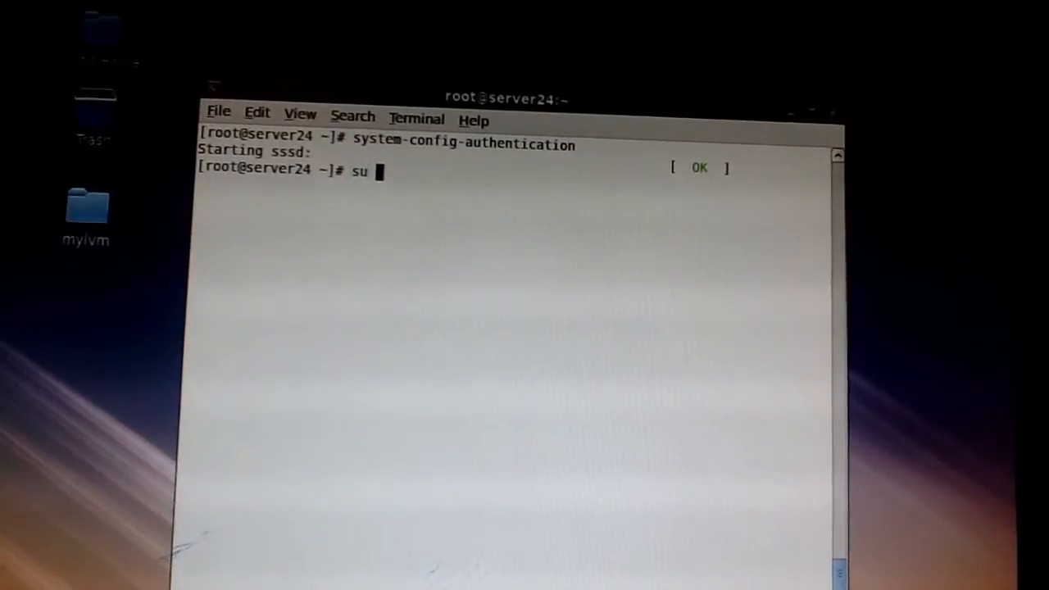
pyautogui.write('-')
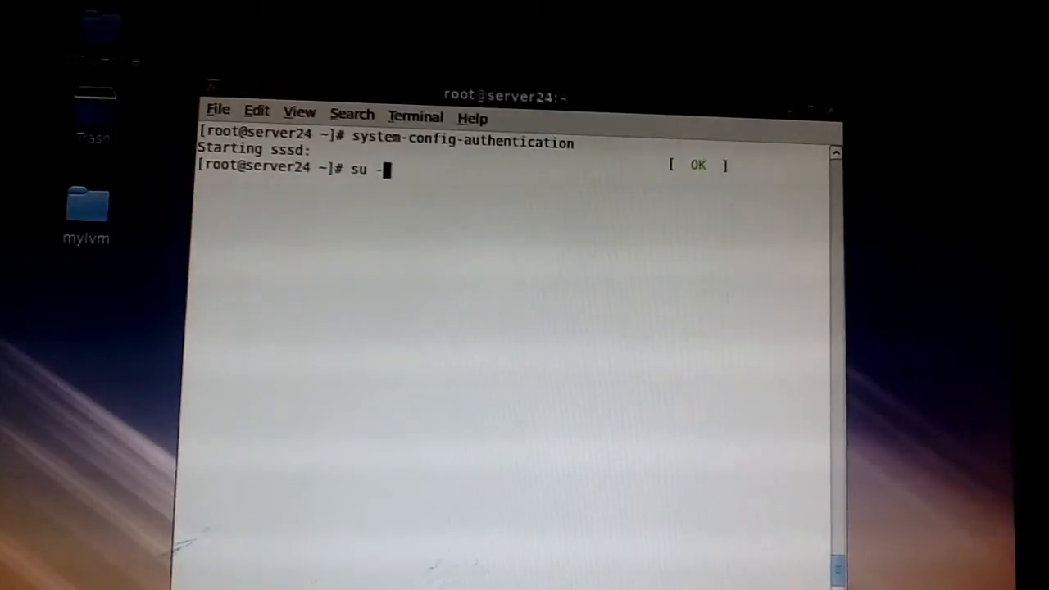
pyautogui.write('ldap')
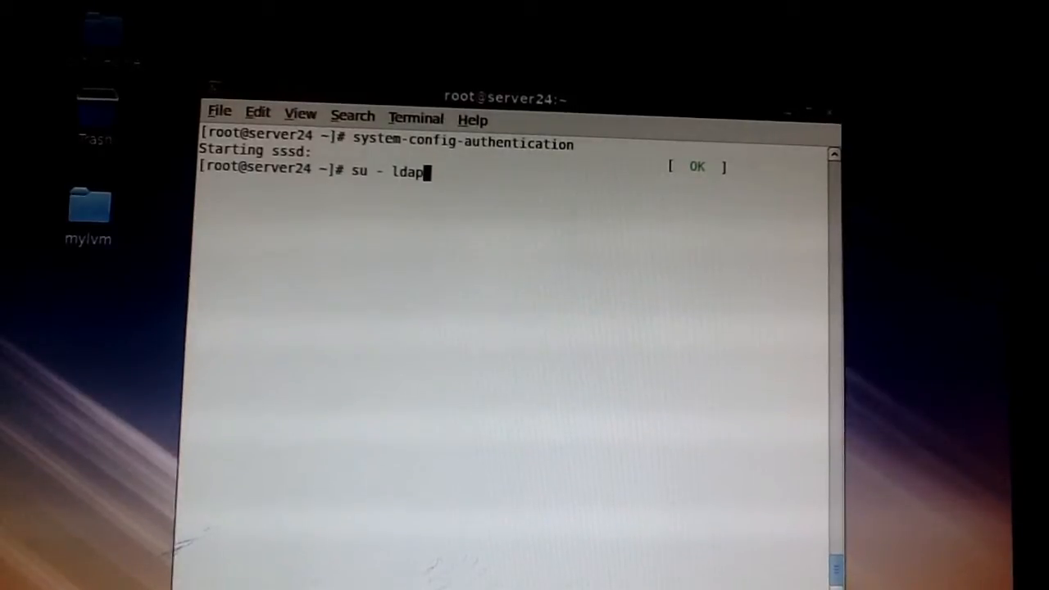
pyautogui.write('user2')
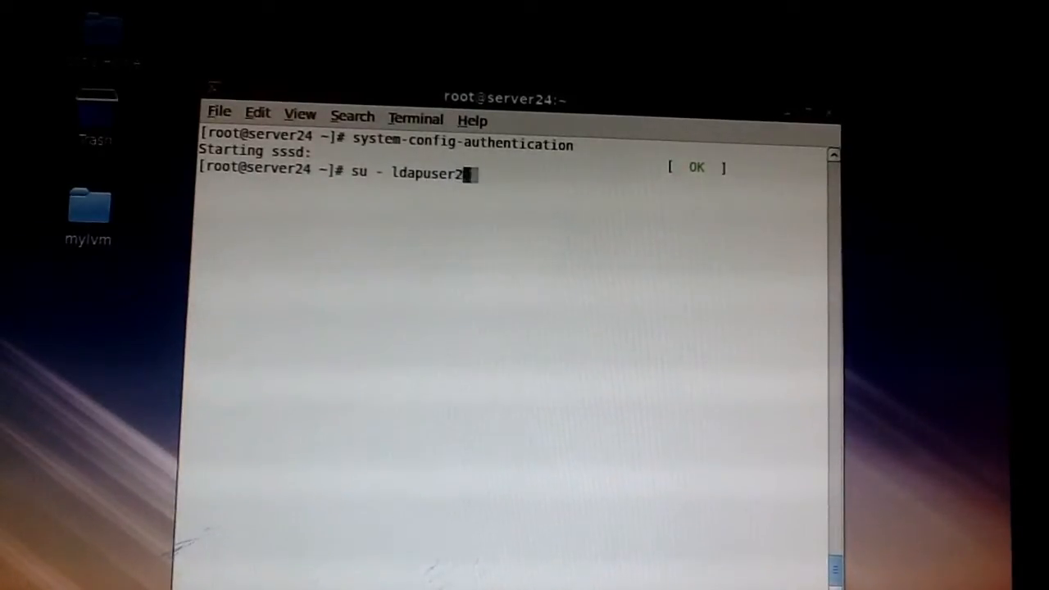
pyautogui.press('Return')
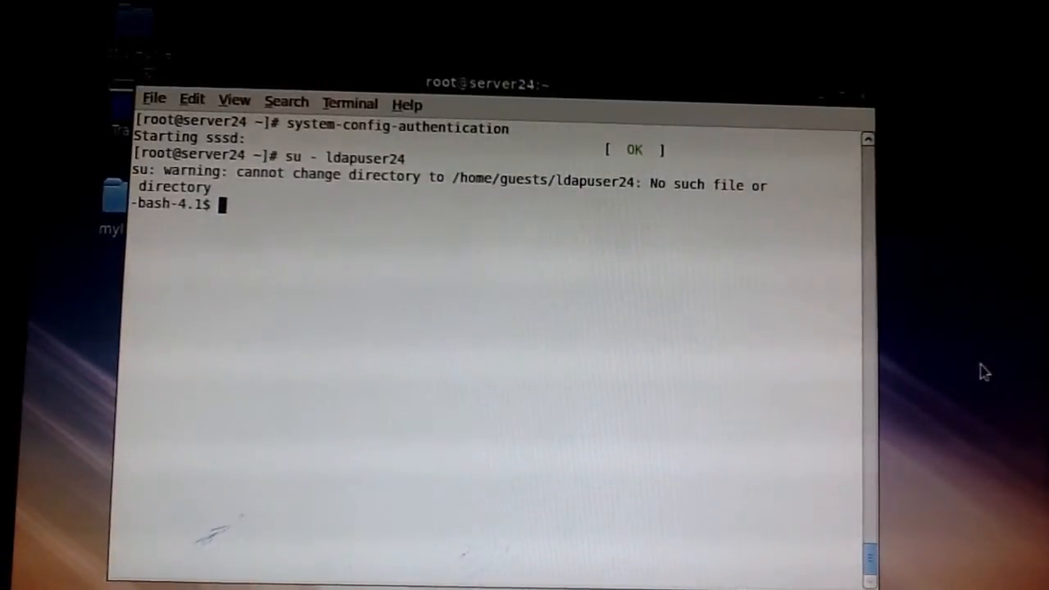
pyautogui.write('exit')
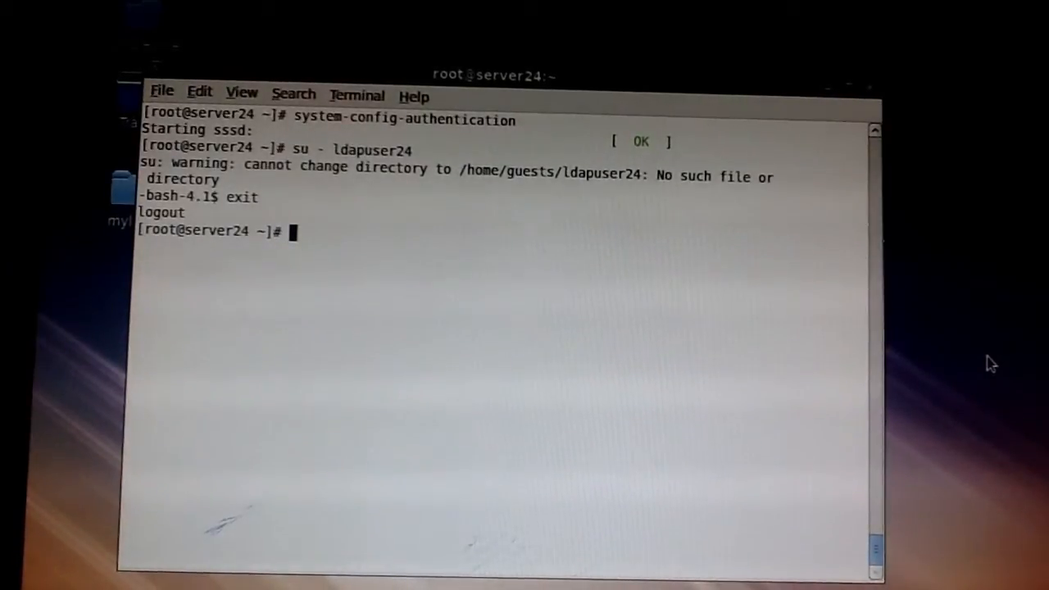
pyautogui.write('vim')
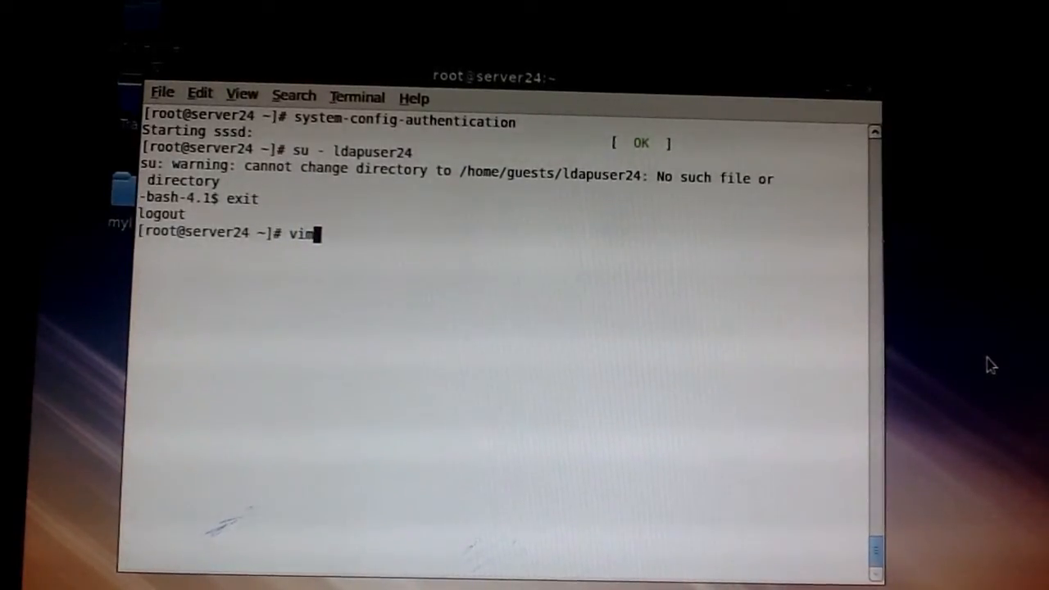
# Open /etc/auto.master in vim and enter insert mode.
pyautogui.write('/etc/')
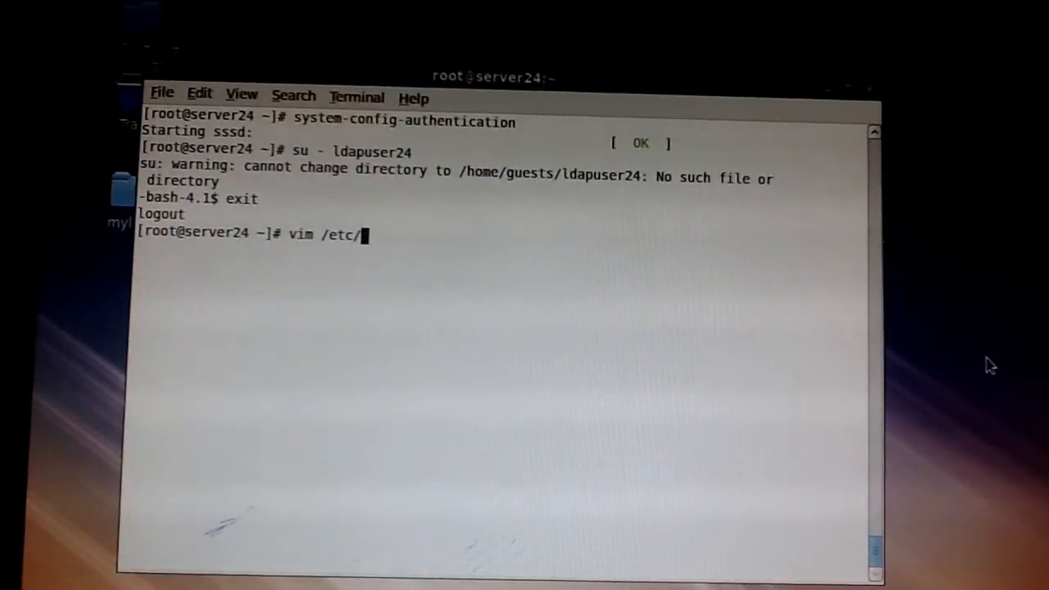
pyautogui.write('auto')
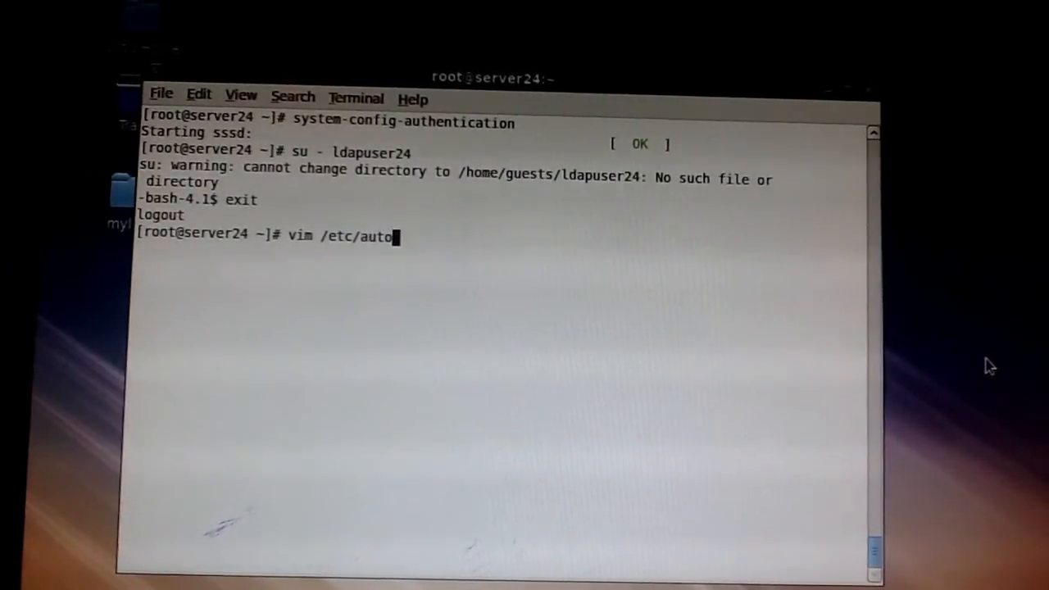
pyautogui.write('.master')
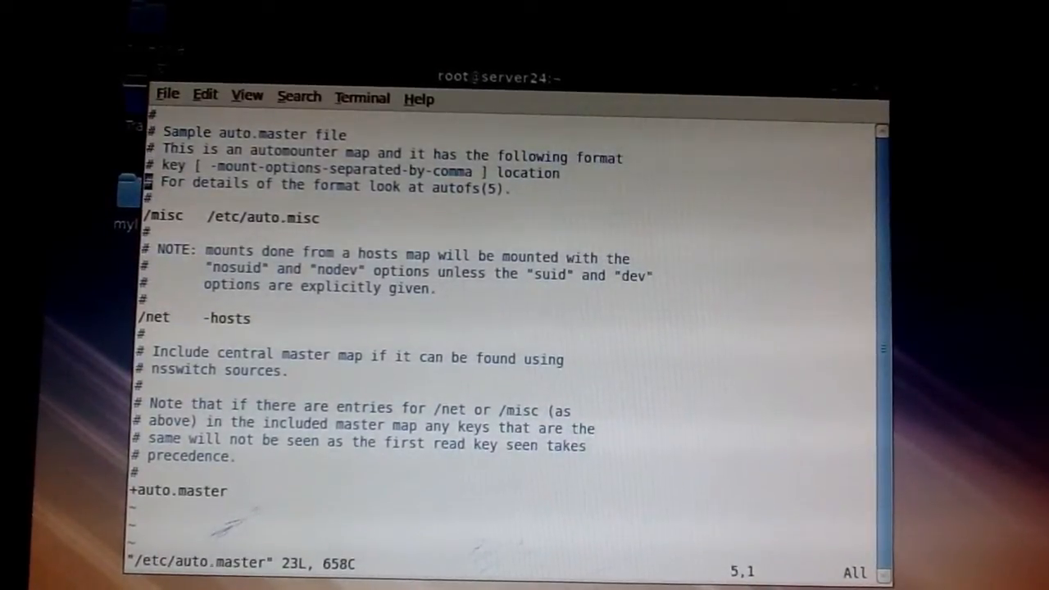
pyautogui.press('i')
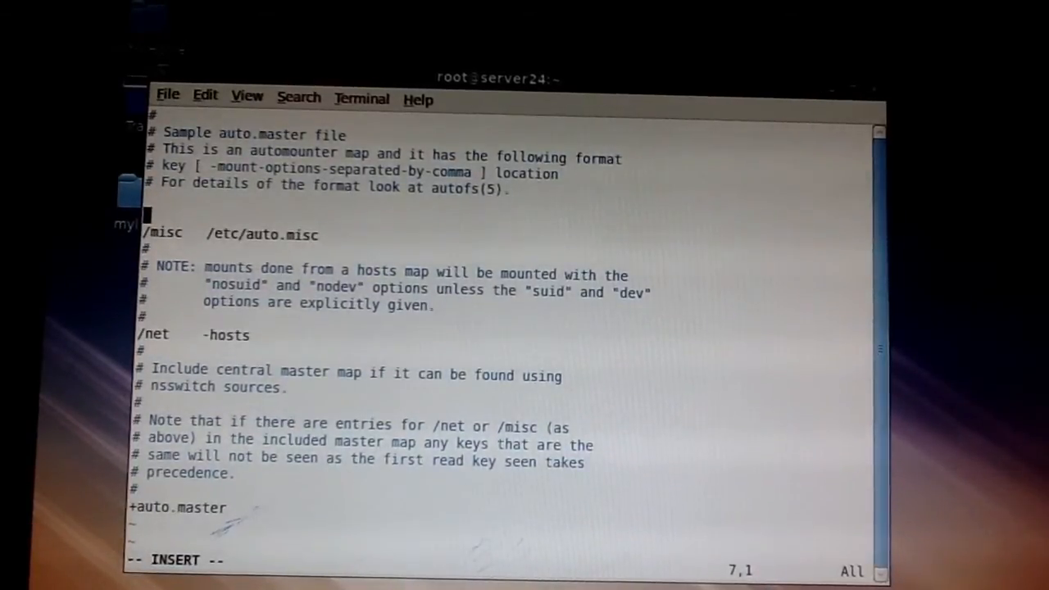
# Add the line '/home/guests /etc/auto.misc' and save with :wq.
pyautogui.write('/h')
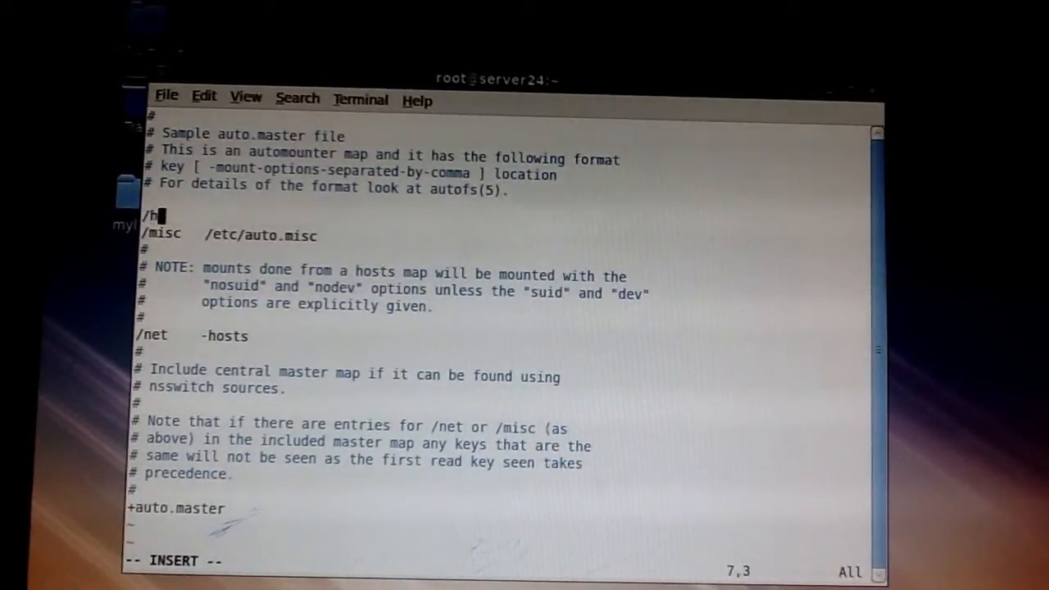
pyautogui.write('ome/gue')
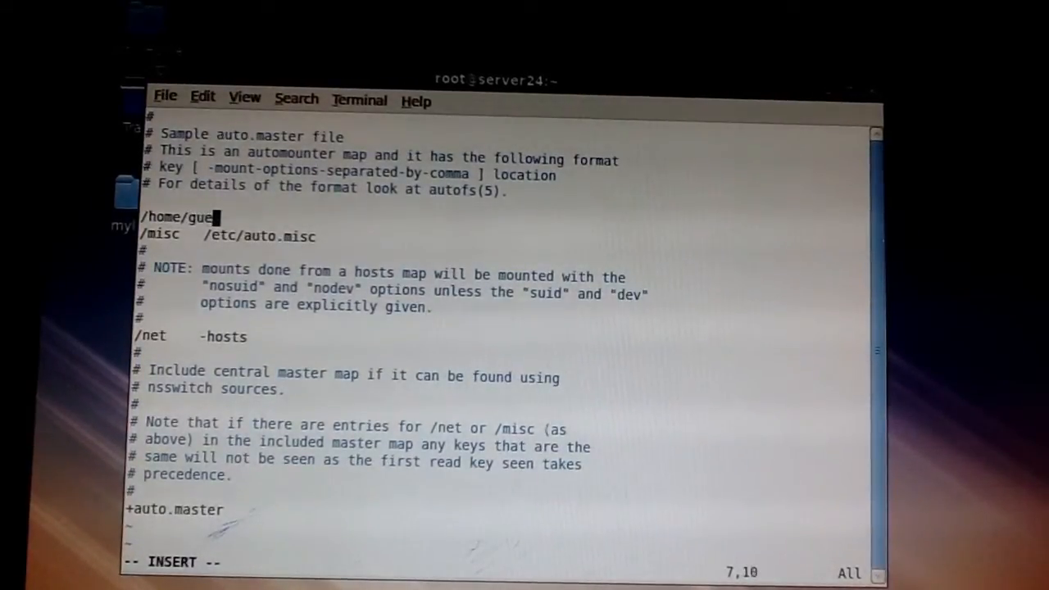
pyautogui.write('st')
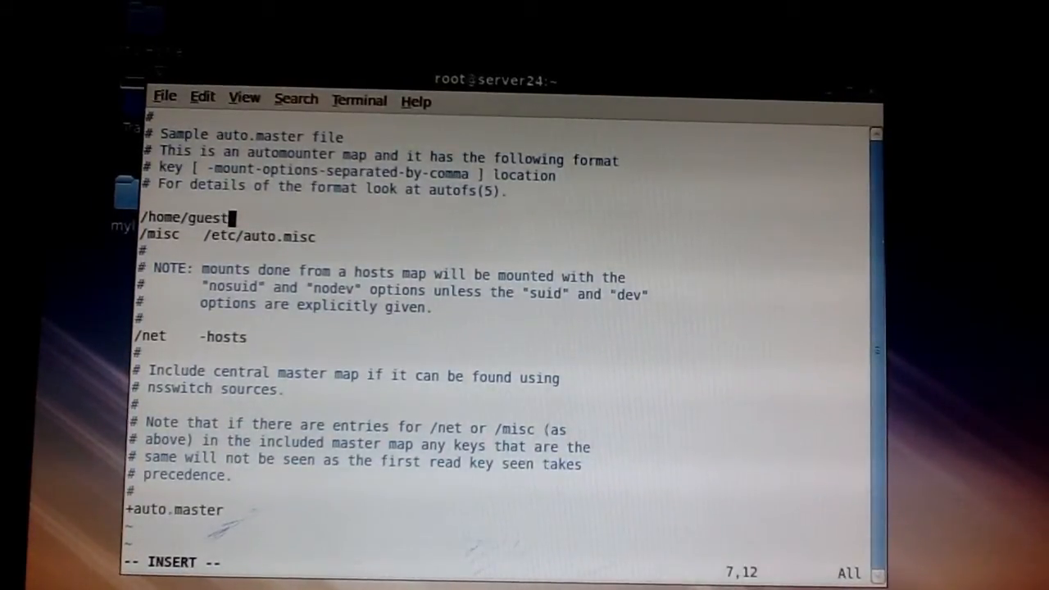
pyautogui.write('s')
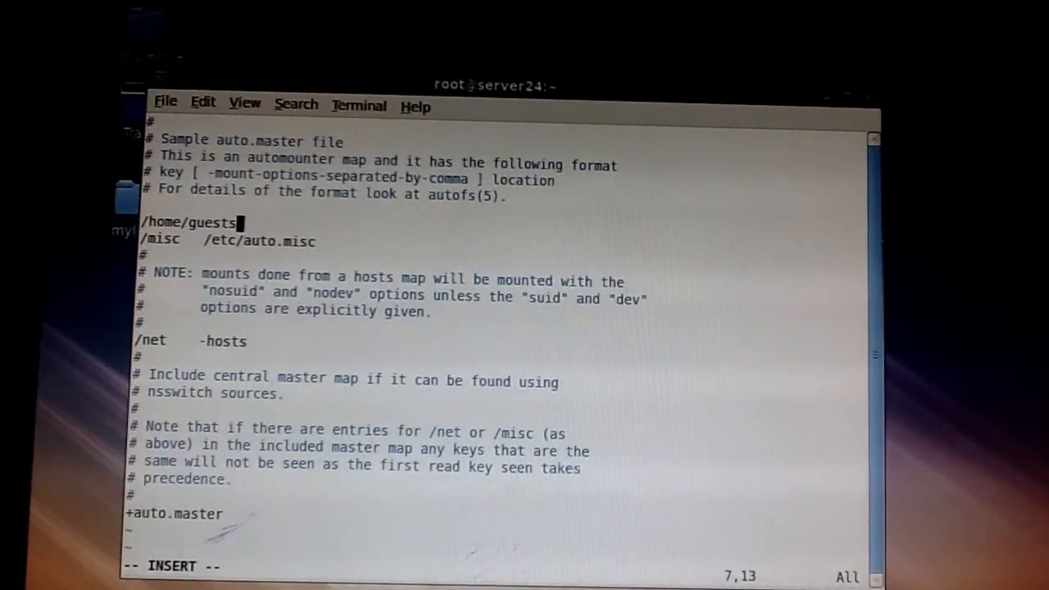
pyautogui.write('/')
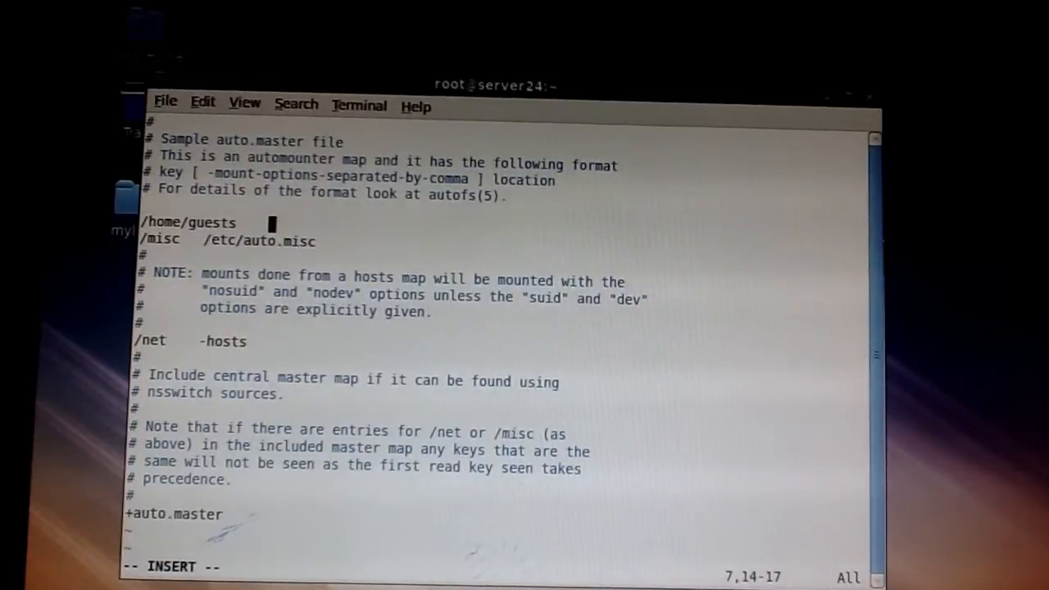
pyautogui.write('/e')
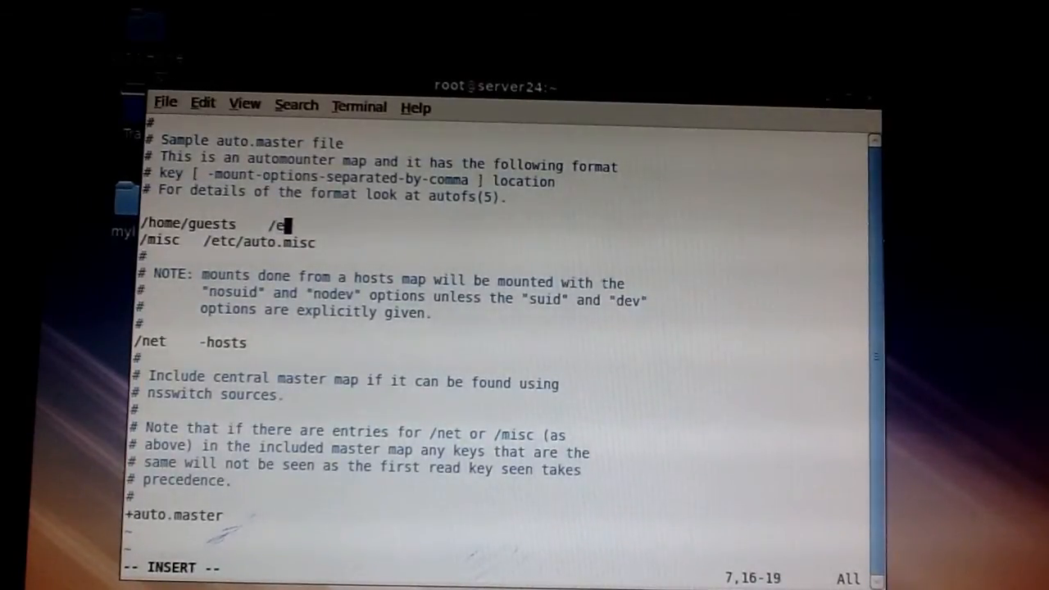
pyautogui.write('tc')
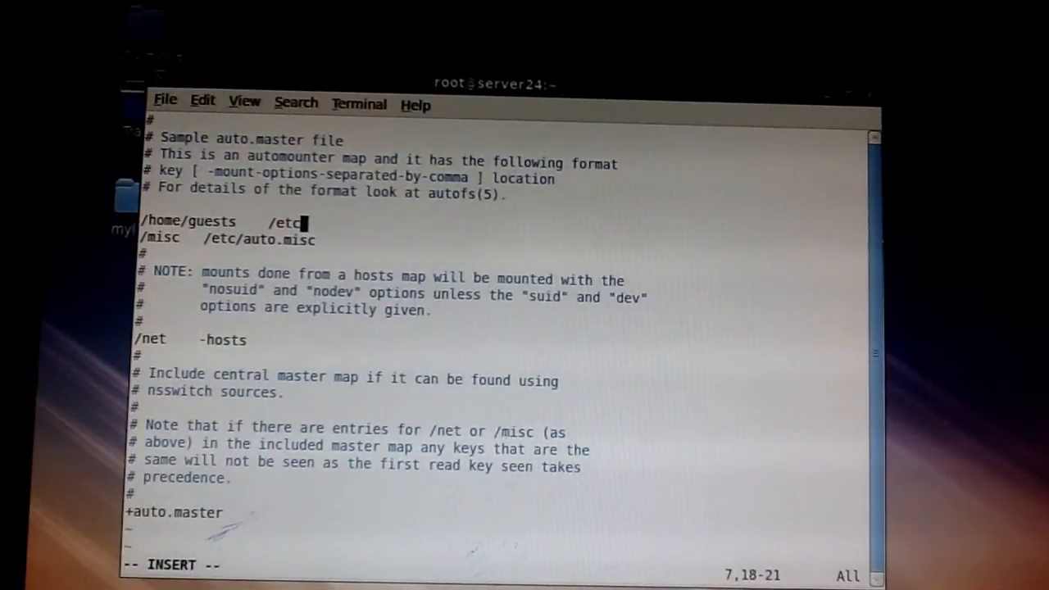
pyautogui.write('auto')
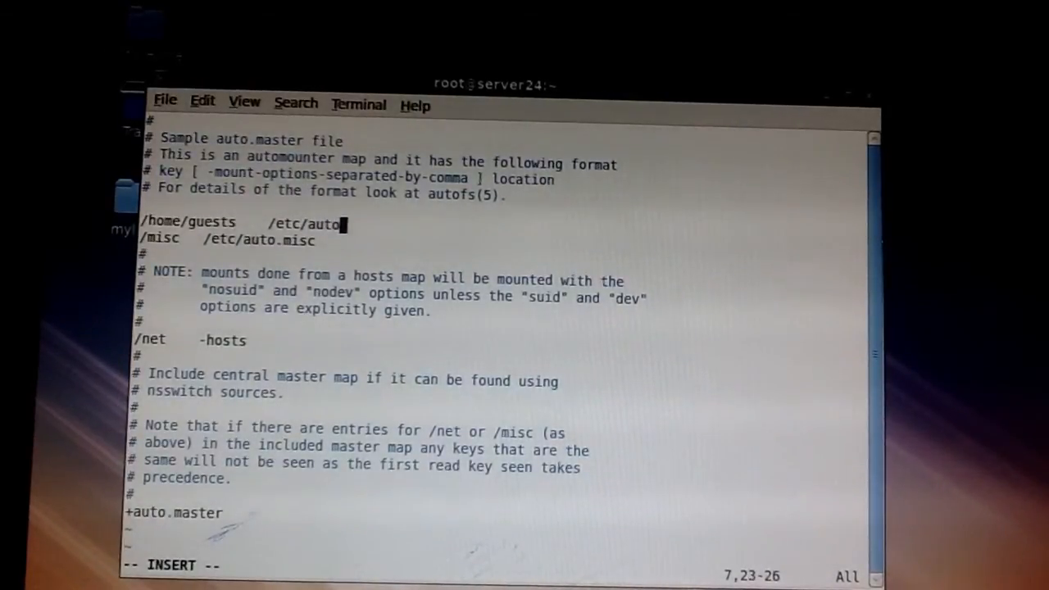
pyautogui.write('.misc')
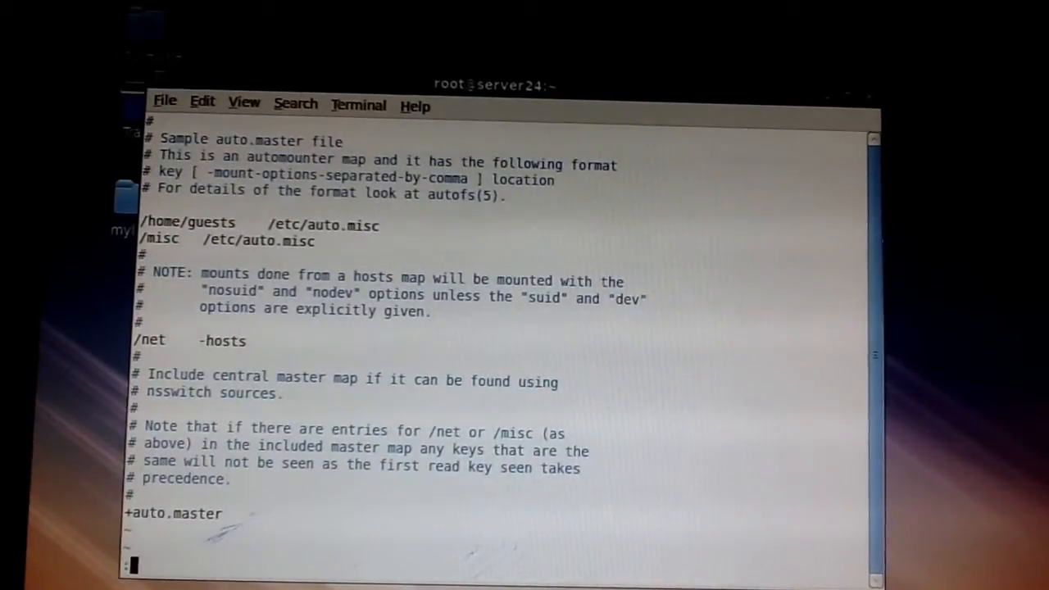
pyautogui.write(':wq')
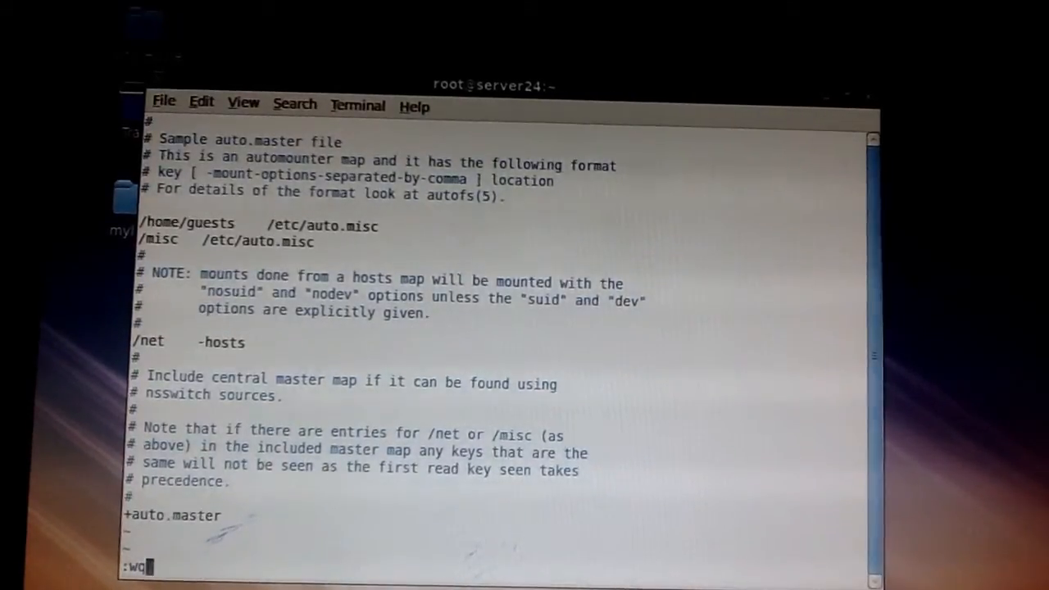
pyautogui.press('Return')
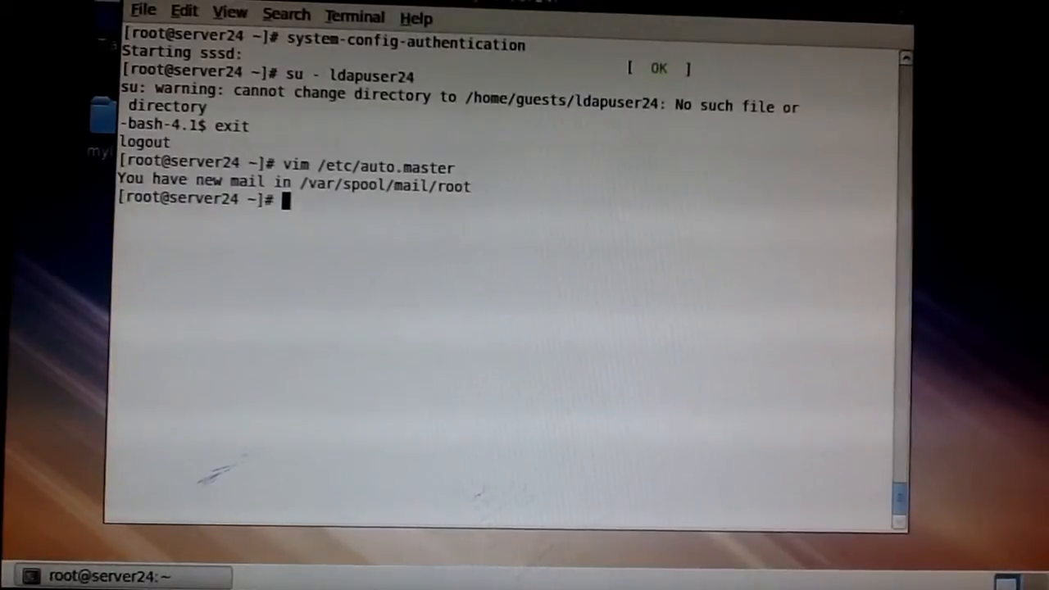
# Open /etc/auto.misc in vim.
pyautogui.write('vim')
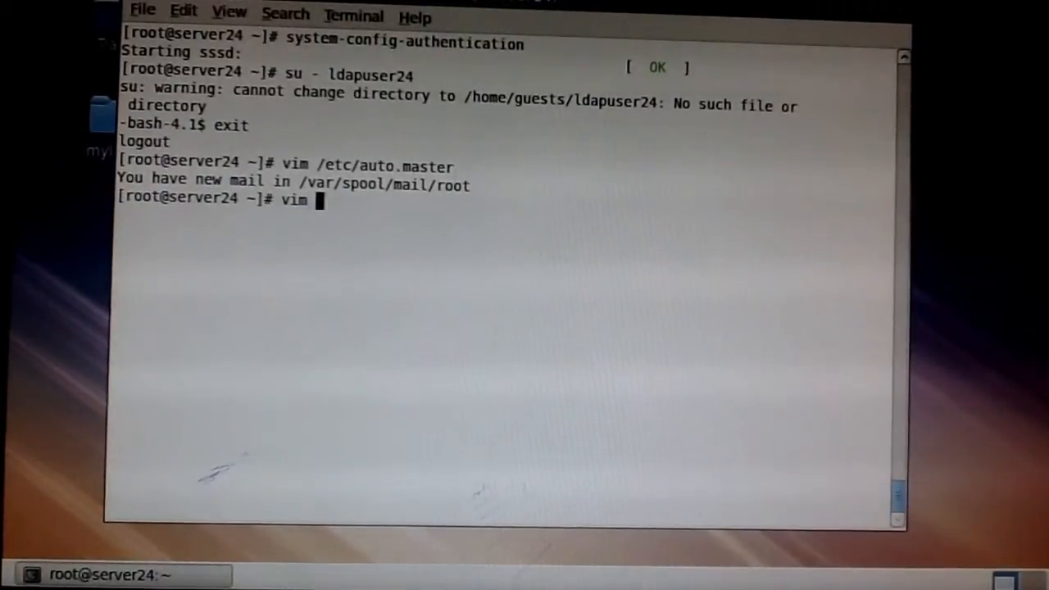
pyautogui.write('/etc/')
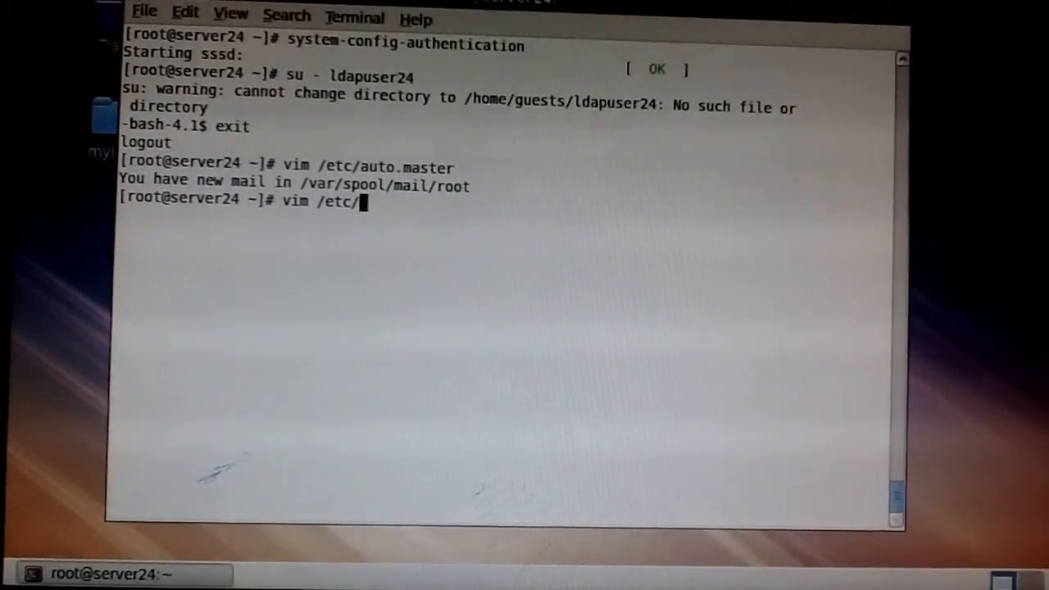
pyautogui.write('auto')
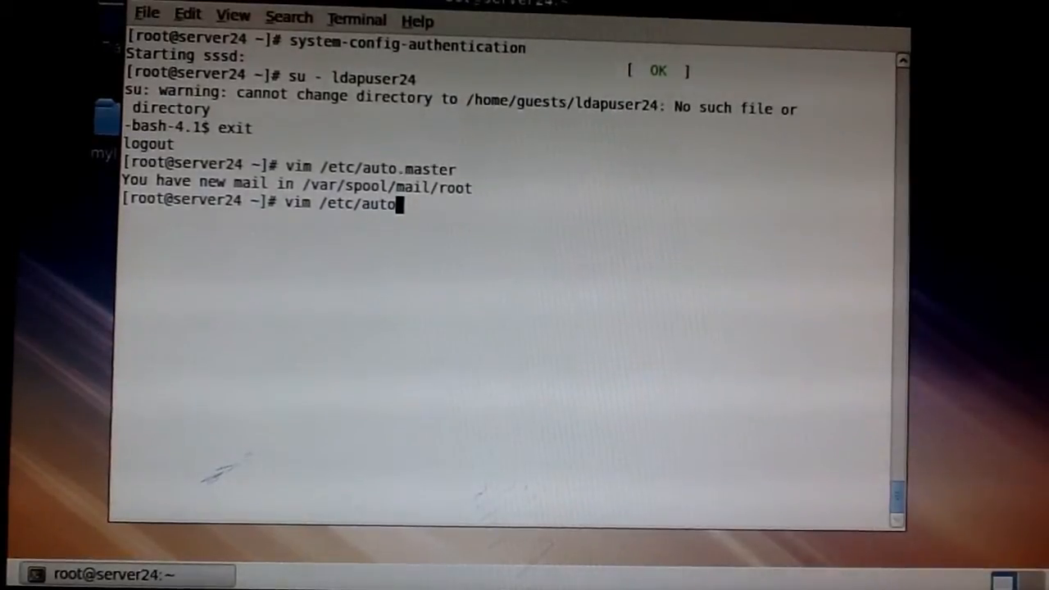
pyautogui.write('.misc')
pyautogui.write('/')
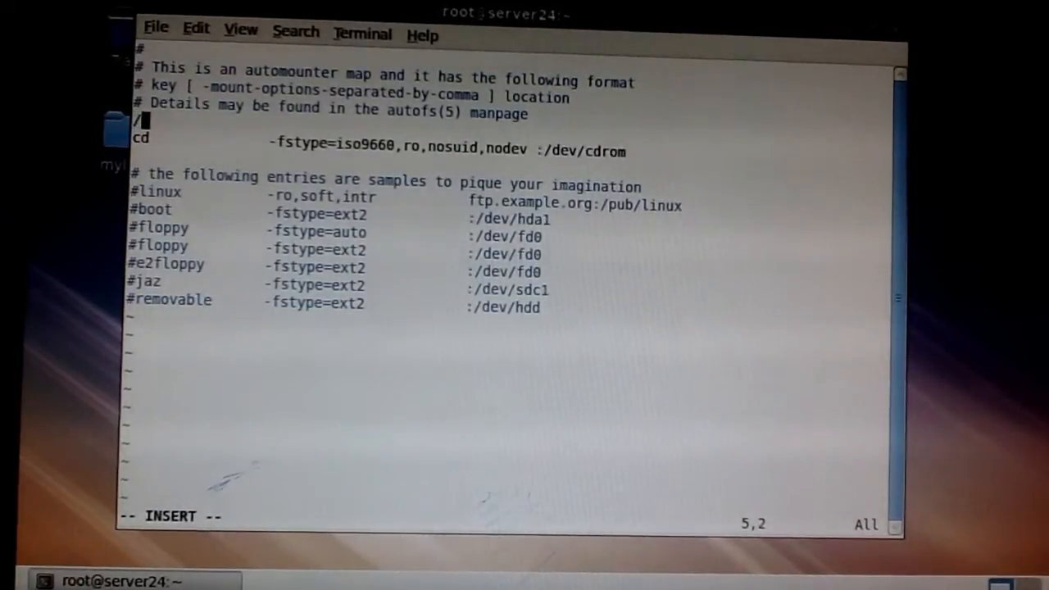
# Add an ldapuser24 entry with options -fstype=nfs,rw,nfsvers=3.
pyautogui.write('l')
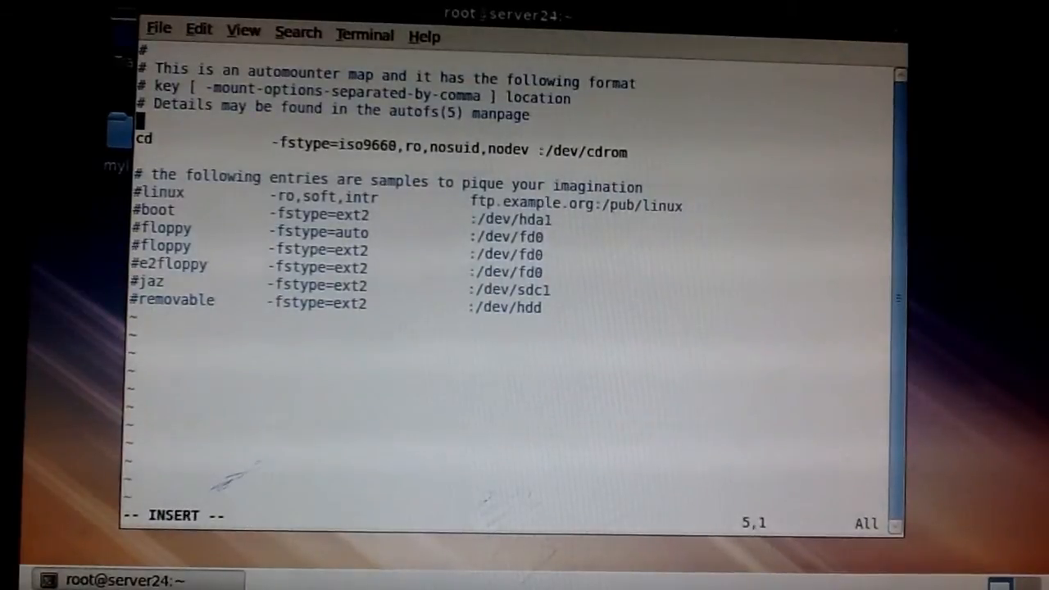
pyautogui.write('ldap')
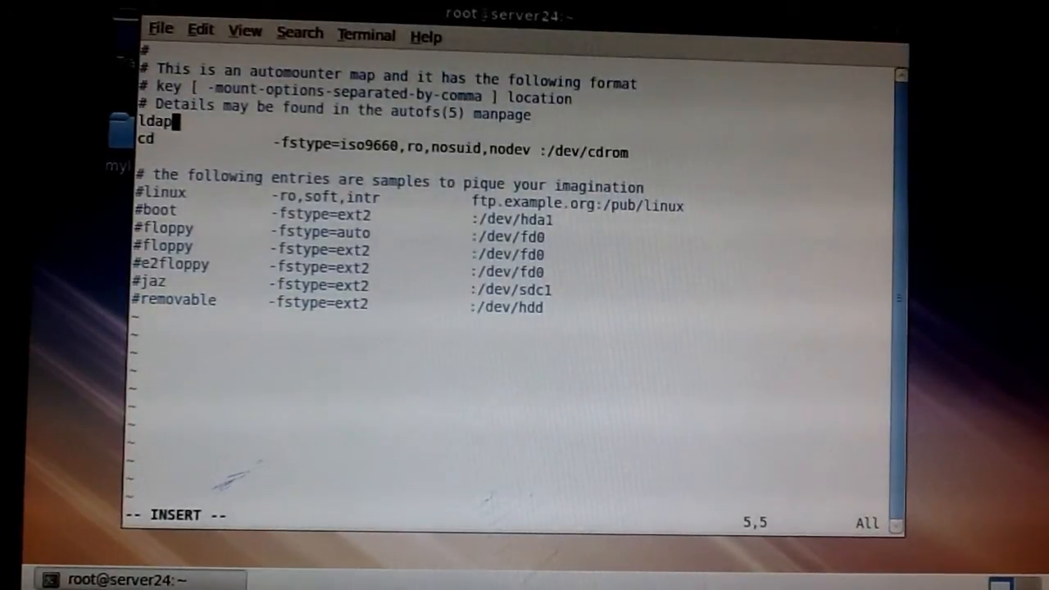
pyautogui.write('user24')
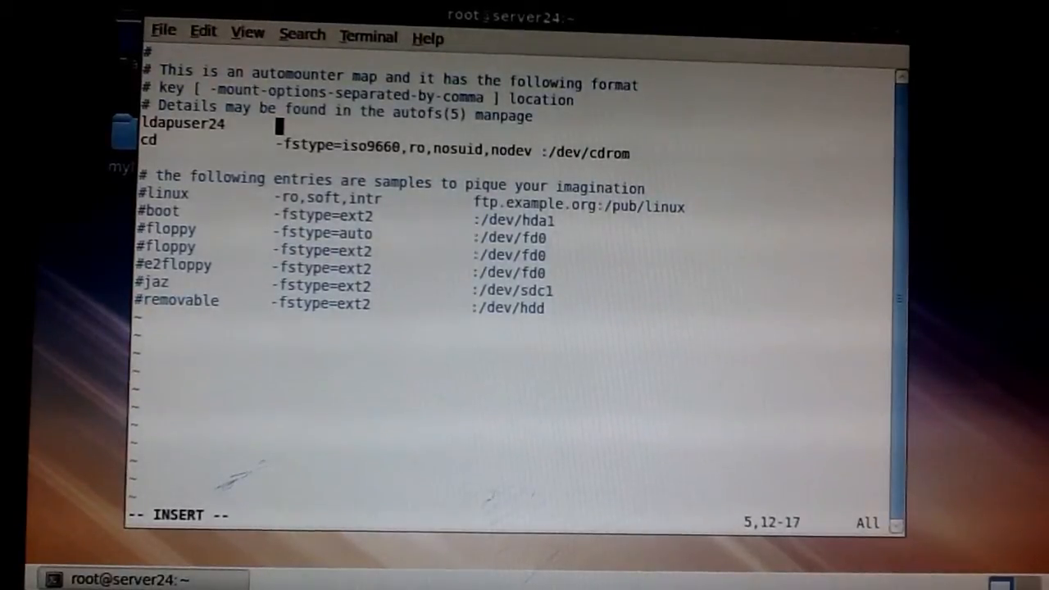
pyautogui.write('-')
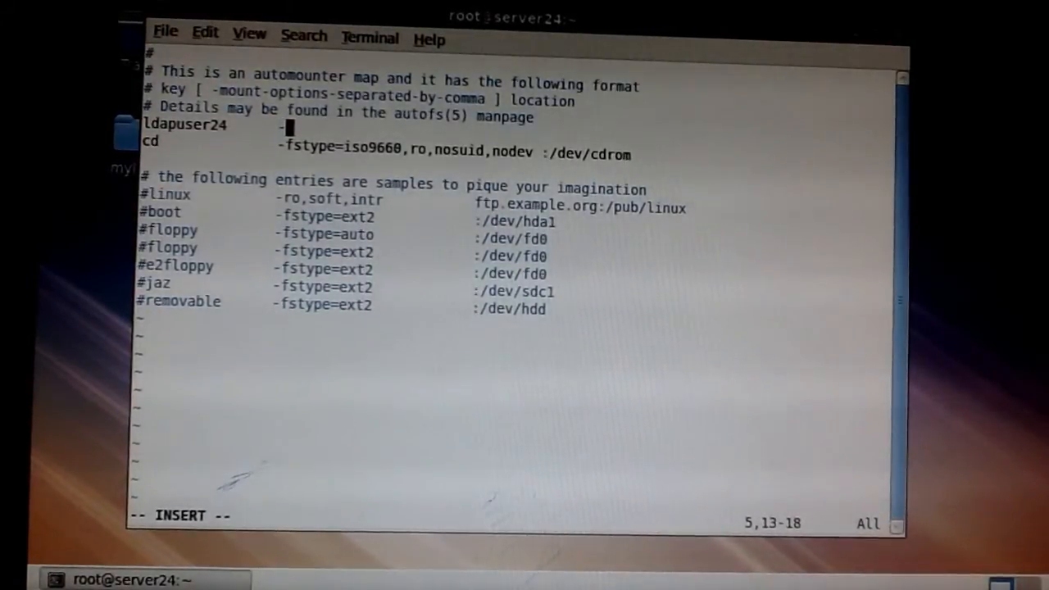
pyautogui.write('fsty')
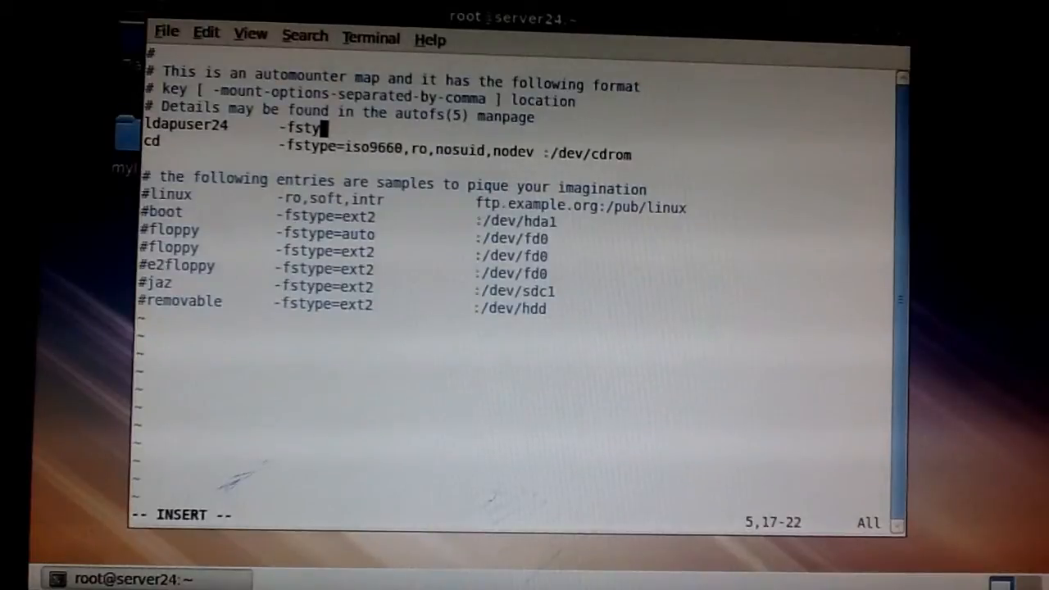
pyautogui.write('pe=')
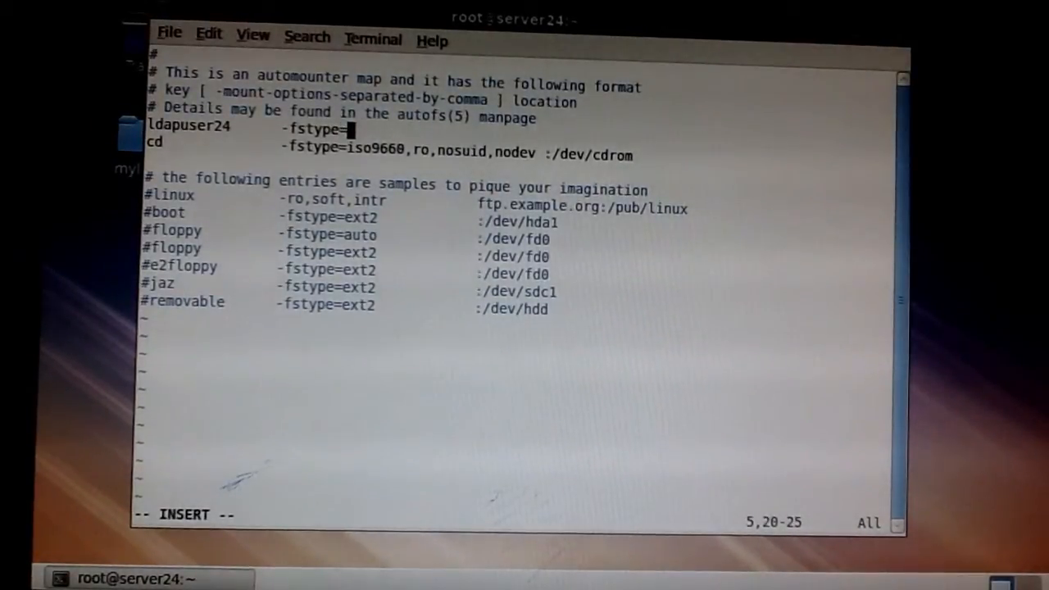
pyautogui.write('nfs')
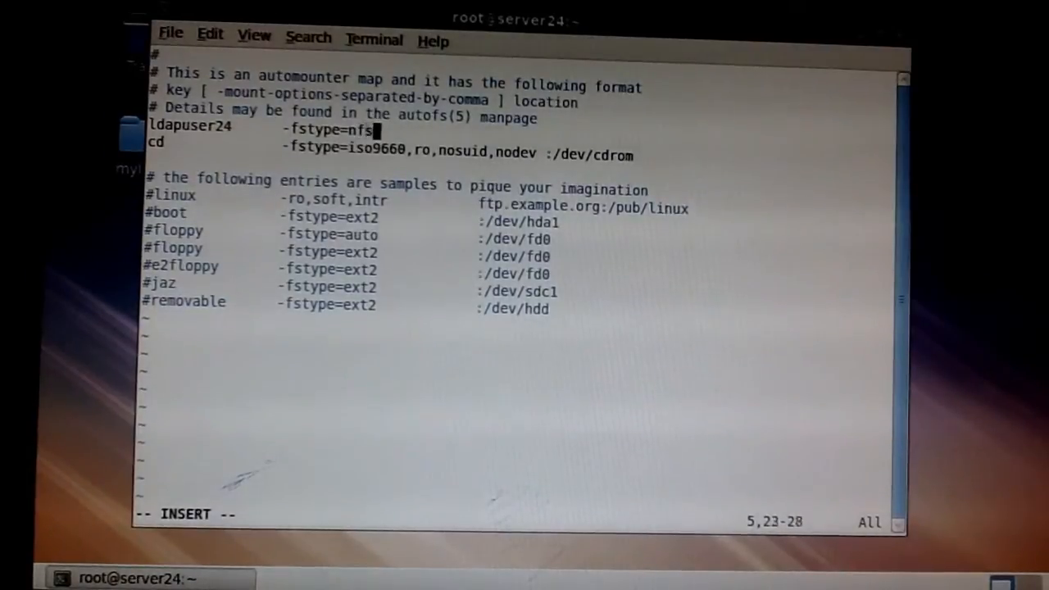
pyautogui.write(',')
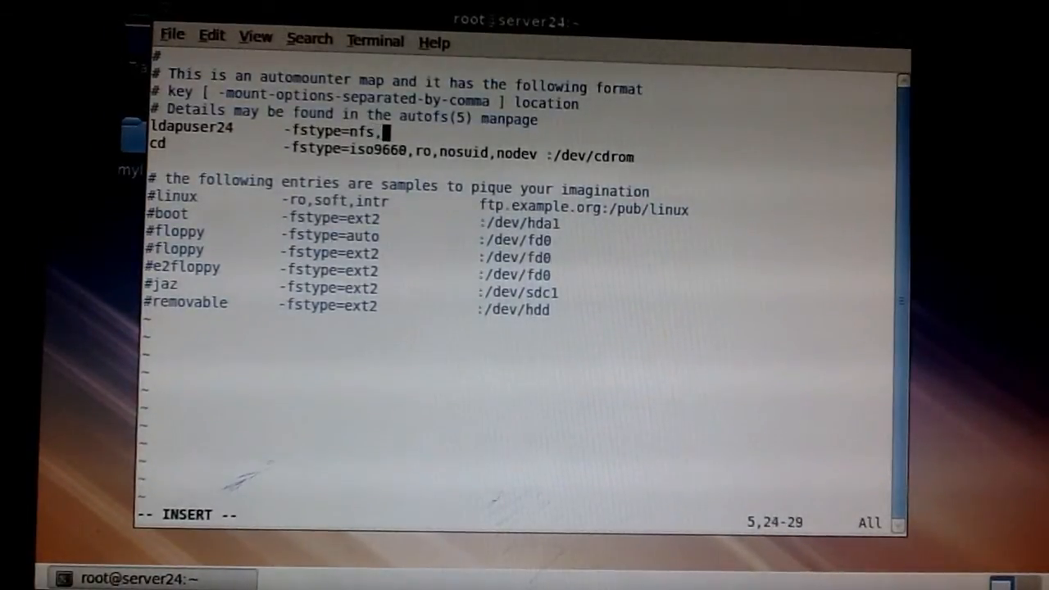
pyautogui.write('rw')
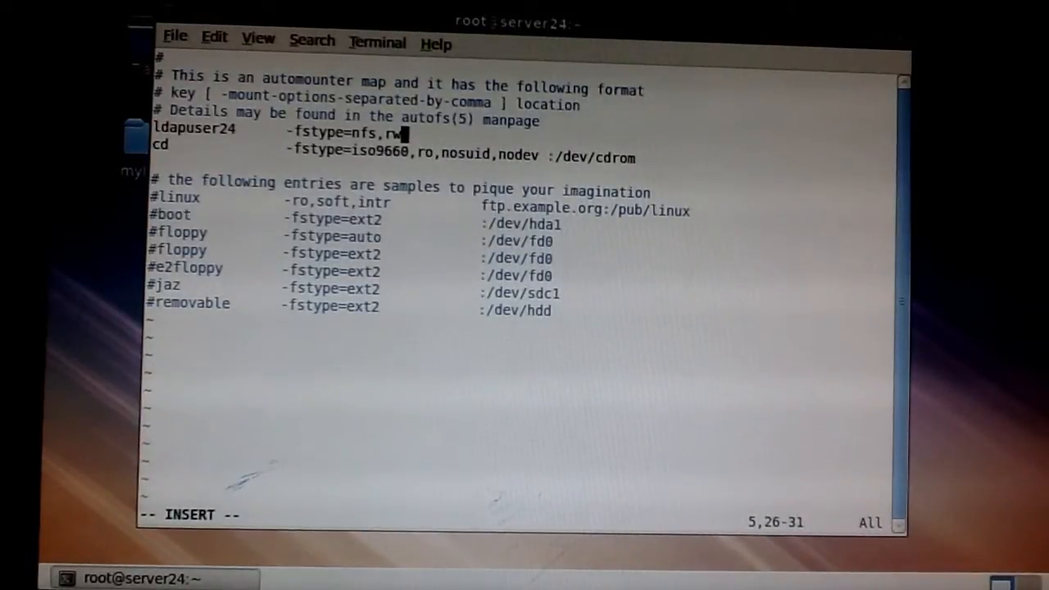
pyautogui.write(',')
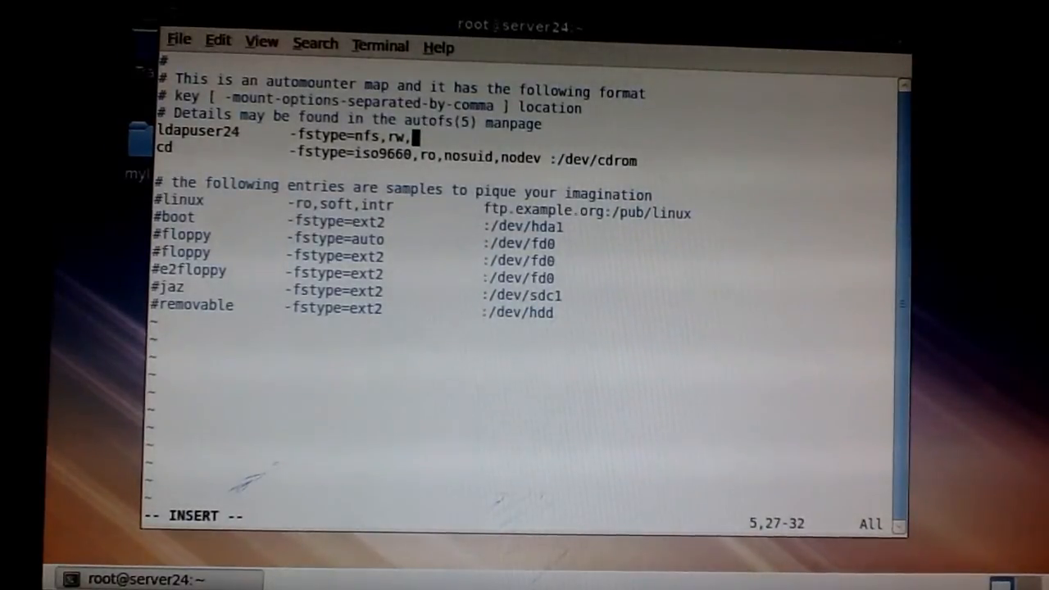
pyautogui.write('nfsve')
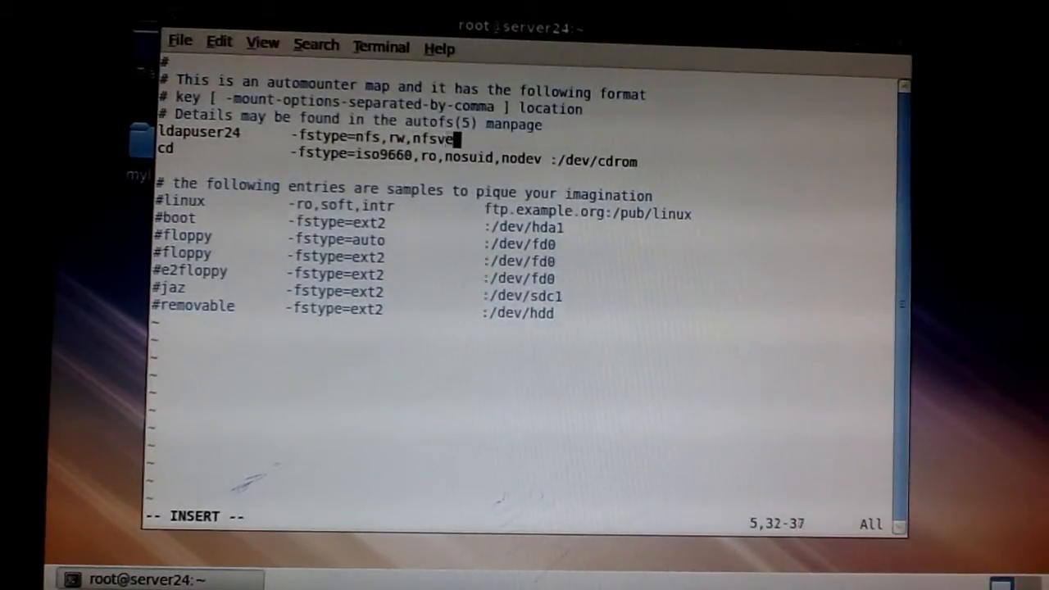
pyautogui.write('rs=')
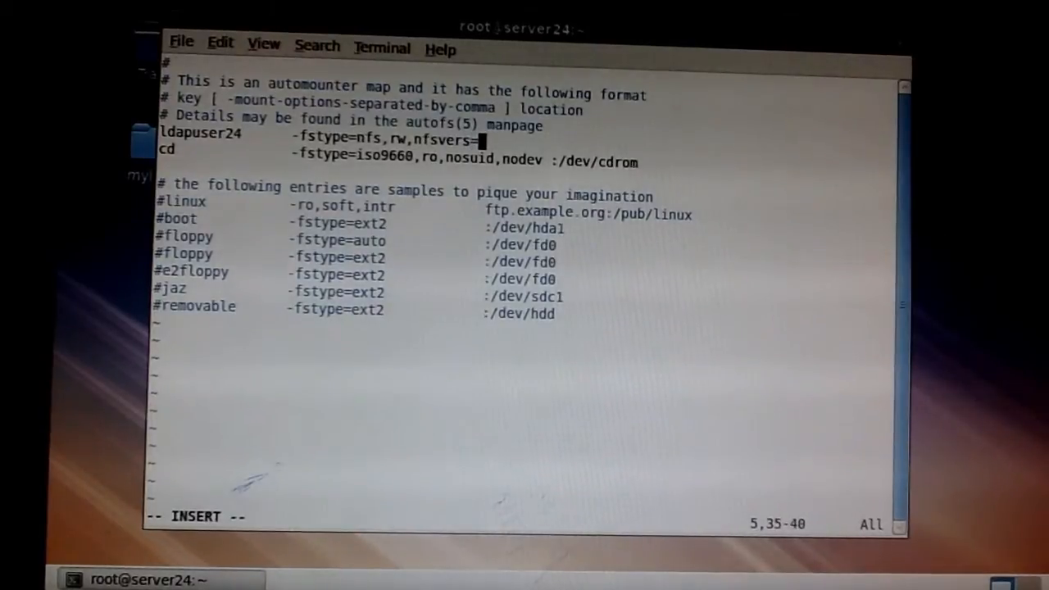
pyautogui.write('3')
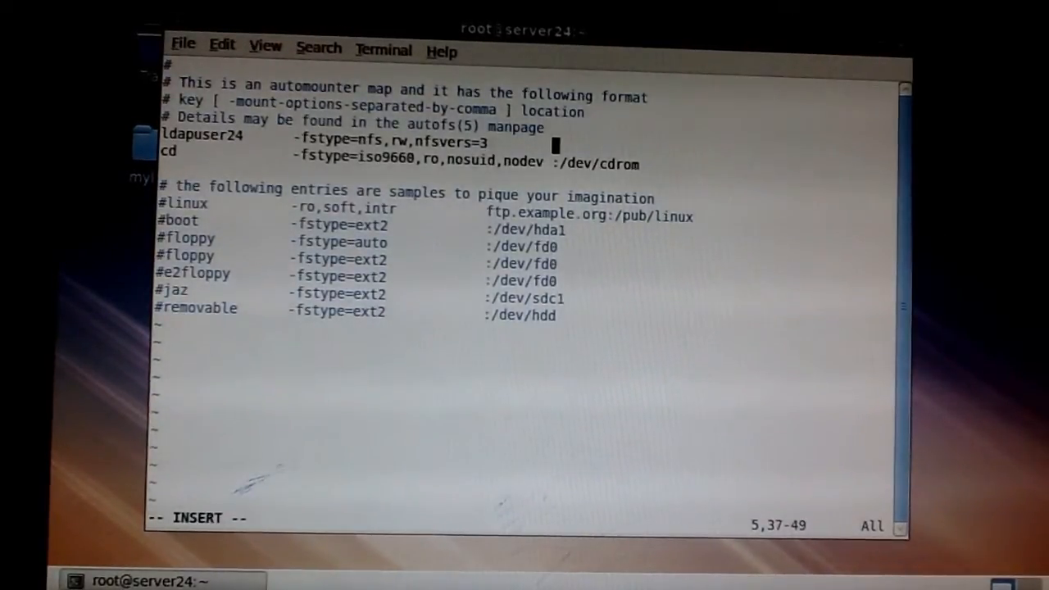
# Set the entry's source to instructor.example.com:/home/guests/ldapuser24 and save with :wq.
pyautogui.write('int')
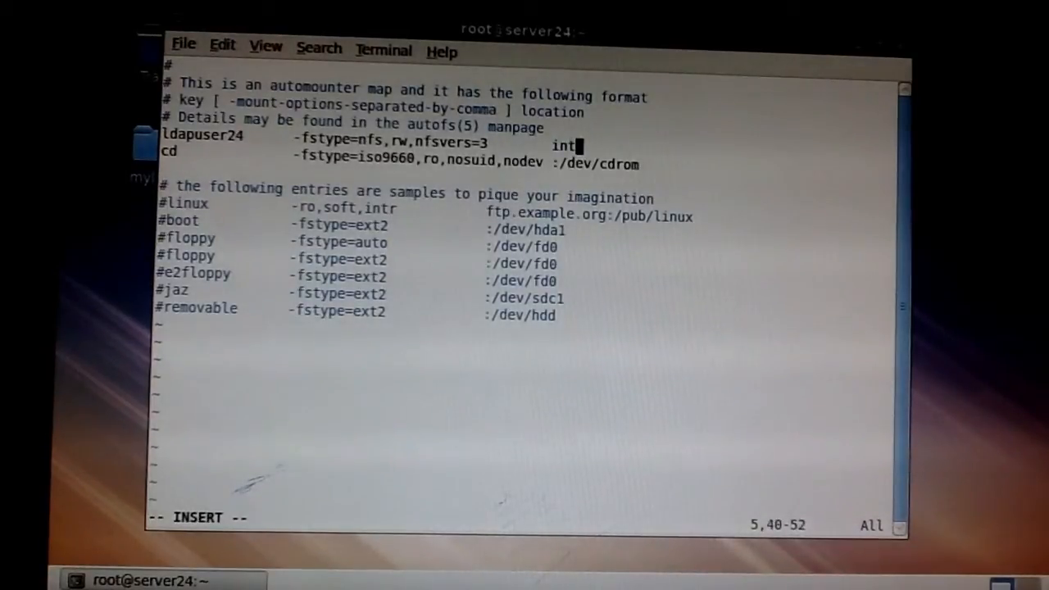
pyautogui.press('BackSpace')
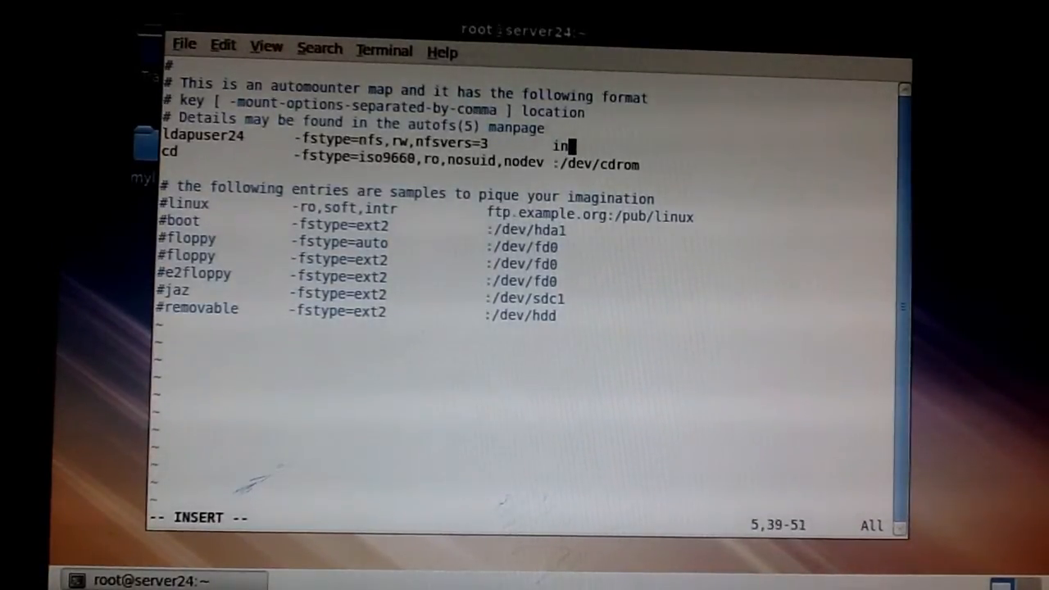
pyautogui.write('stru')
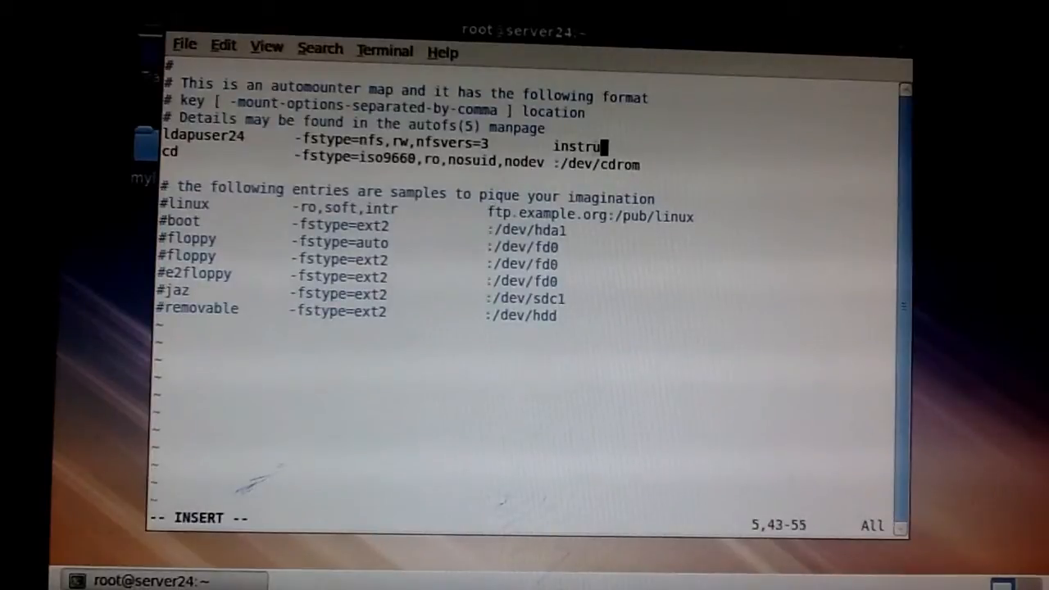
pyautogui.write('ctor.e')
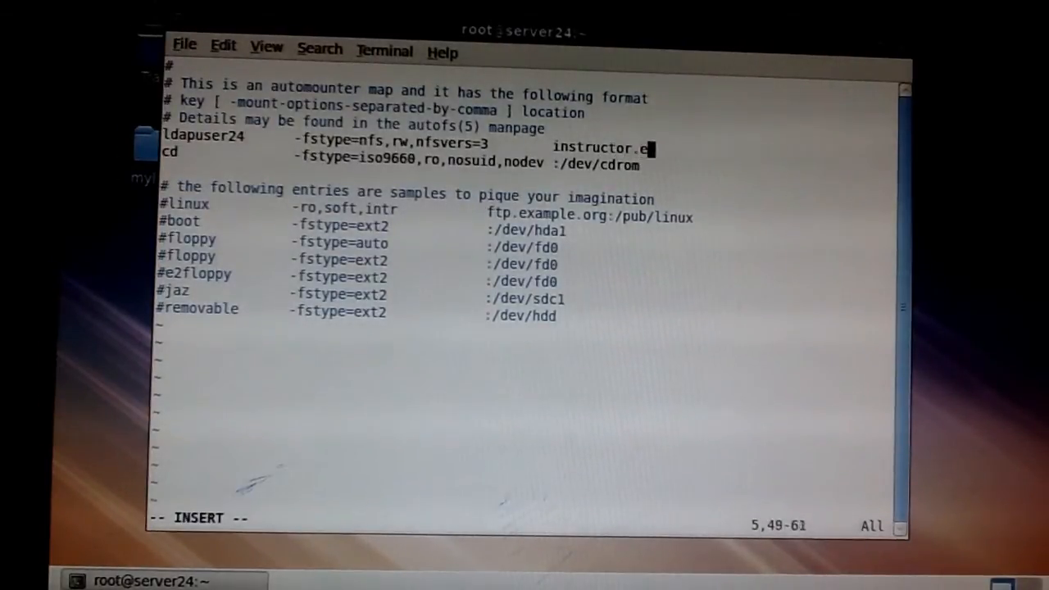
pyautogui.write('xample.com')
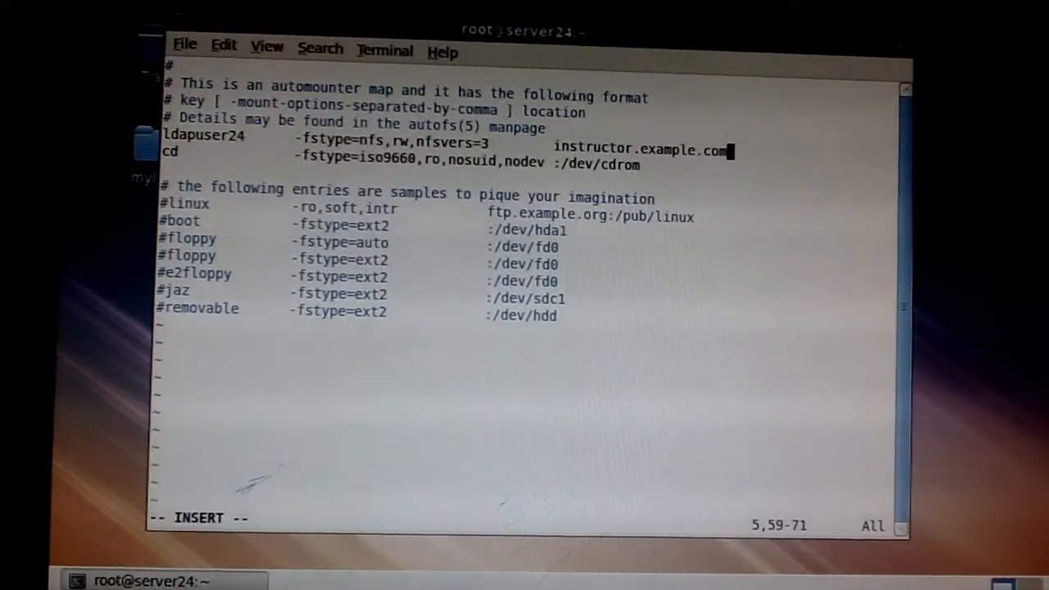
pyautogui.write(':')
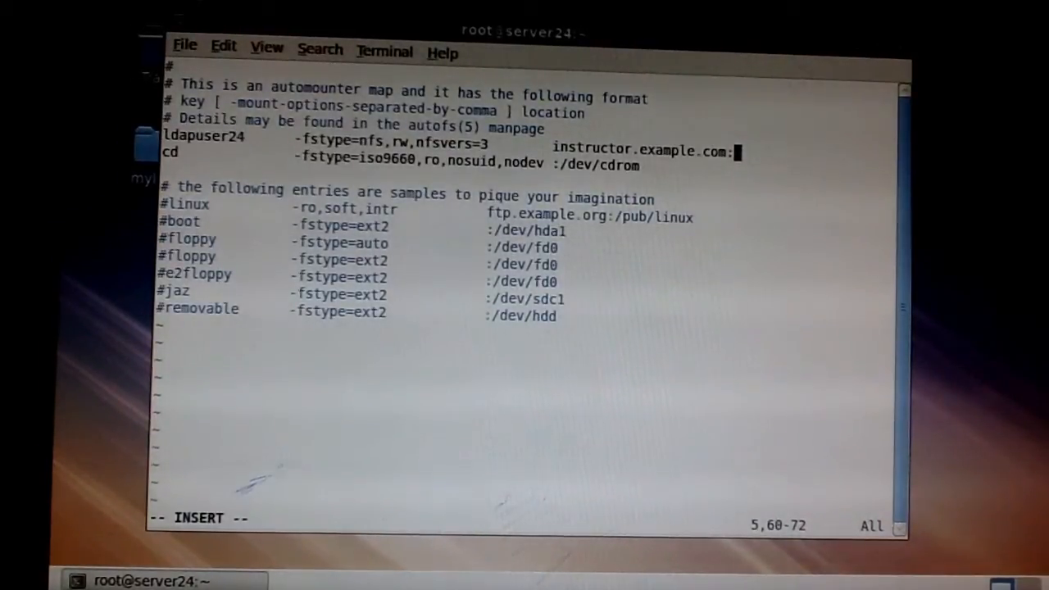
pyautogui.write('home')
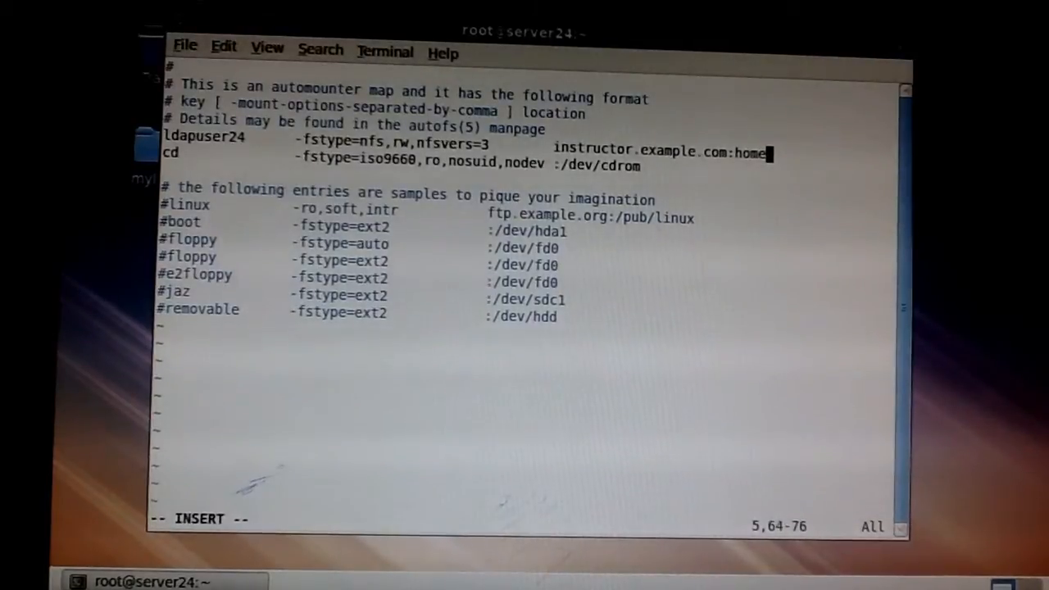
pyautogui.press('BackSpace')
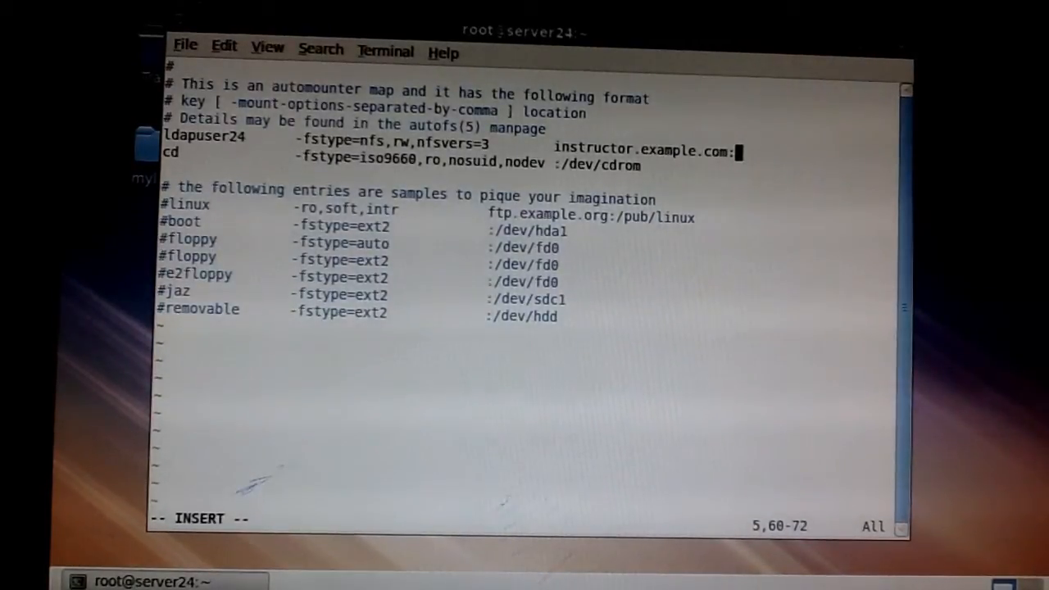
pyautogui.write('/home')
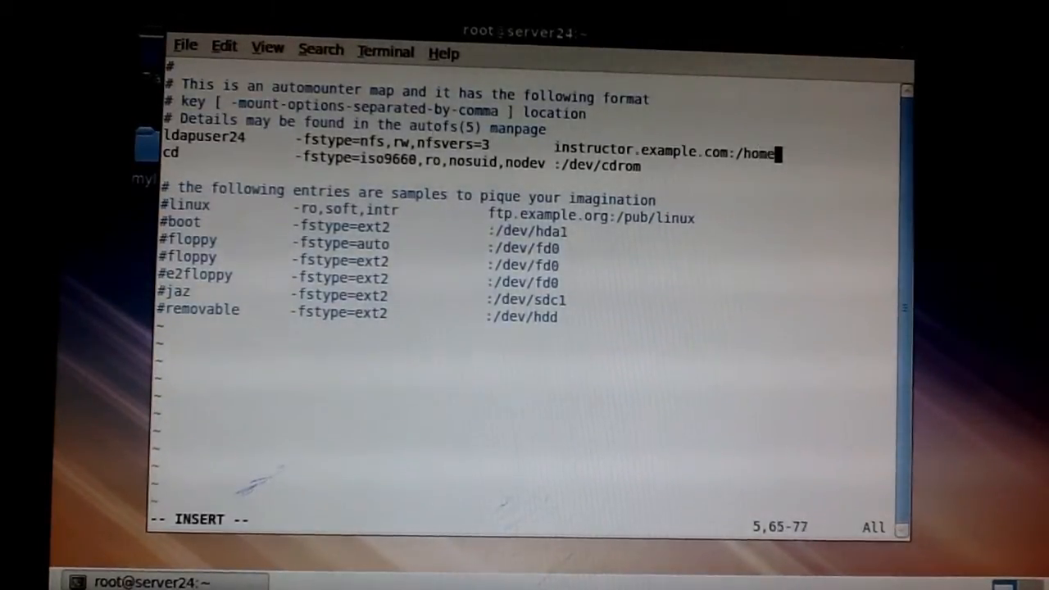
pyautogui.write('/g')
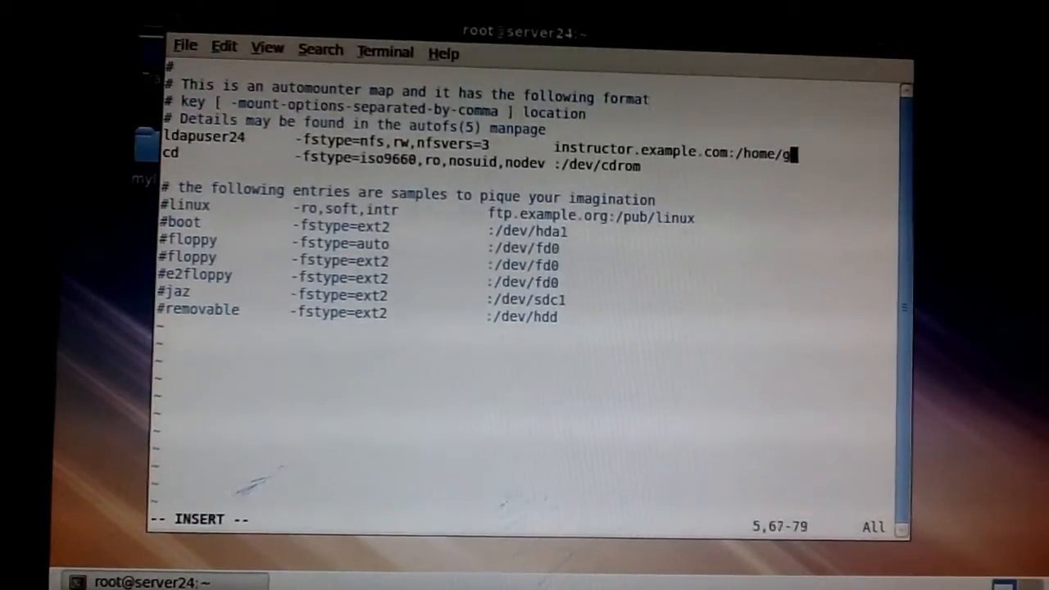
pyautogui.write('uests')
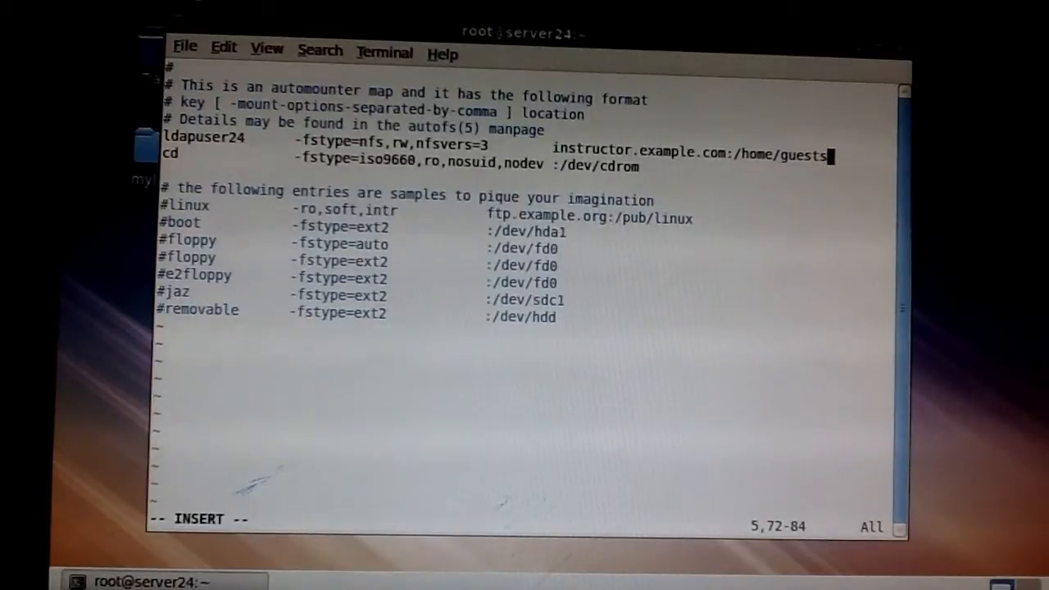
pyautogui.write('/ldap')
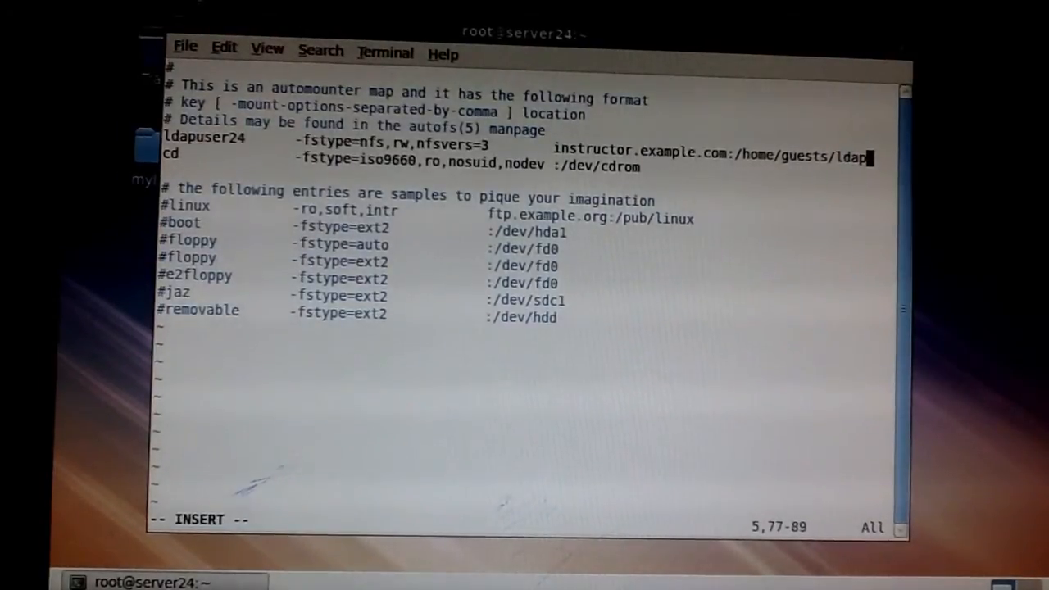
pyautogui.write('user')
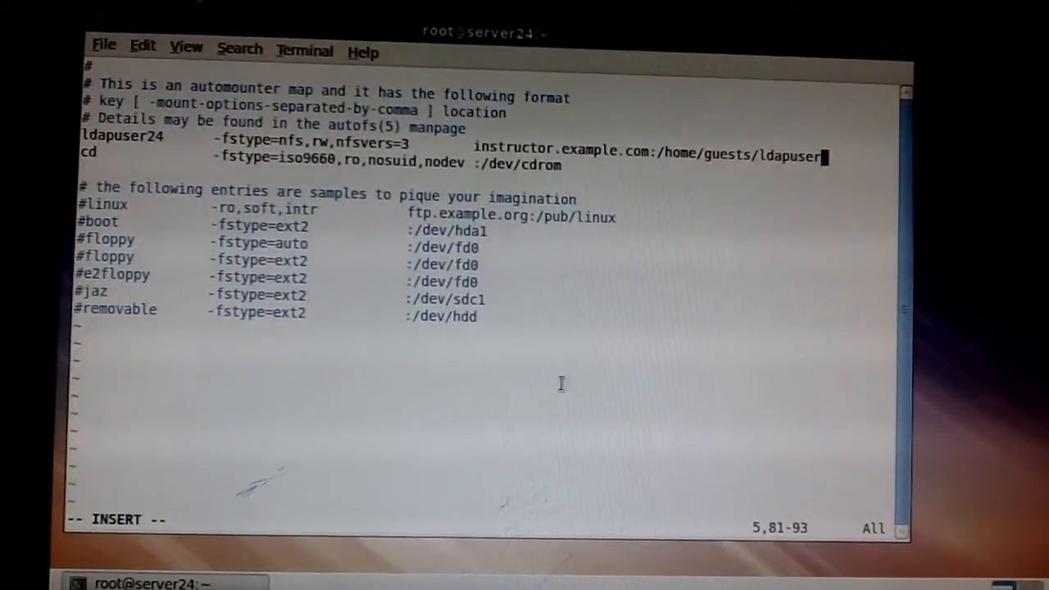
pyautogui.write('24')
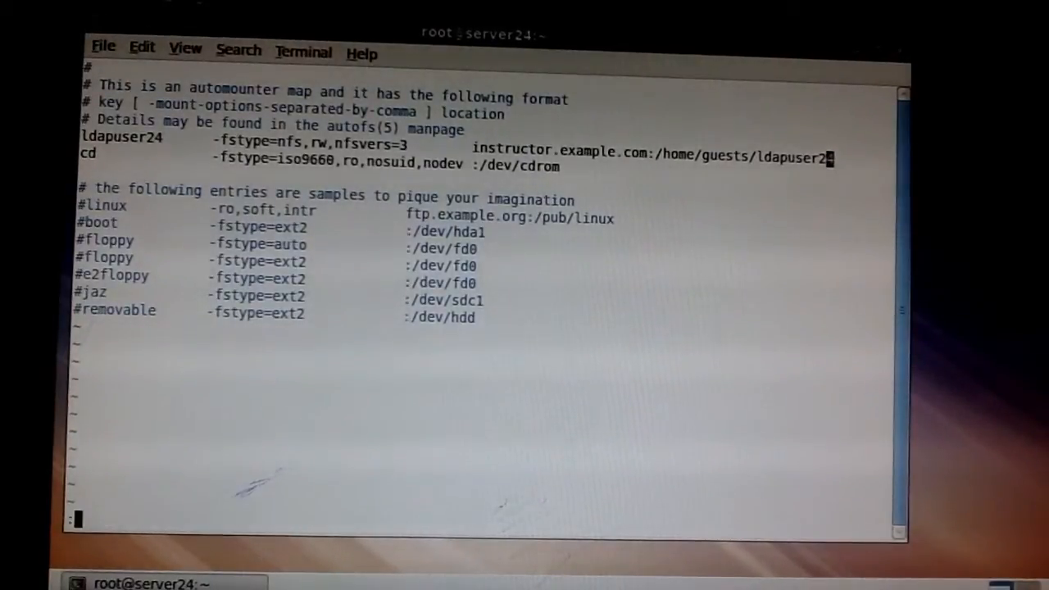
pyautogui.write(':wq')
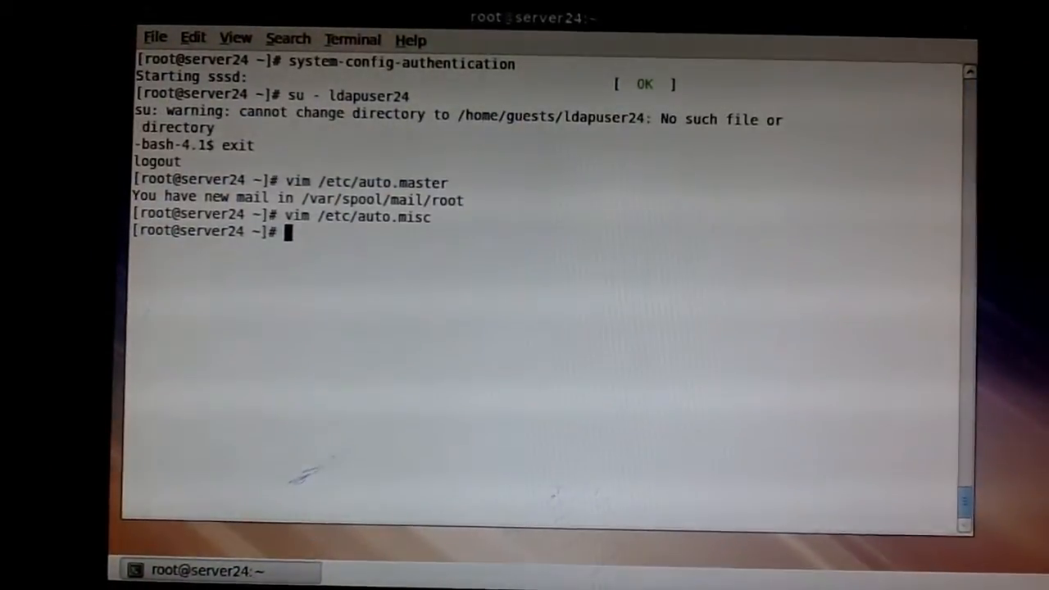
# Run service autofs restart so automount stops and starts OK.
pyautogui.write('rvice au')
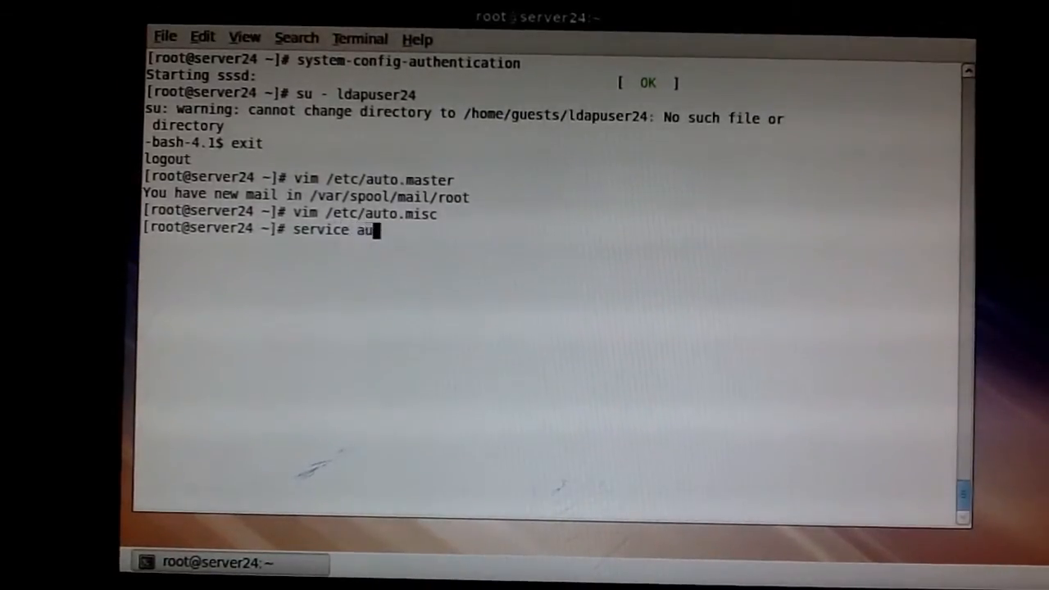
pyautogui.write('tofs')
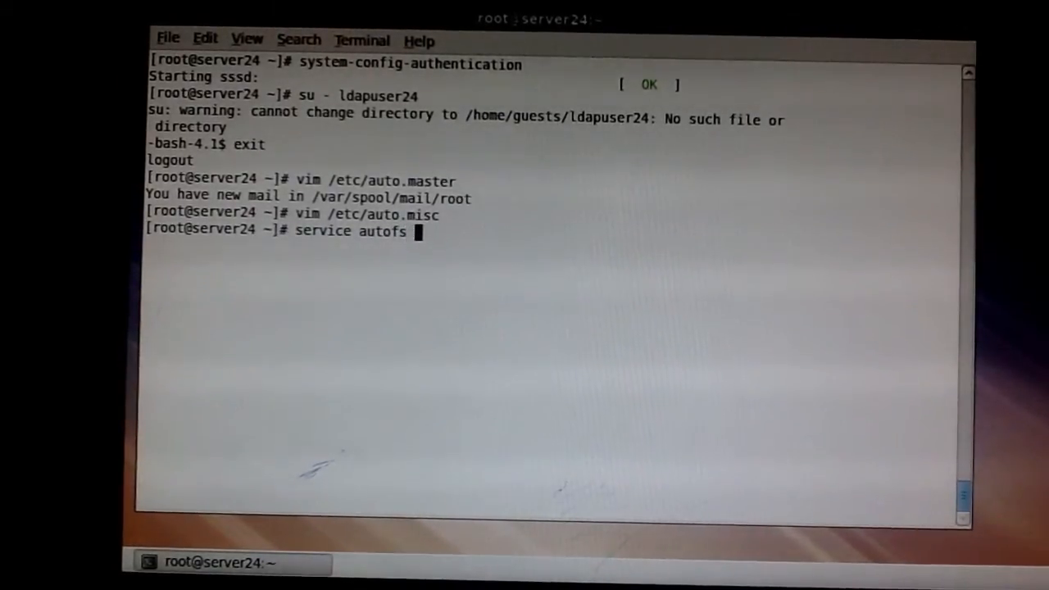
pyautogui.write('restat')
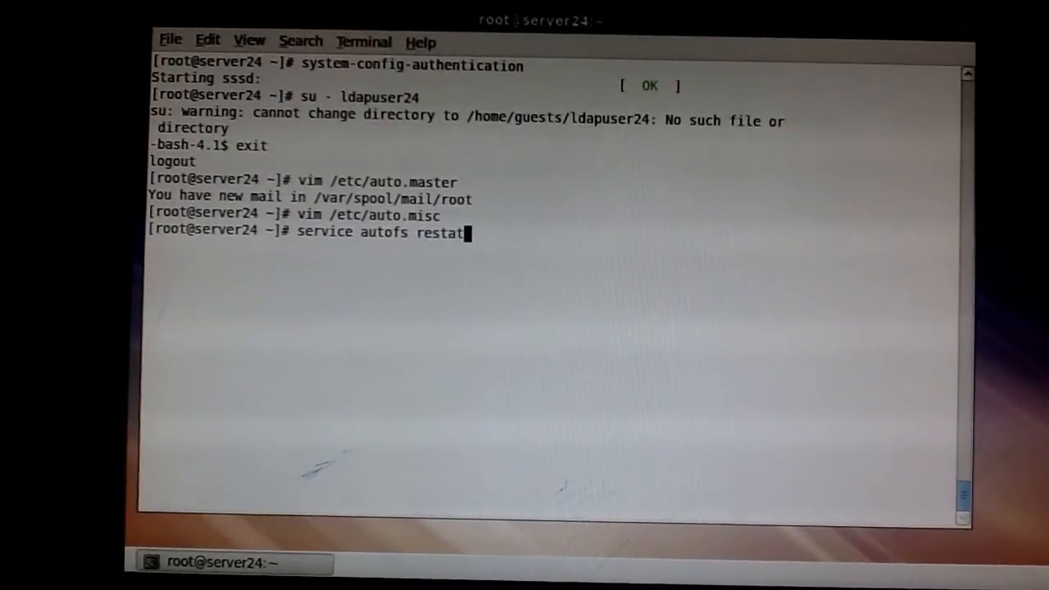
pyautogui.write('t')
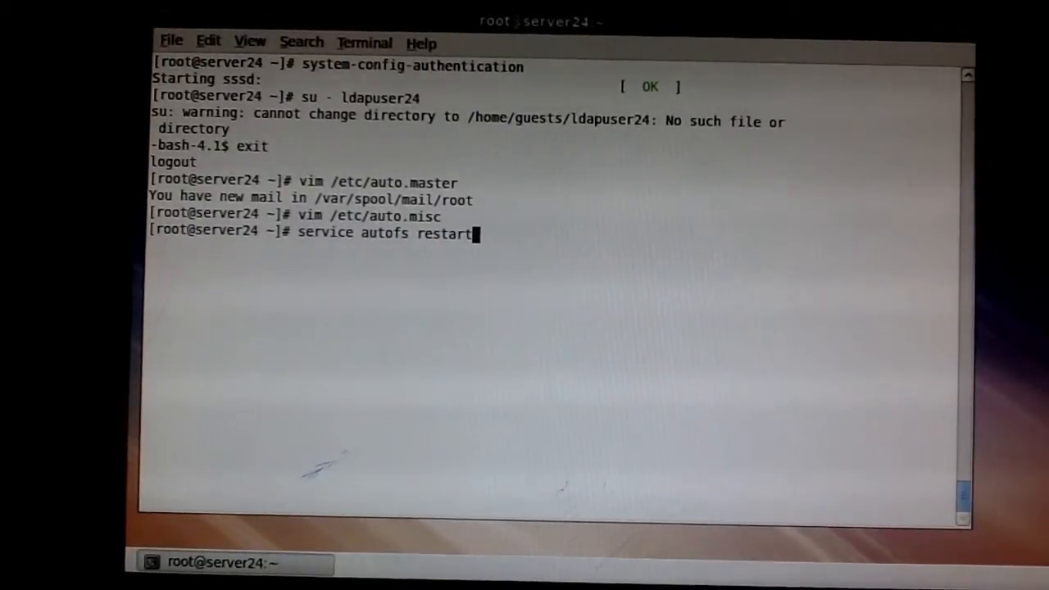
pyautogui.press('Return')
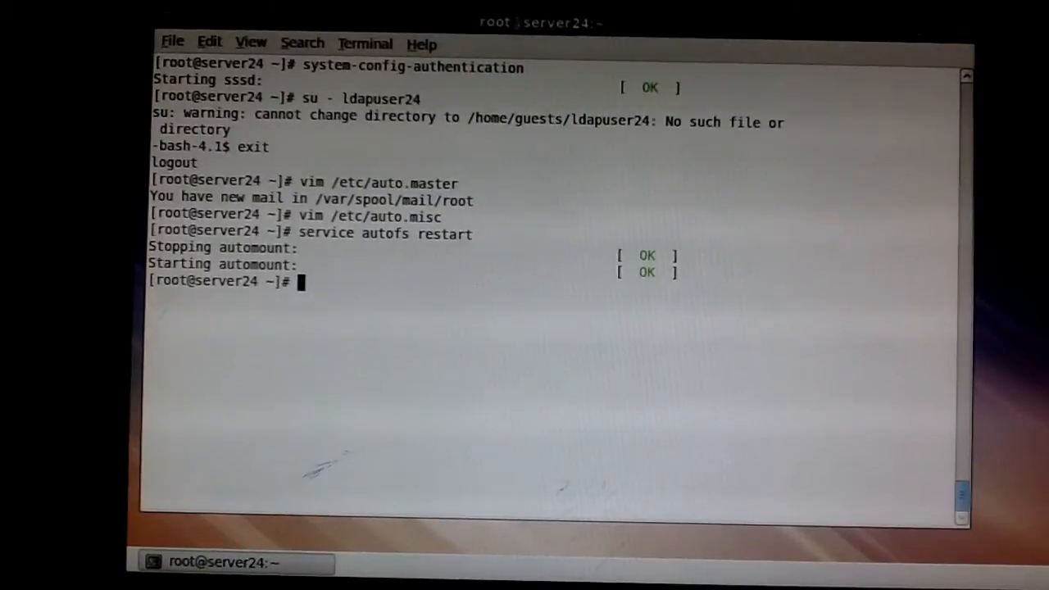
# Enable autofs at boot with chkconfig and list it to confirm runlevels 2–5 are on.
pyautogui.write('chkj')
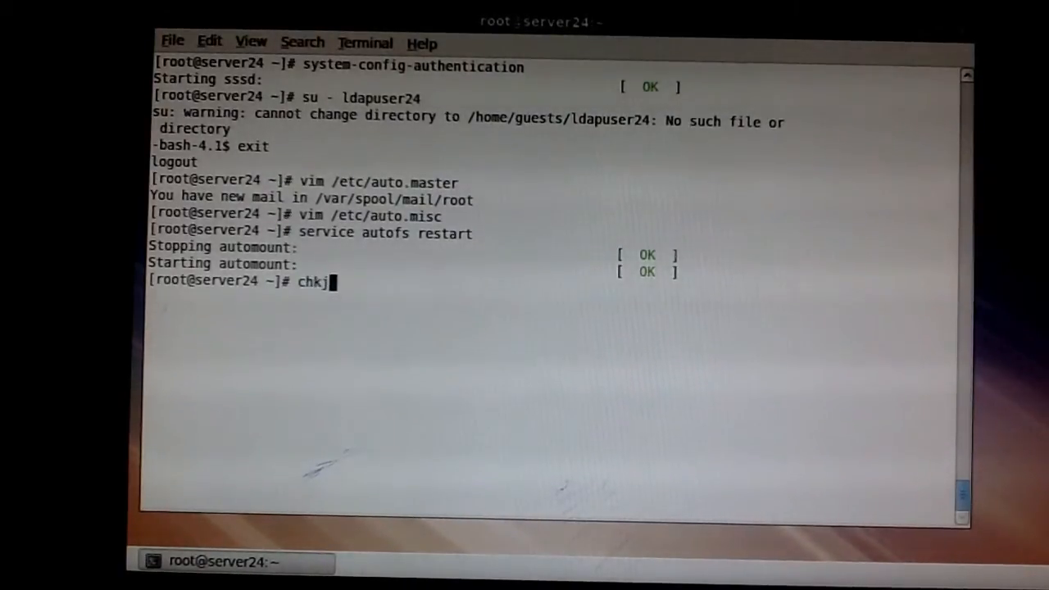
pyautogui.press('BackSpace')
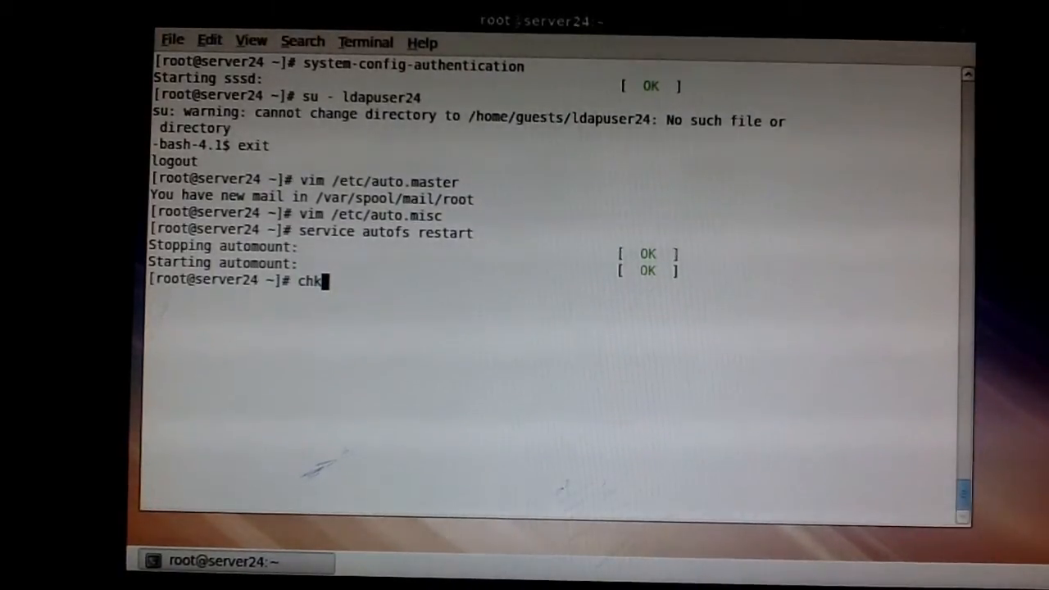
pyautogui.write('config')
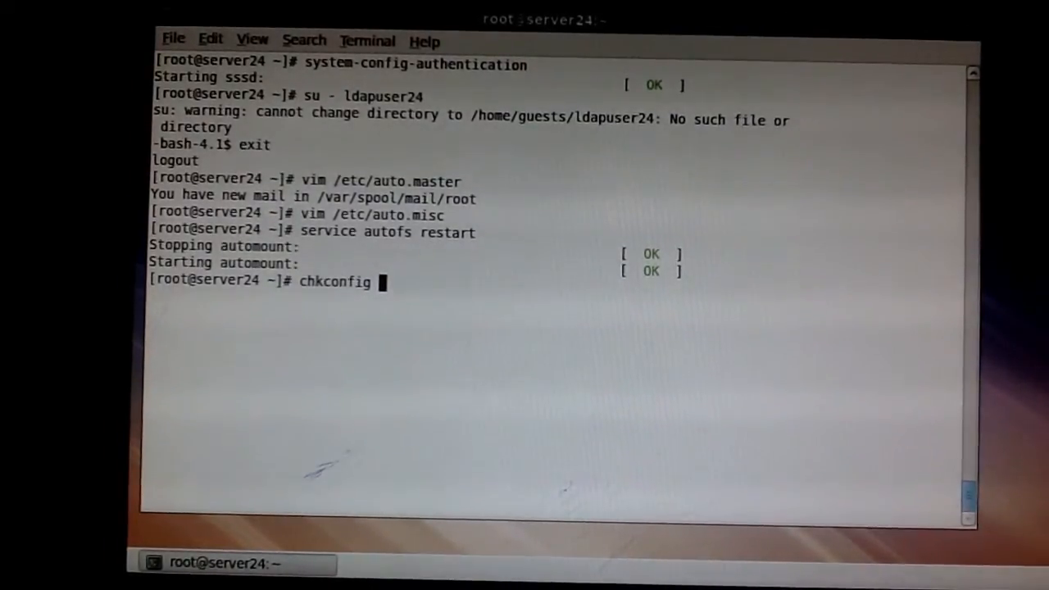
pyautogui.write('au')
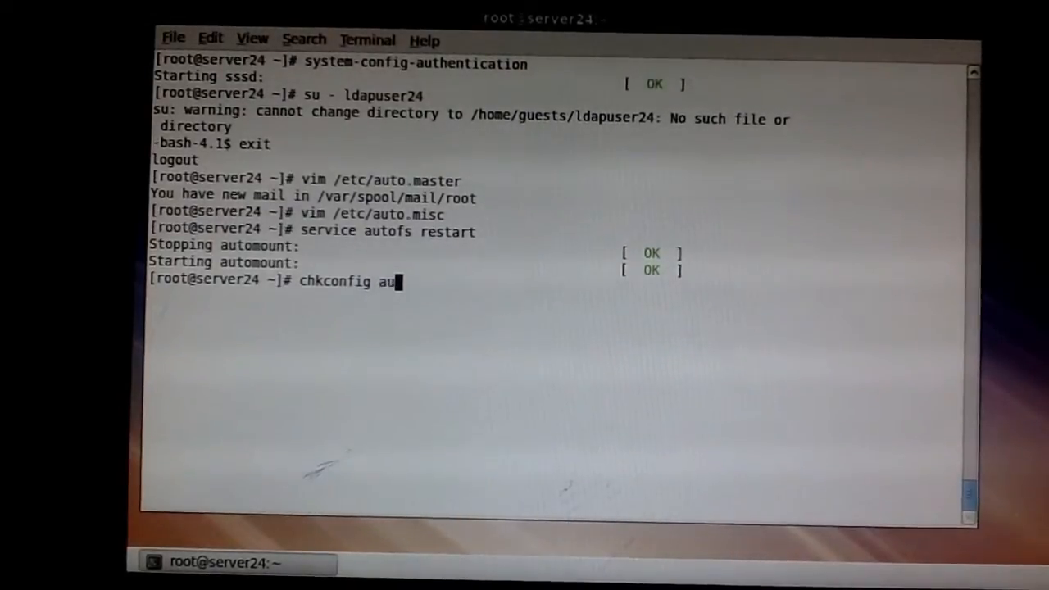
pyautogui.write('tofs on')
pyautogui.write('chkconfig autofs --l')
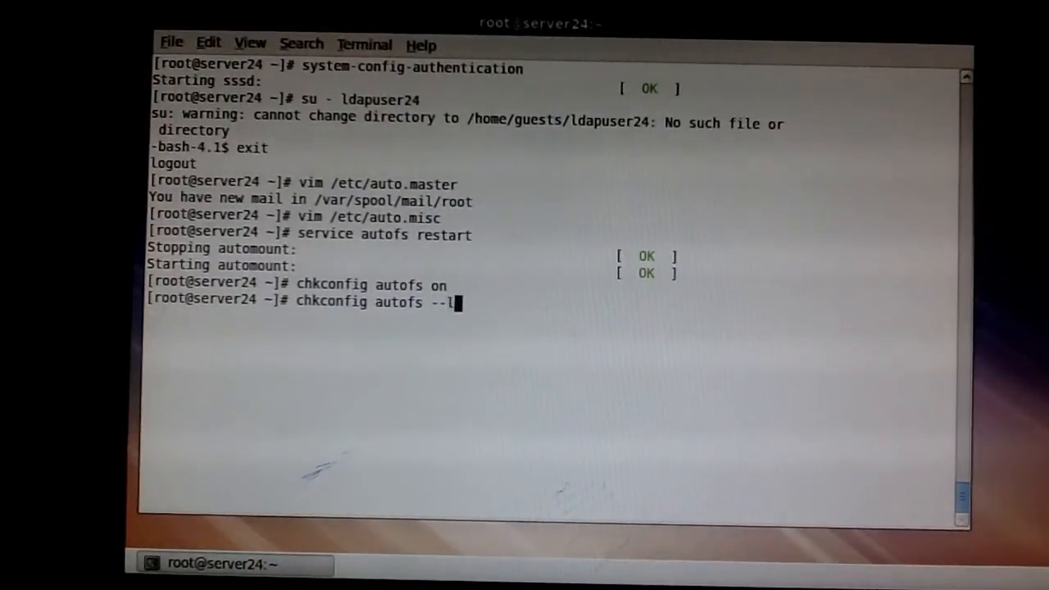
pyautogui.write('ist')
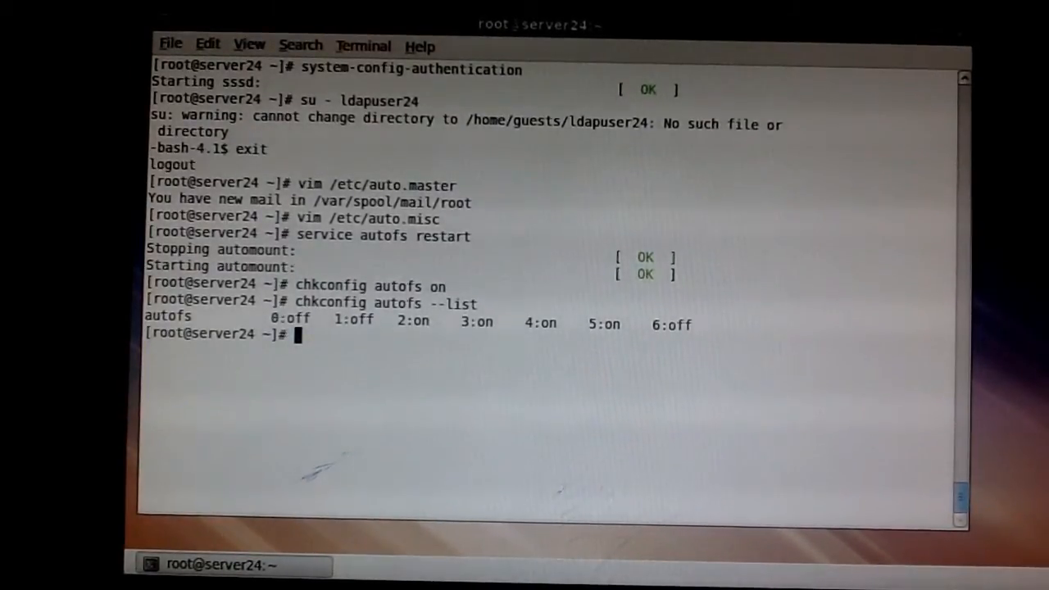
pyautogui.write('su -')
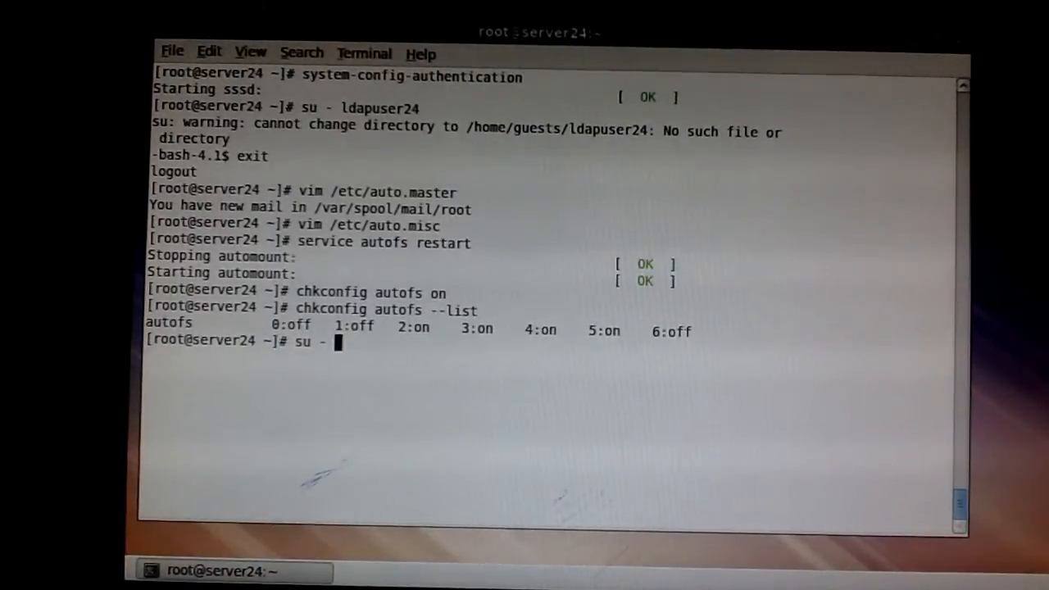
# Log in as ldapuser24 without the home warning, confirm uid 1724 with id, and exit to root.
pyautogui.write('ldapuser24')
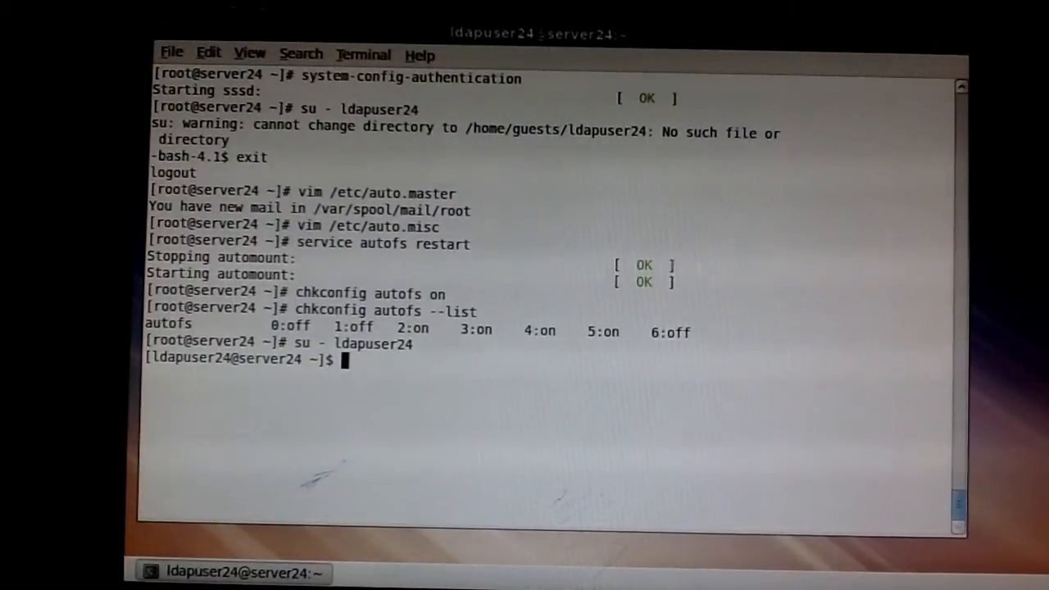
pyautogui.write('id')
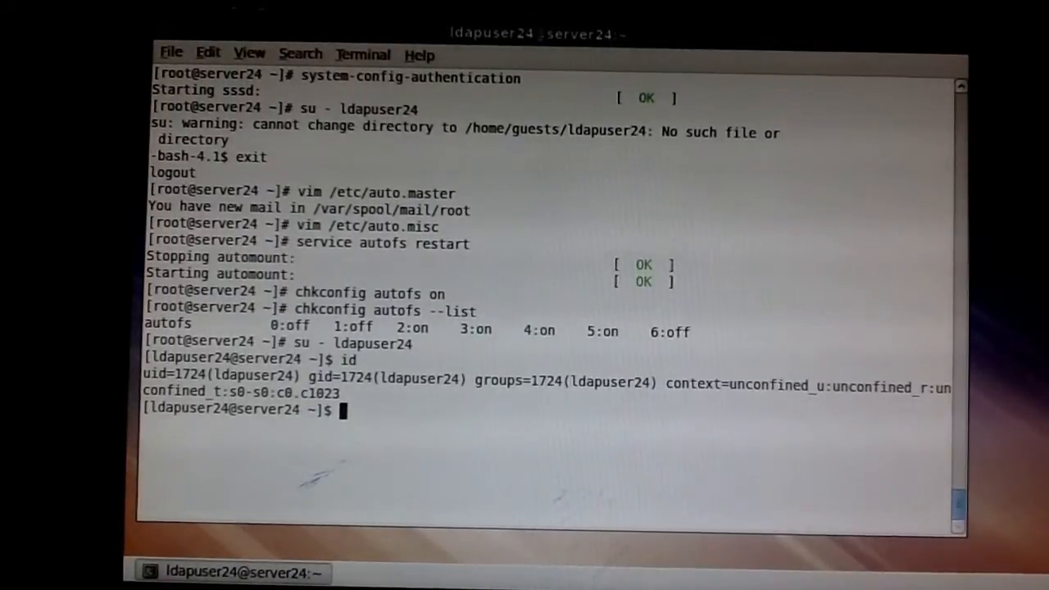
pyautogui.write('exit')
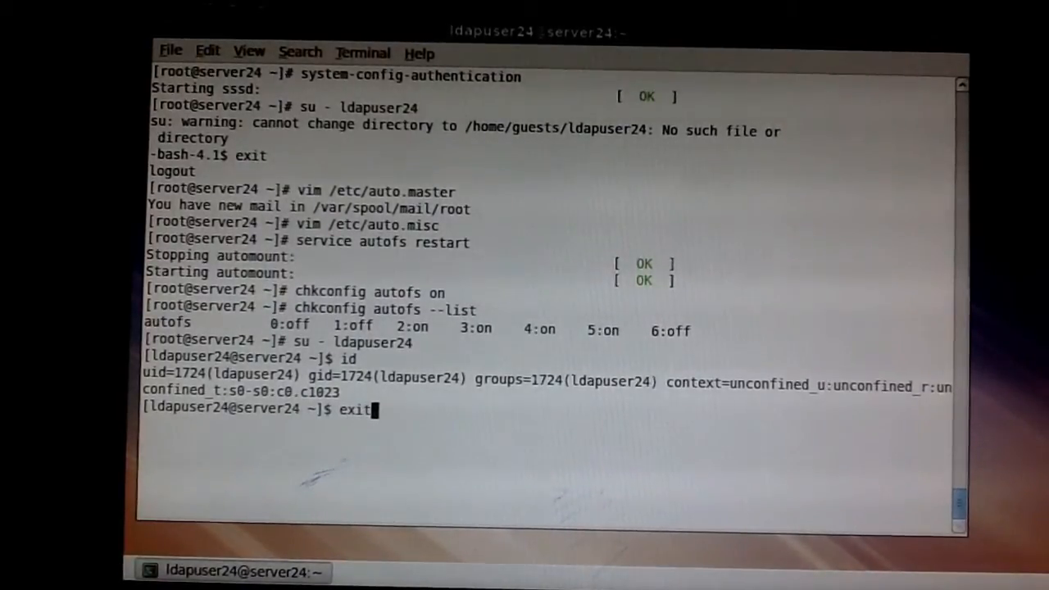
pyautogui.press('Return')
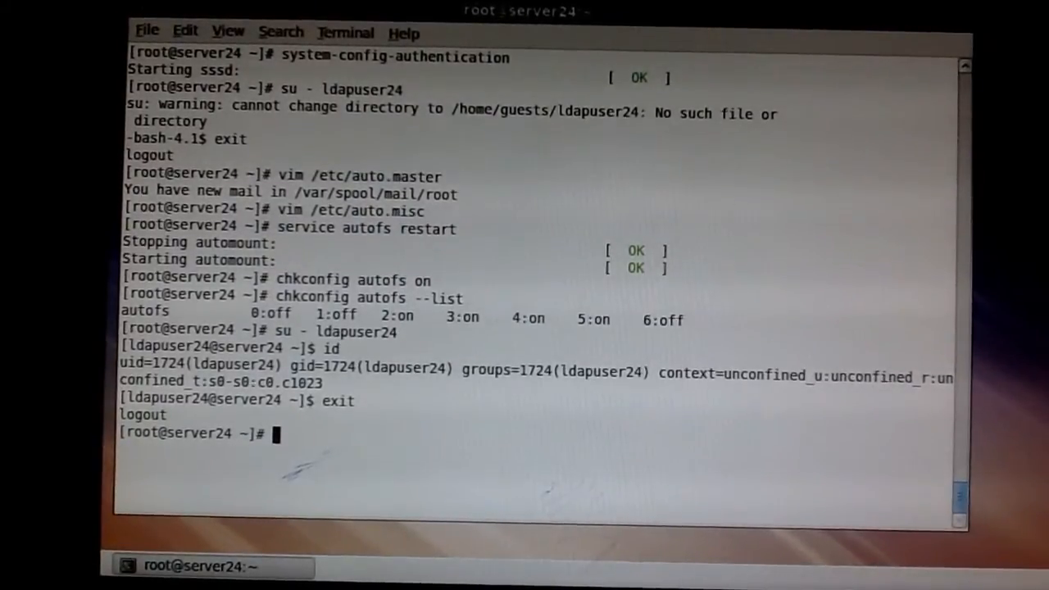
pyautogui.moveTo(736, 420)
pyautogui.write('su - ldapuser24')
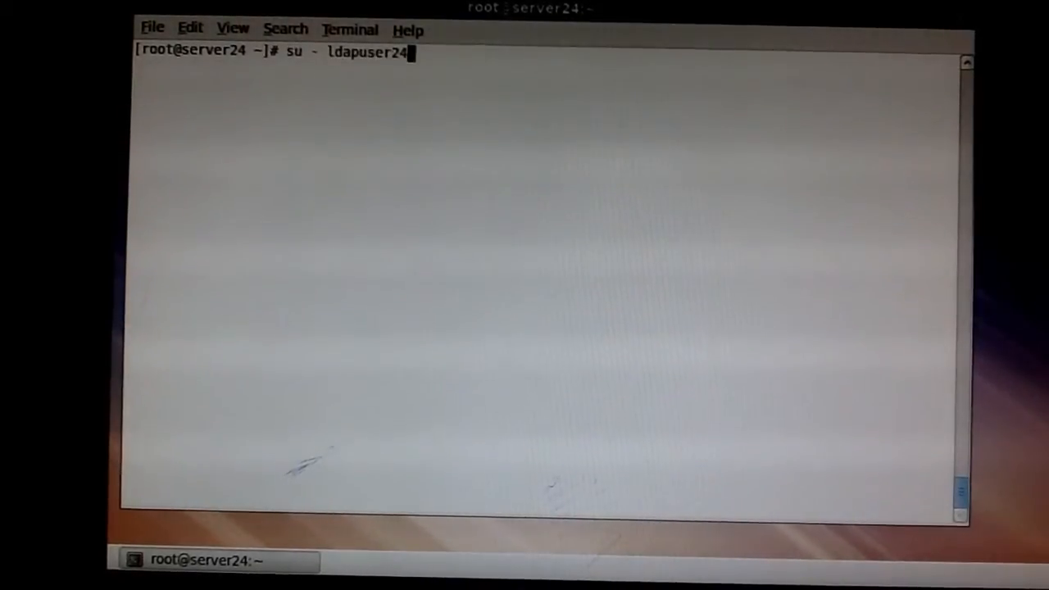
# List the autofs service runlevel settings with chkconfig autofs --list.
pyautogui.write('chkconfig autofs --list')
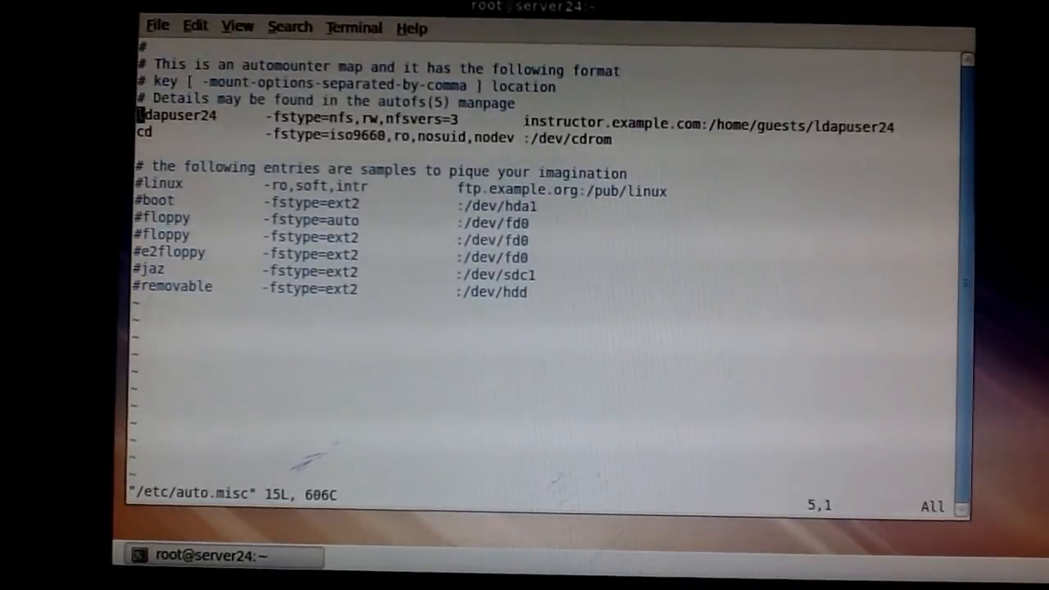
# Change the auto.misc entry to wildcard * mapping instructor.example.com:/home/guests/& and save the map.
pyautogui.press('i')
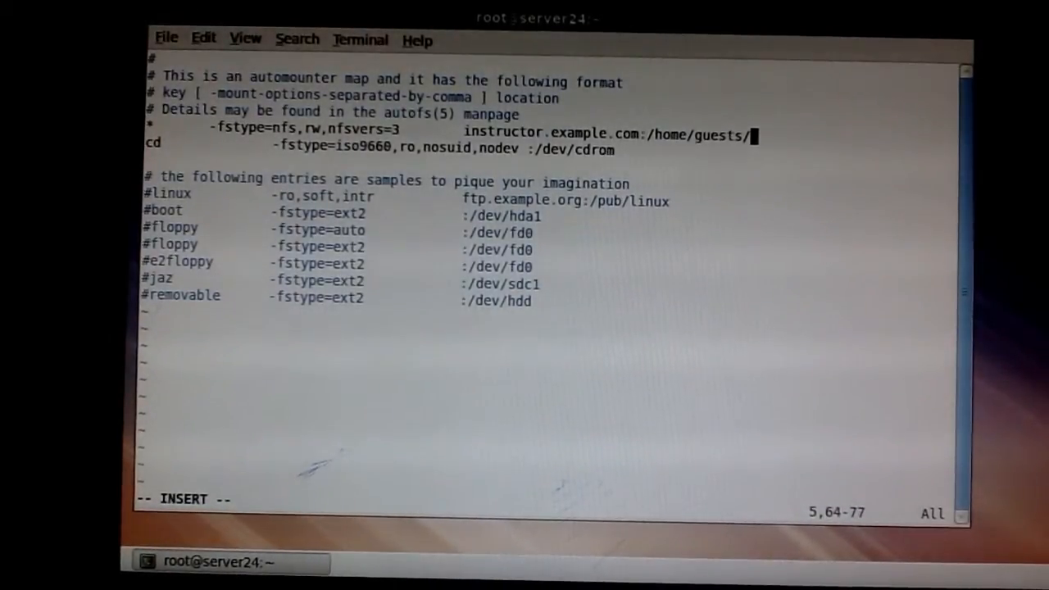
pyautogui.write('&')
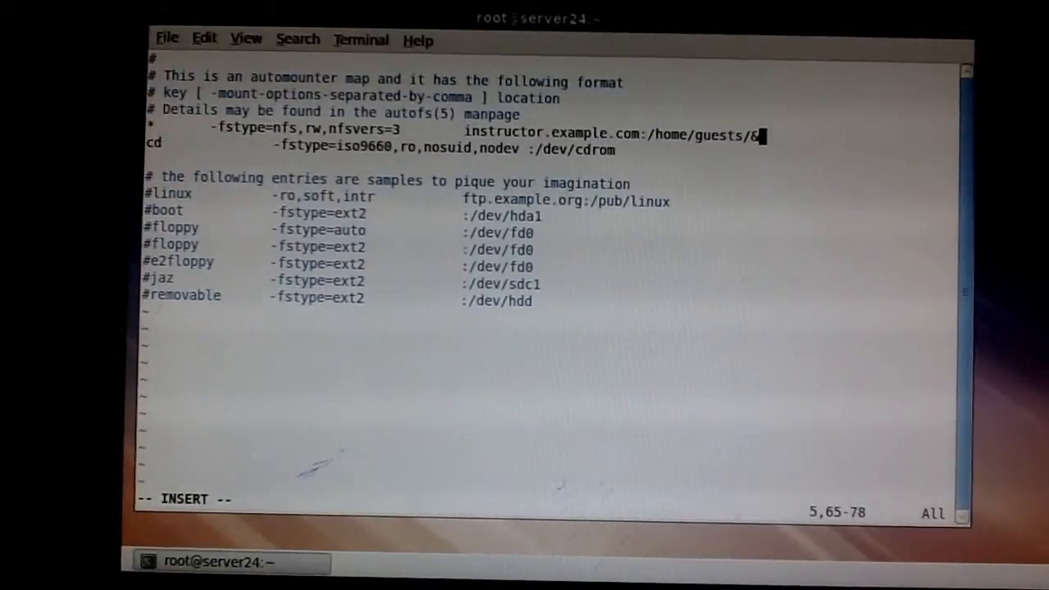
pyautogui.press('BackSpace')
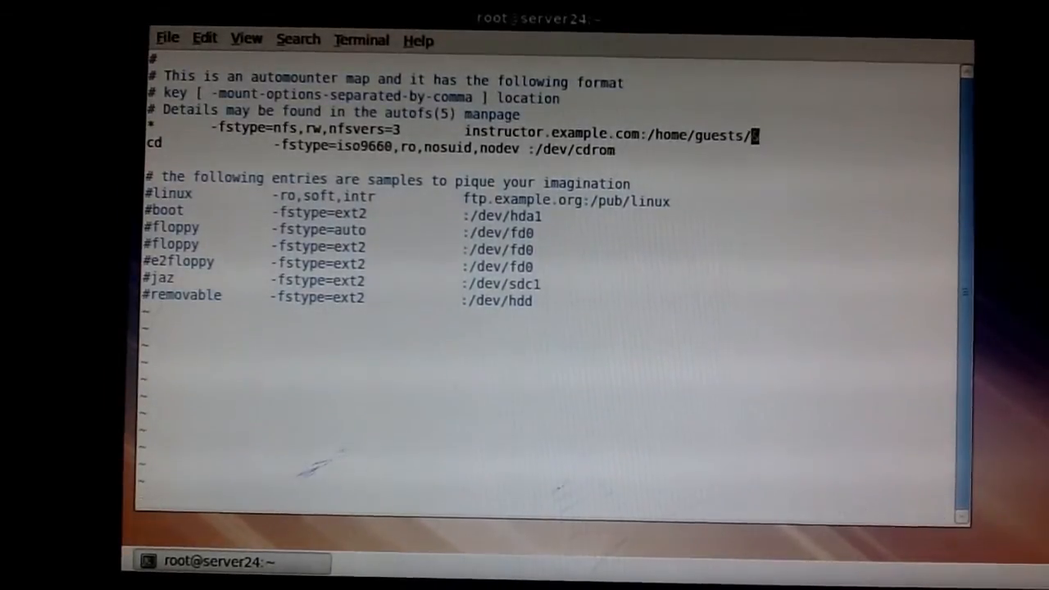
pyautogui.write(':wq')
pyautogui.write('service autofs restart')
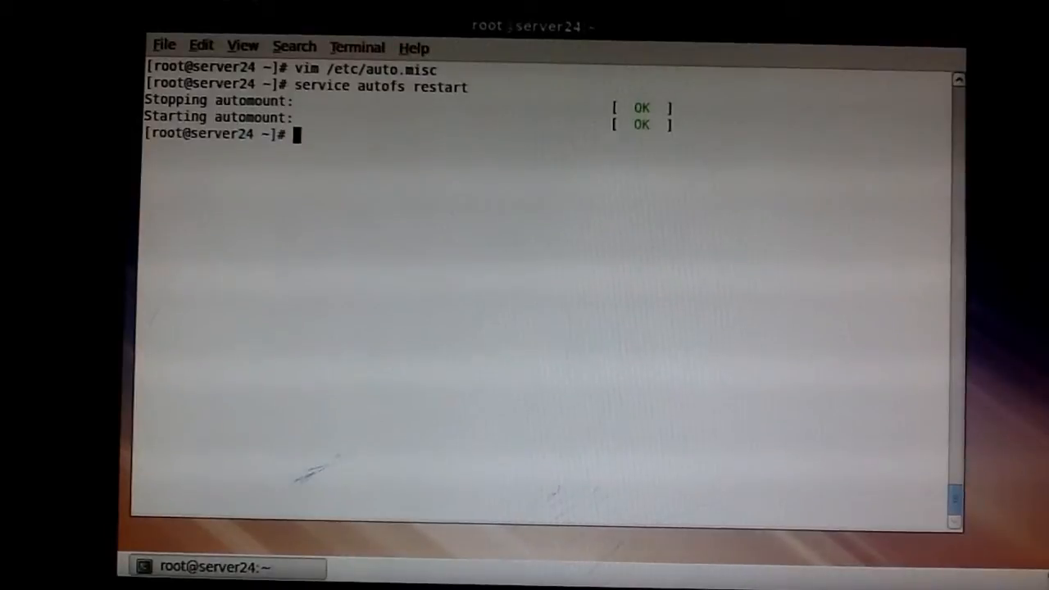
# Log in as ldapuser24 cleanly and log out back to root.
pyautogui.write('su - l')
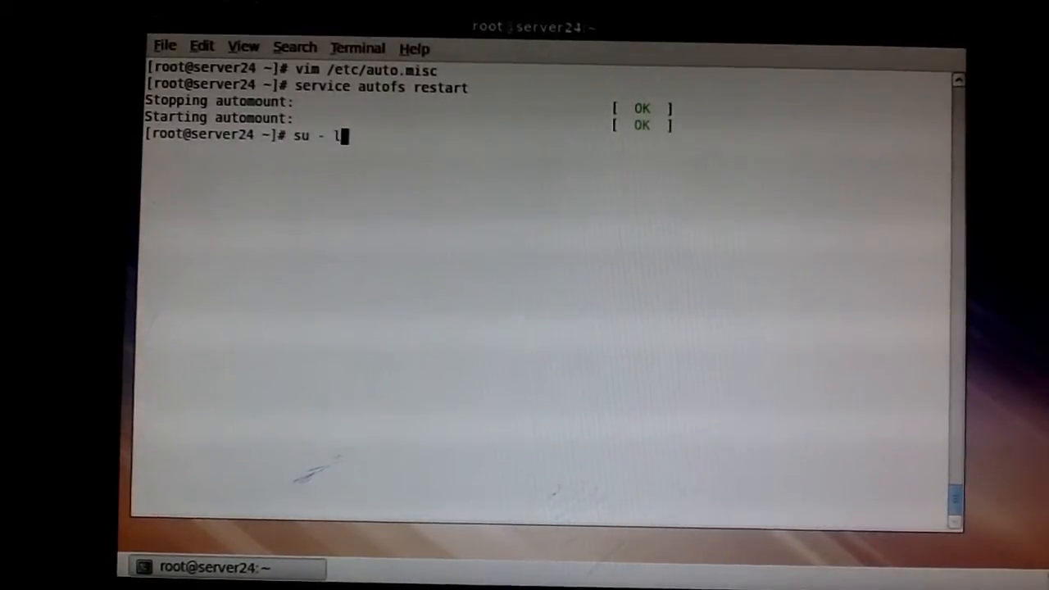
pyautogui.write('dapu')
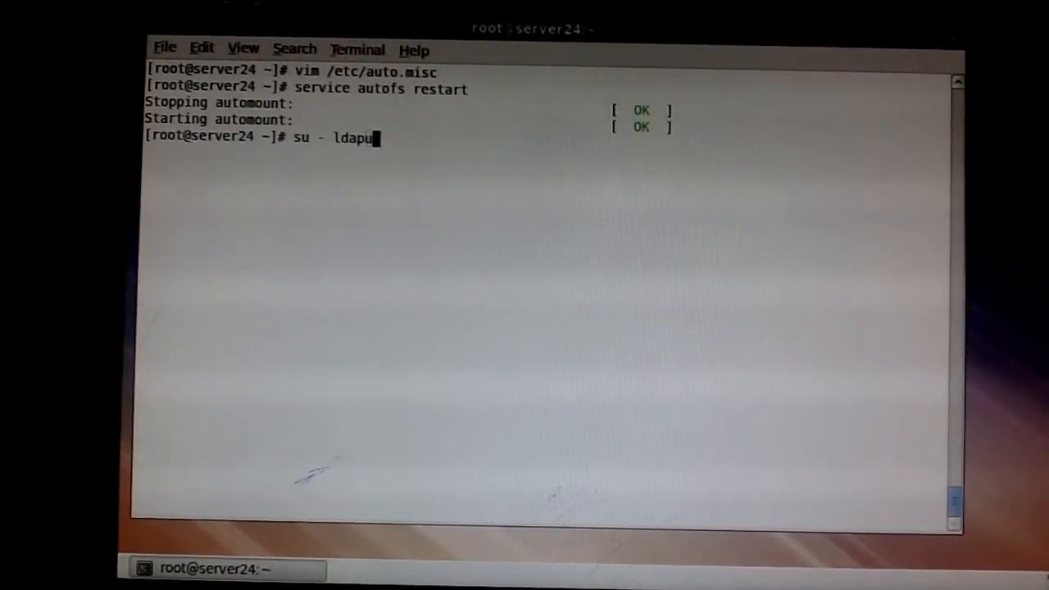
pyautogui.write('ser24')
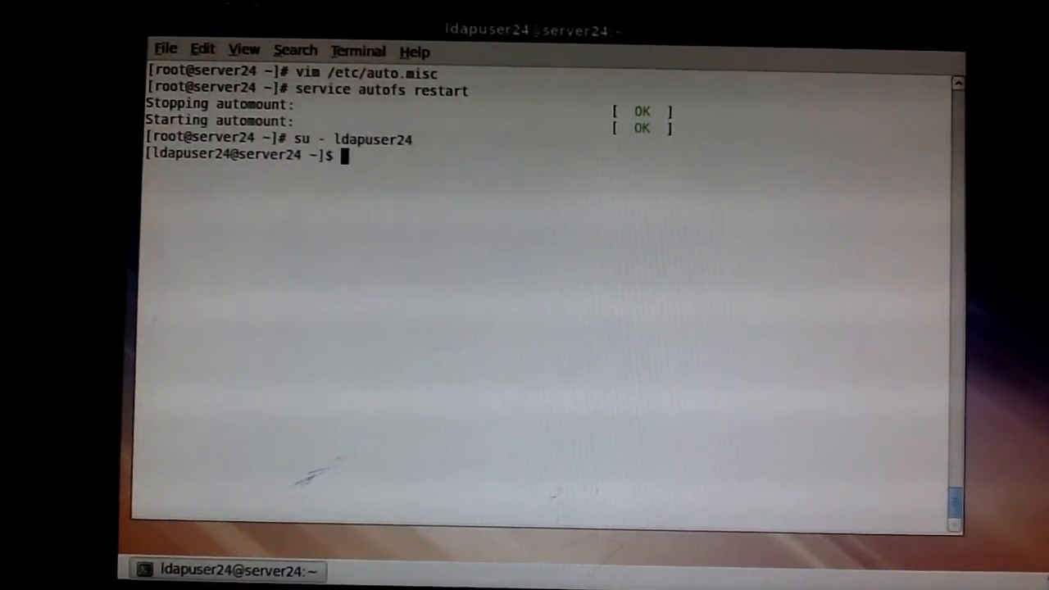
pyautogui.write('exit')
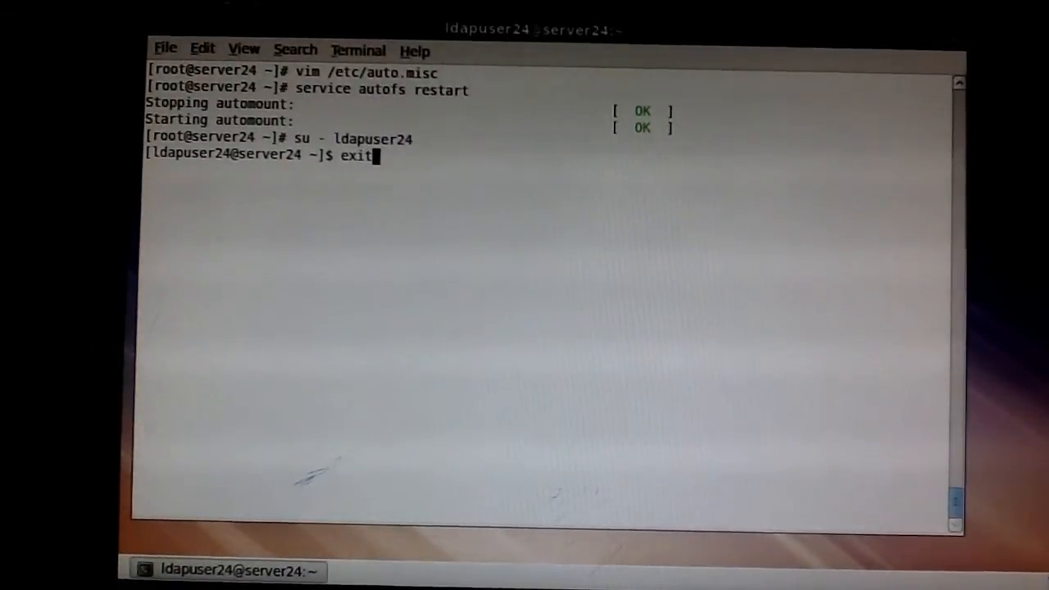
pyautogui.write('ldap')
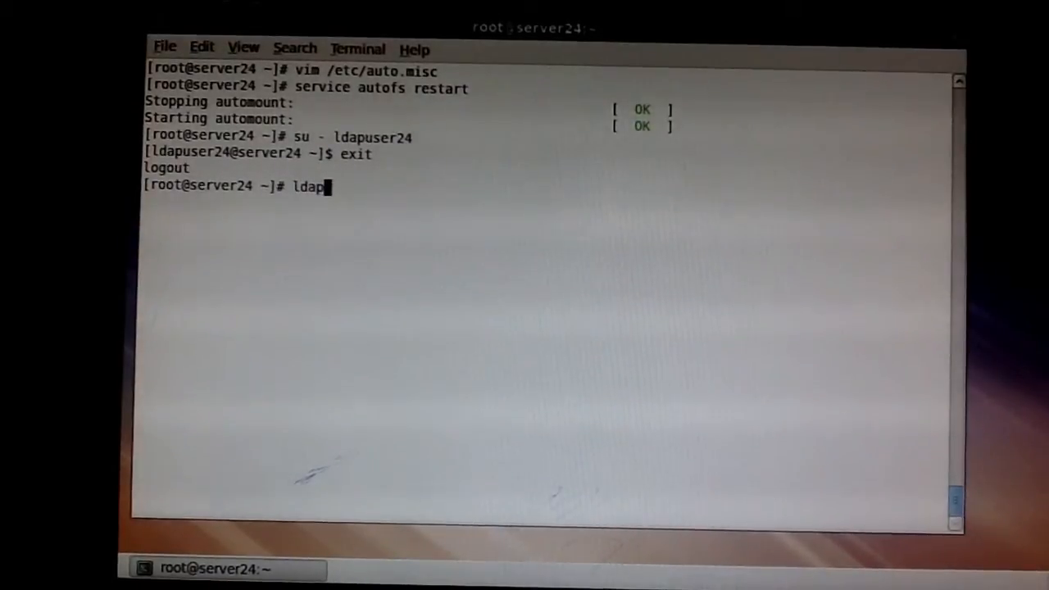
pyautogui.write('u')
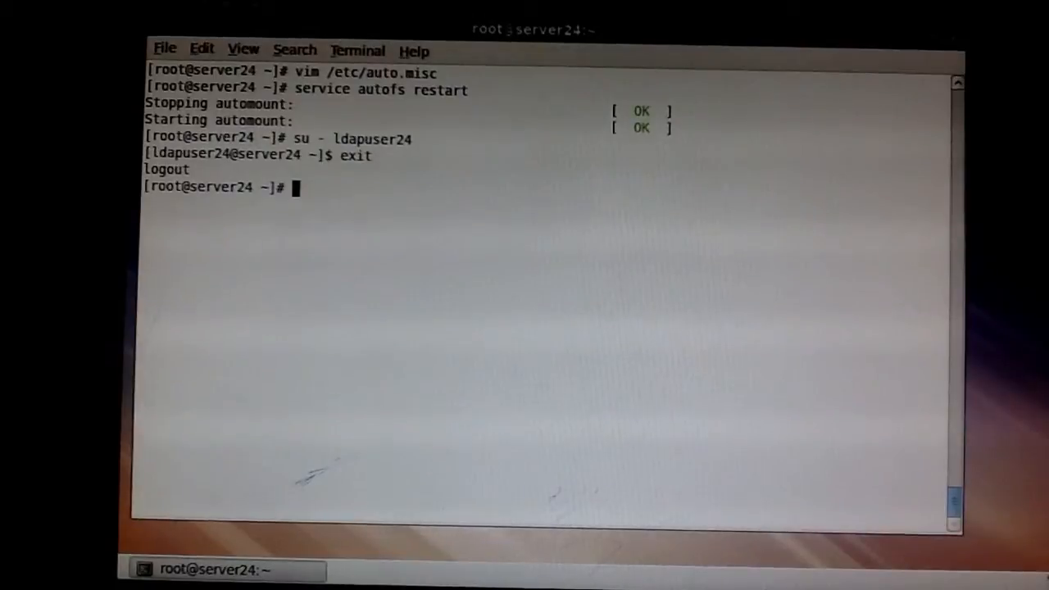
# Log in as ldapuser5 cleanly and log out back to root.
pyautogui.write('su -')
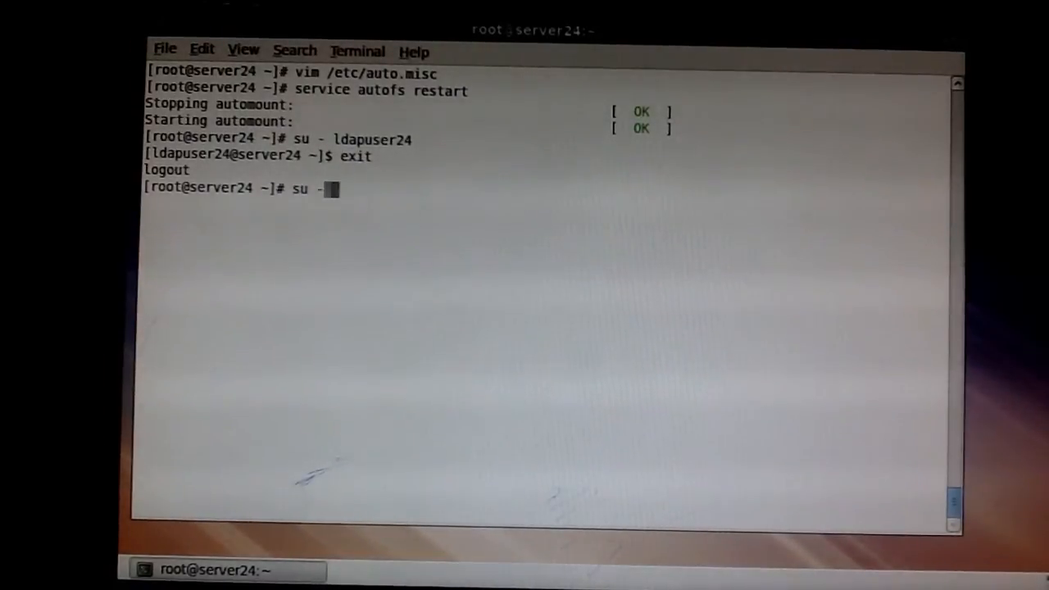
pyautogui.write('ldapuse')
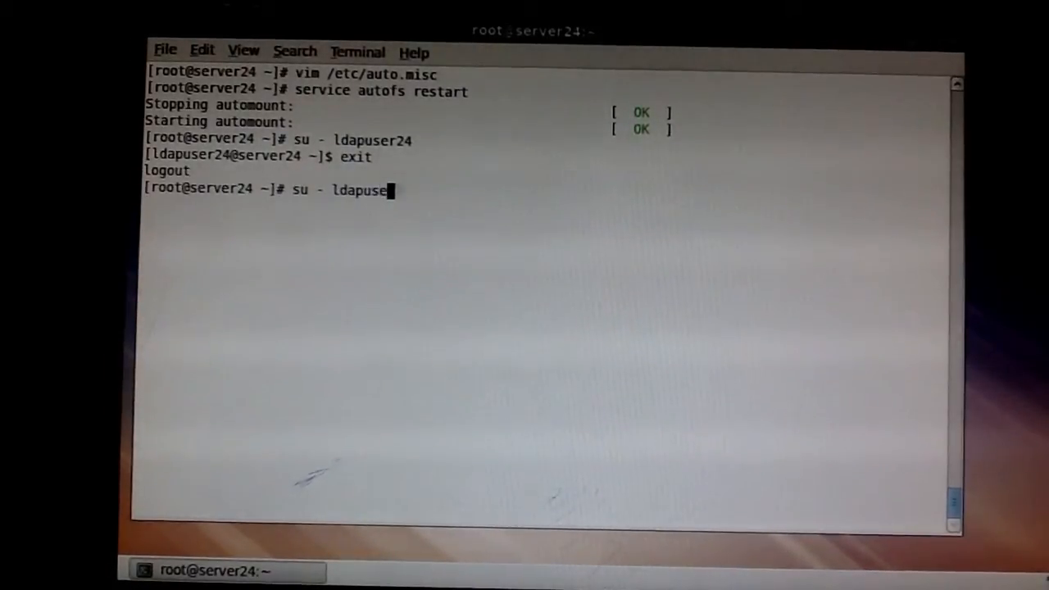
pyautogui.write('r5')
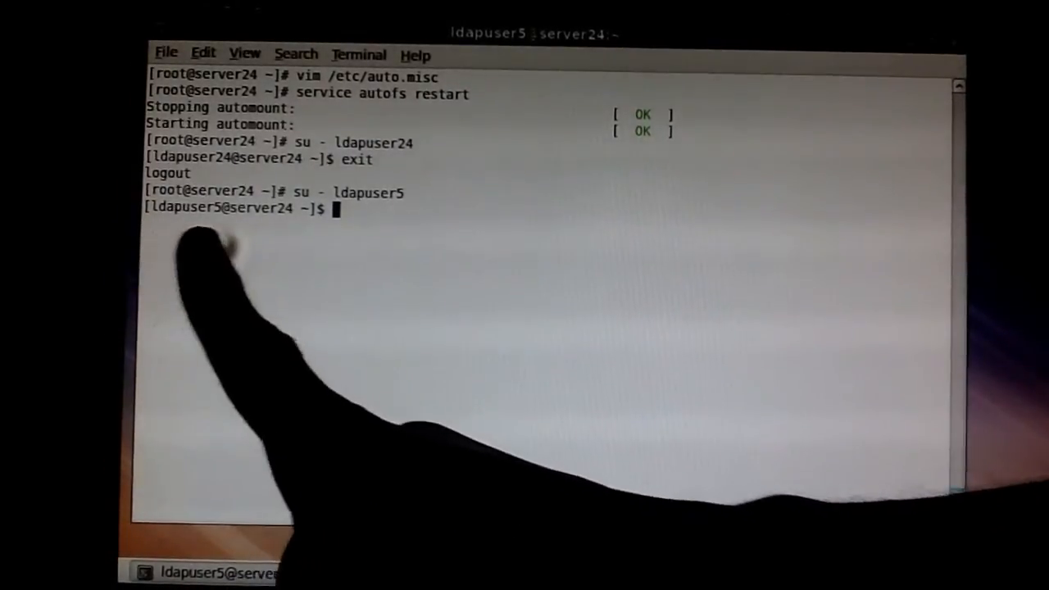
pyautogui.write('e')
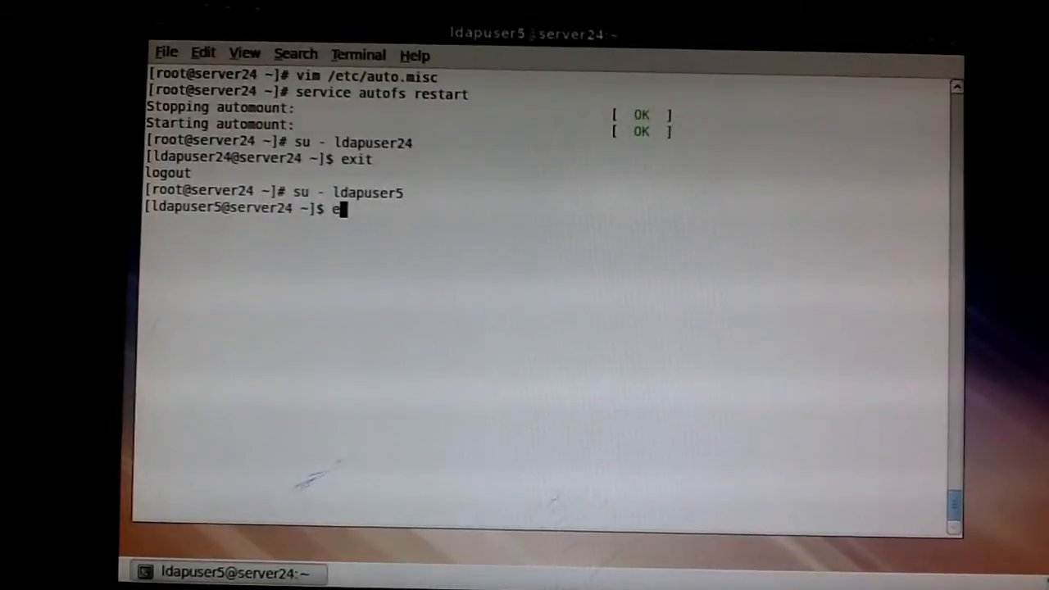
pyautogui.write('xit')
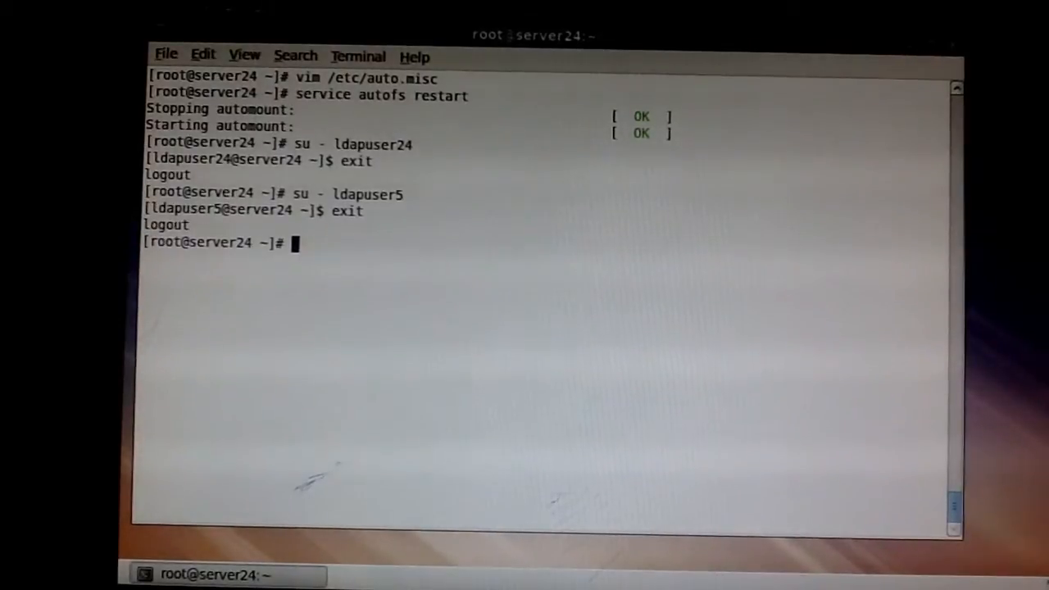
# Log in as ldapuser15 and then ldapuser20, exiting each back to root.
pyautogui.write('su - ldapuser15')
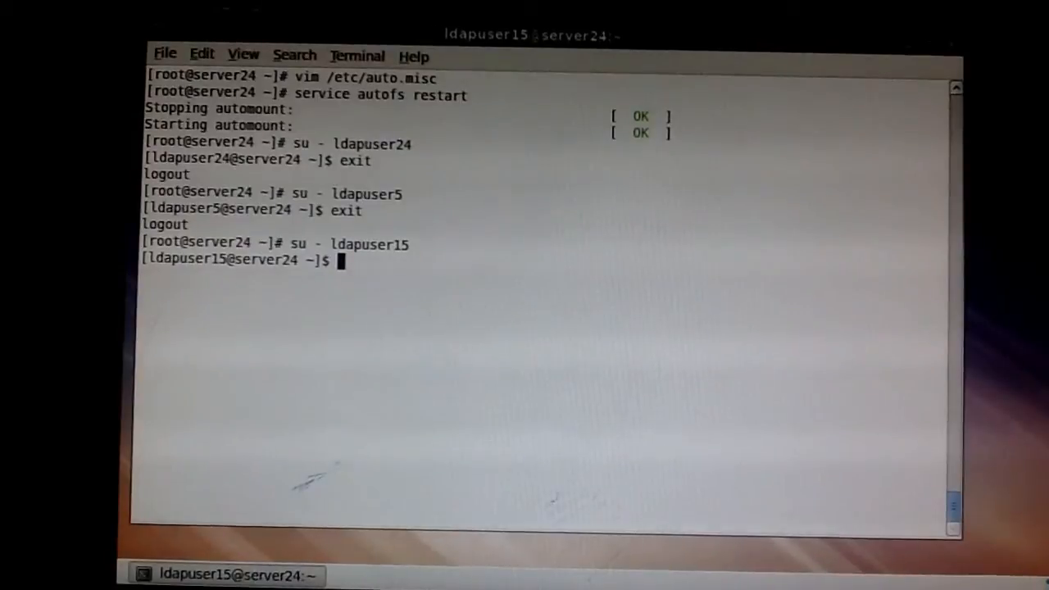
pyautogui.write('exit')
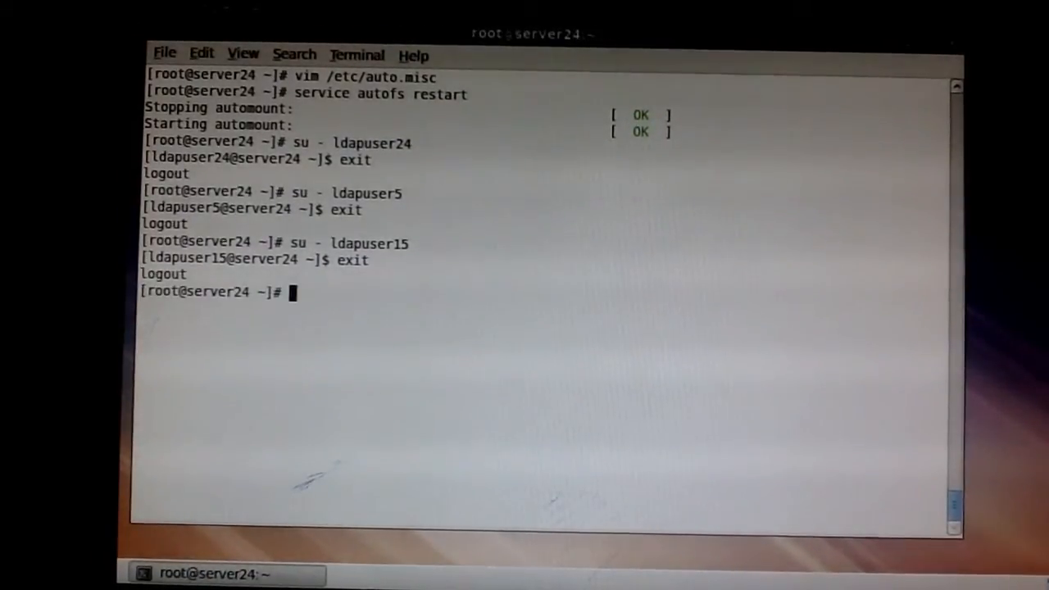
pyautogui.write('su - ldapuser20')
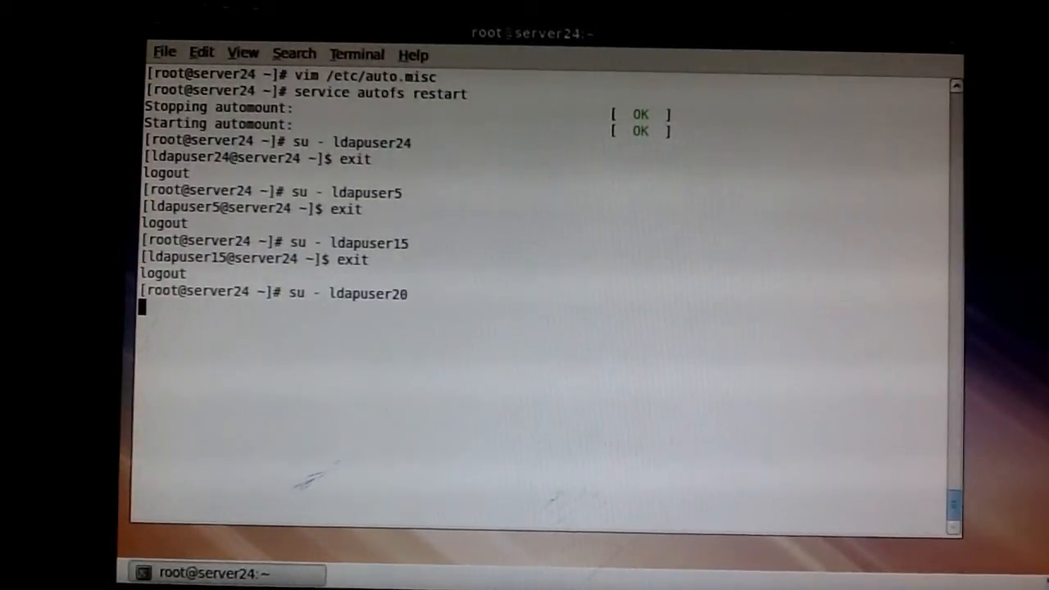
pyautogui.press('Return')
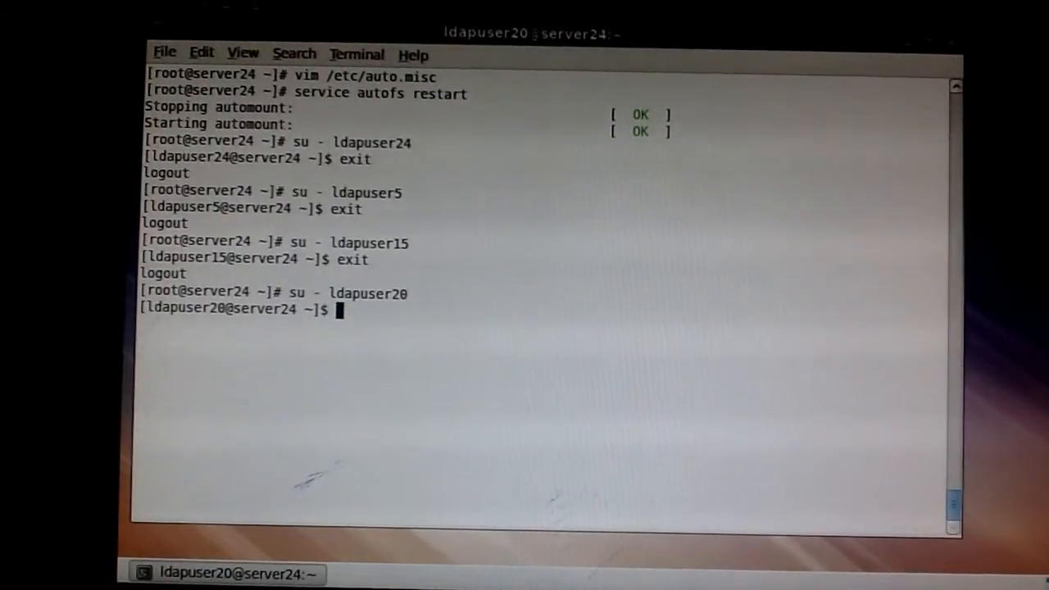
pyautogui.write('exit')
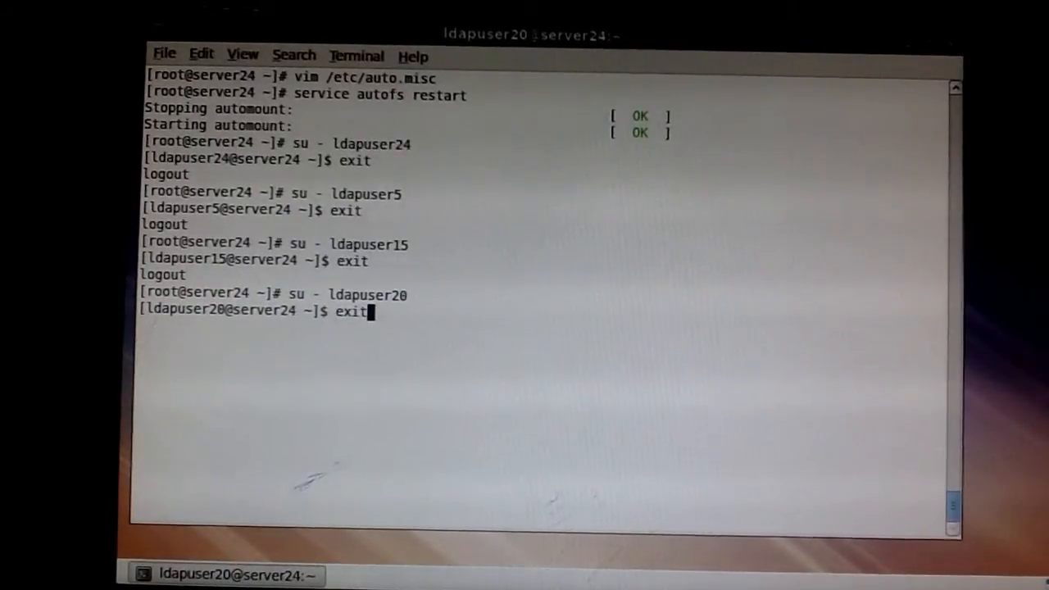
pyautogui.press('Return')
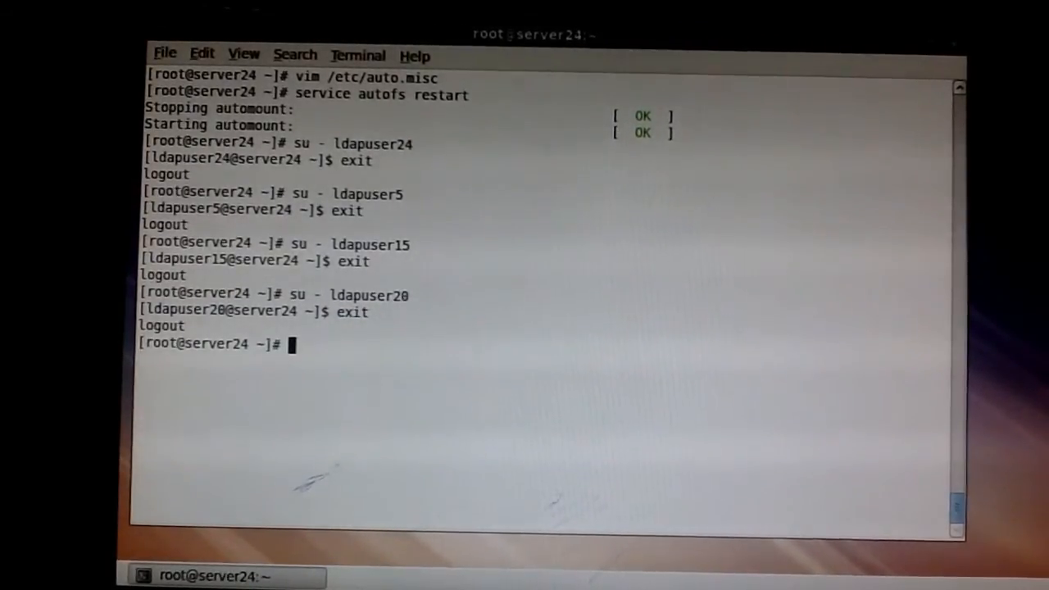